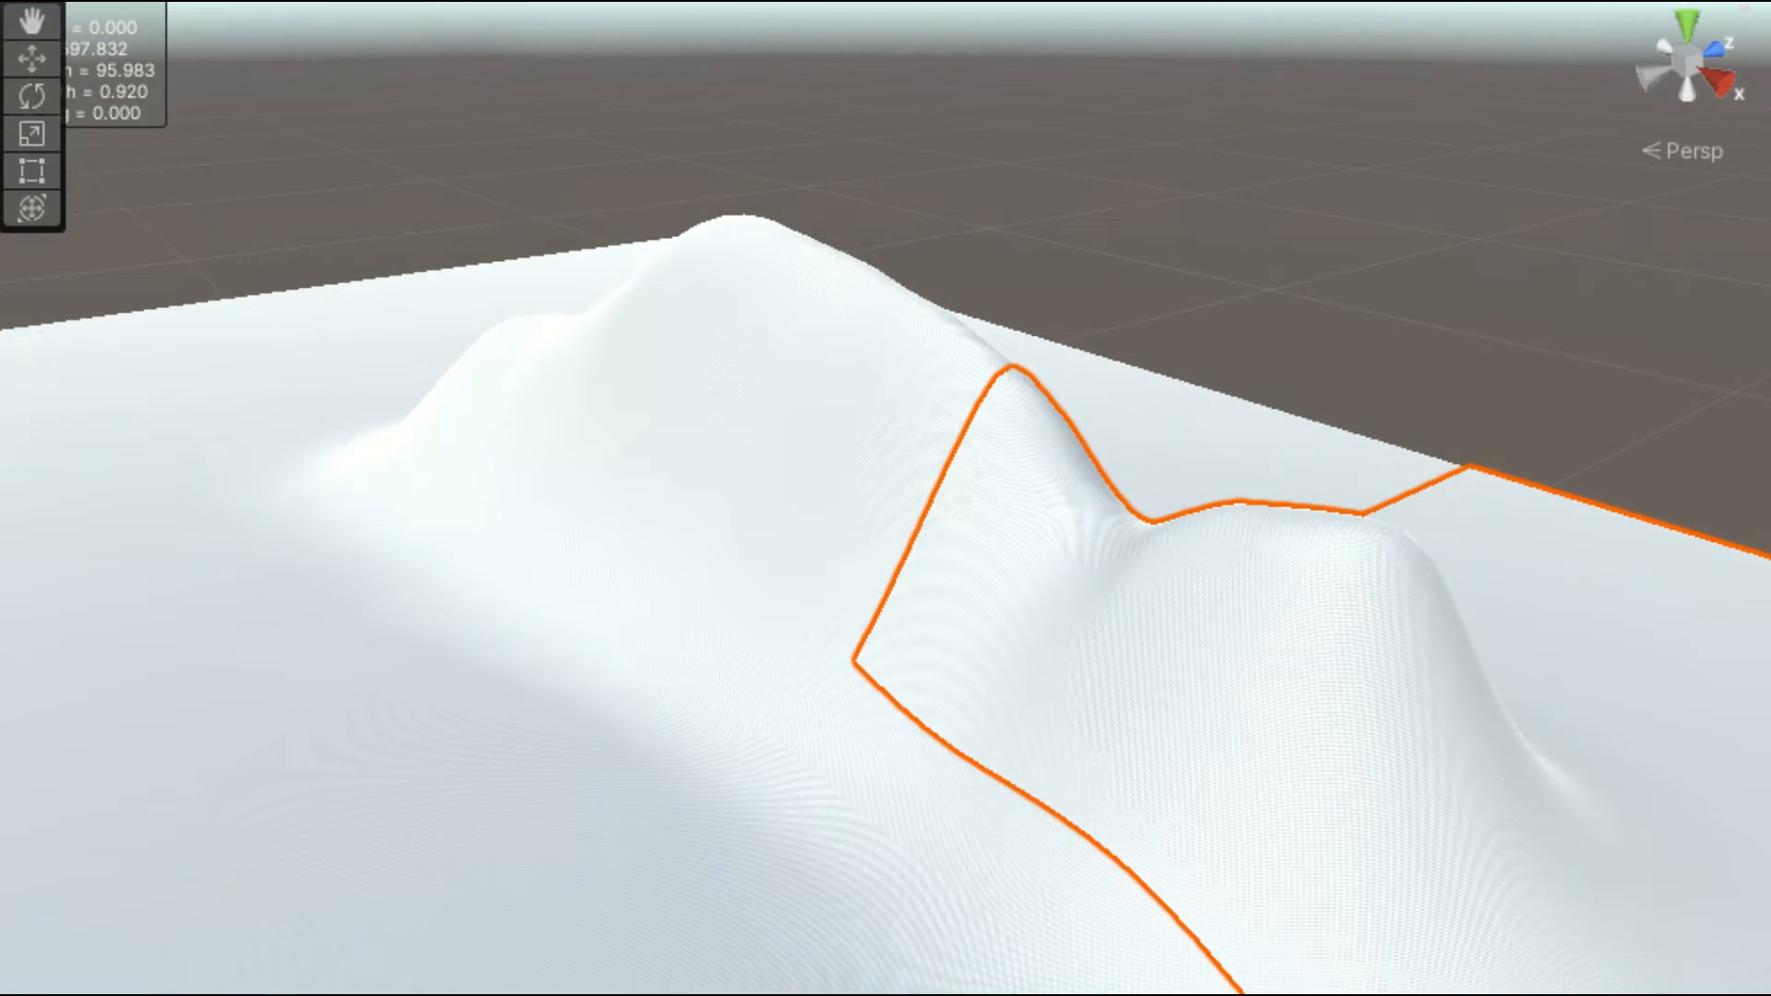
- Switch to the empty SampleScene holding only a camera and directional light
{"action": "left_click", "coordinate": [812, 795]}
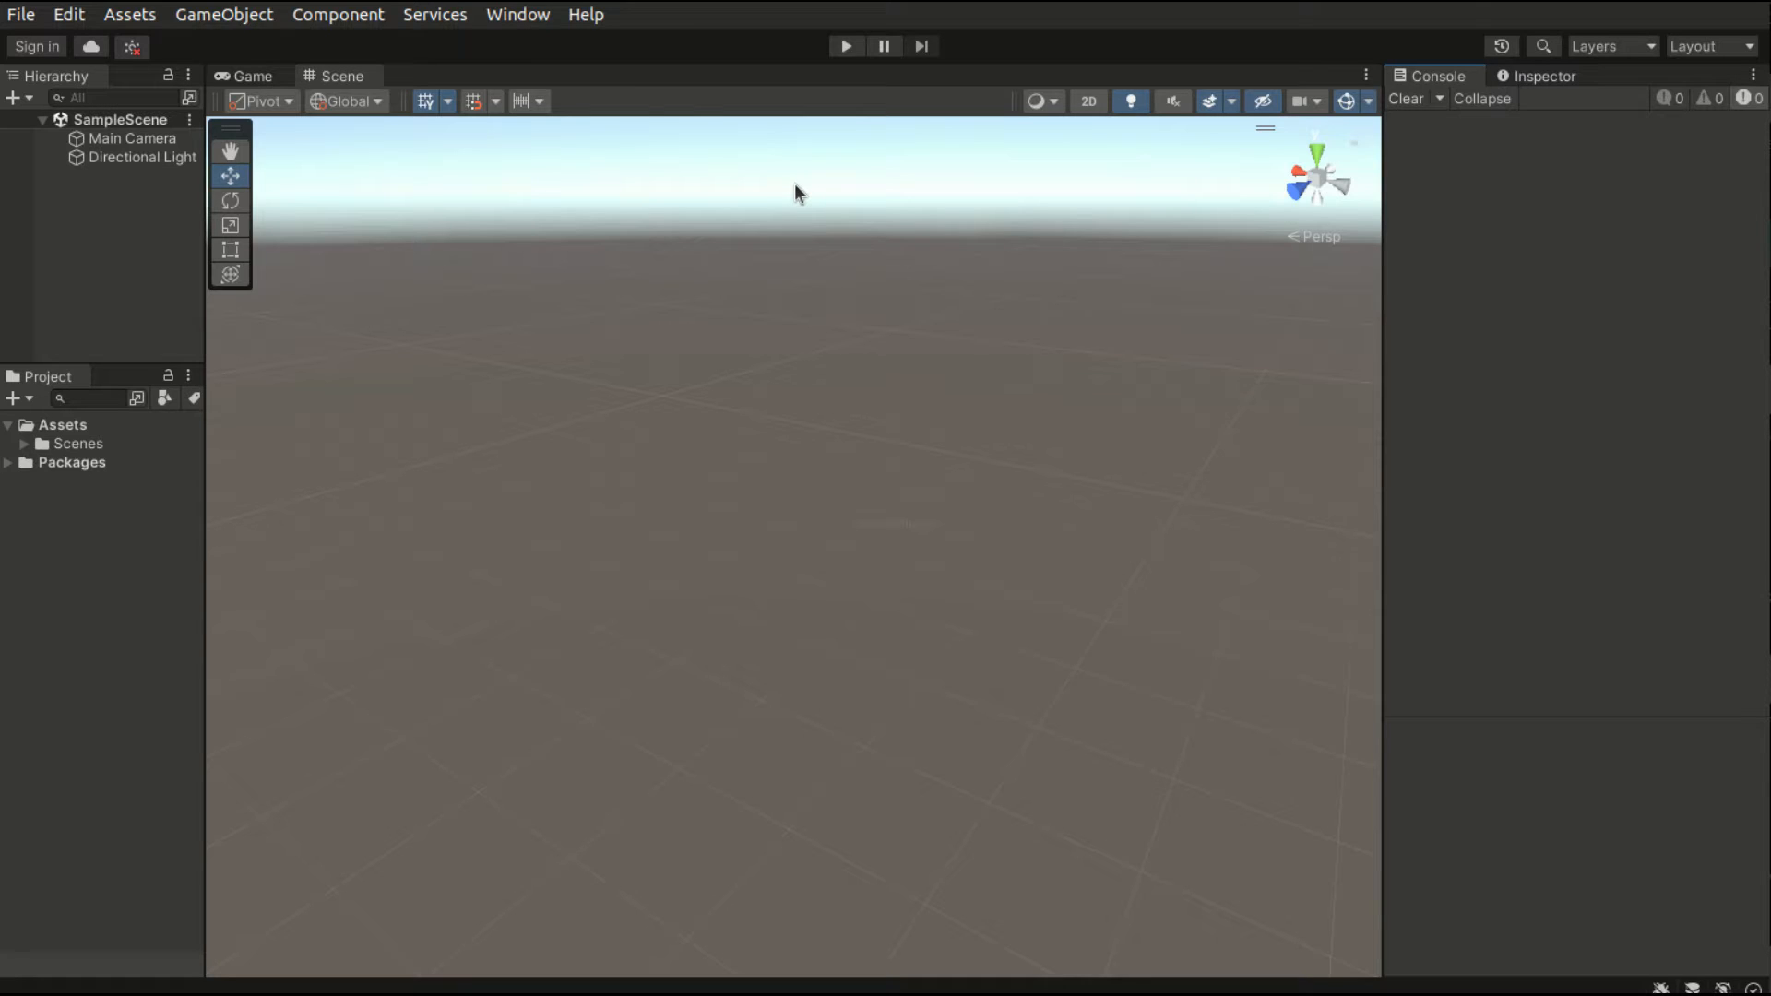
- Search the Package Manager's Unity Registry for 'terrain tools', then close it
{"action": "left_click", "coordinate": [517, 15]}
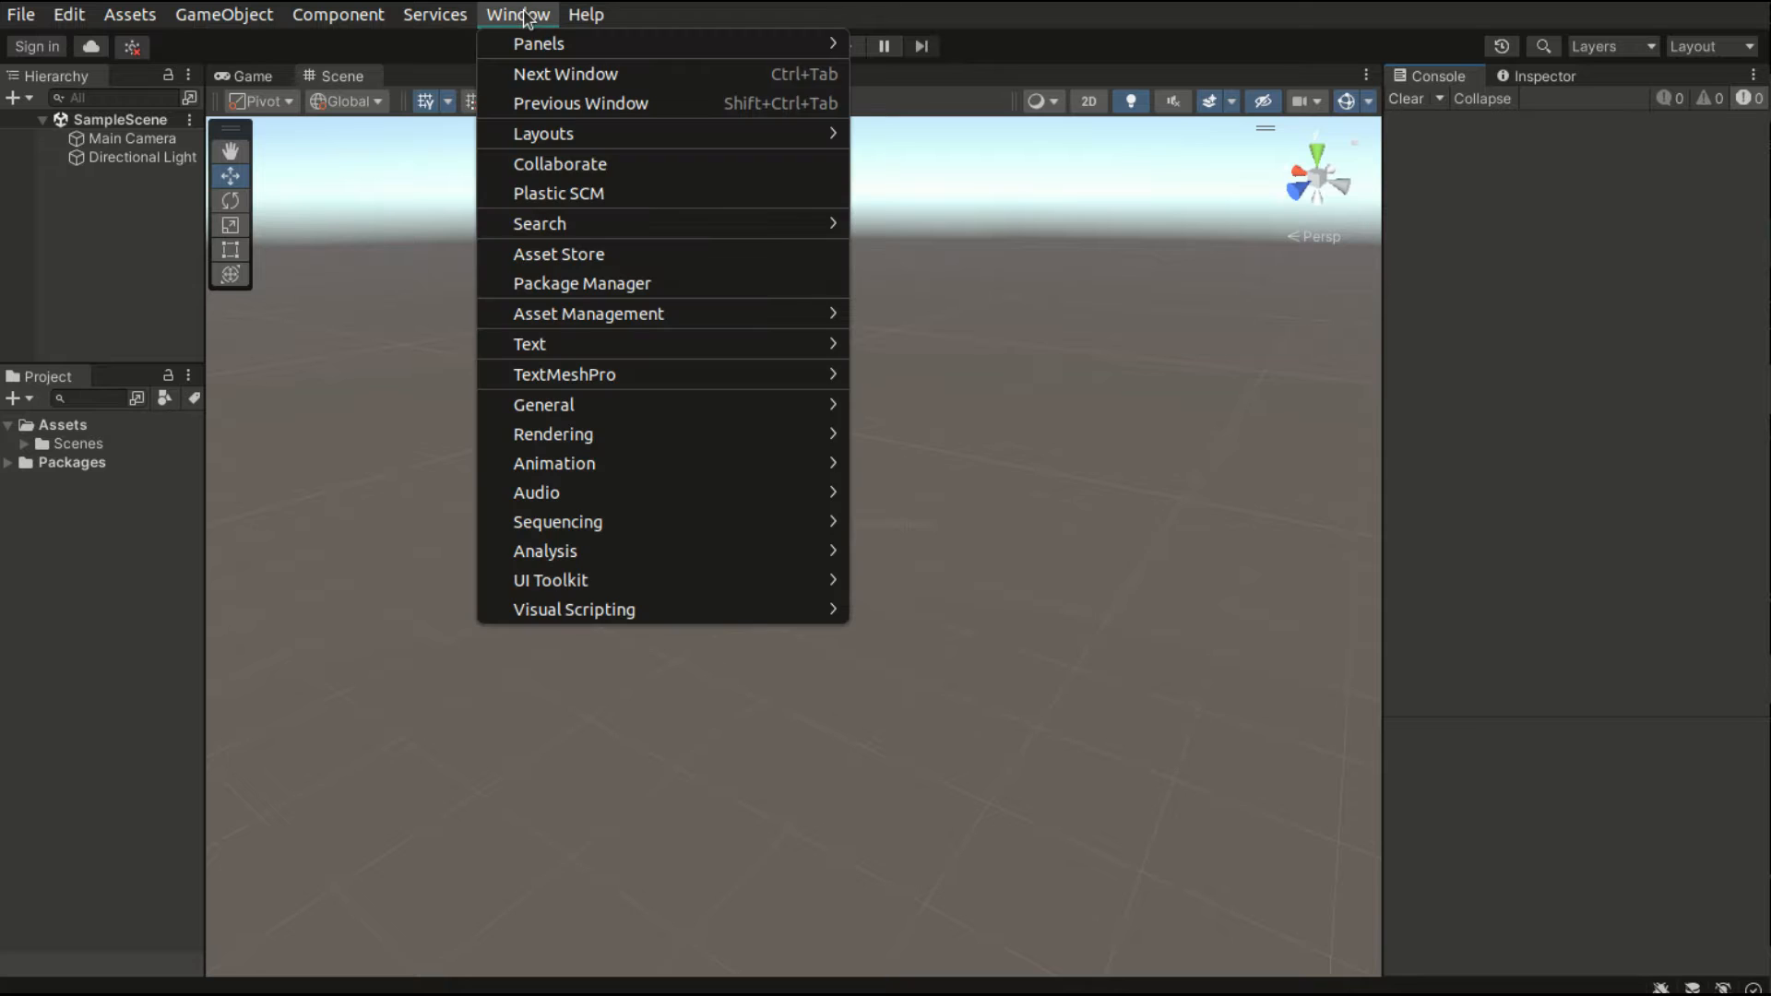
{"action": "left_click", "coordinate": [581, 284]}
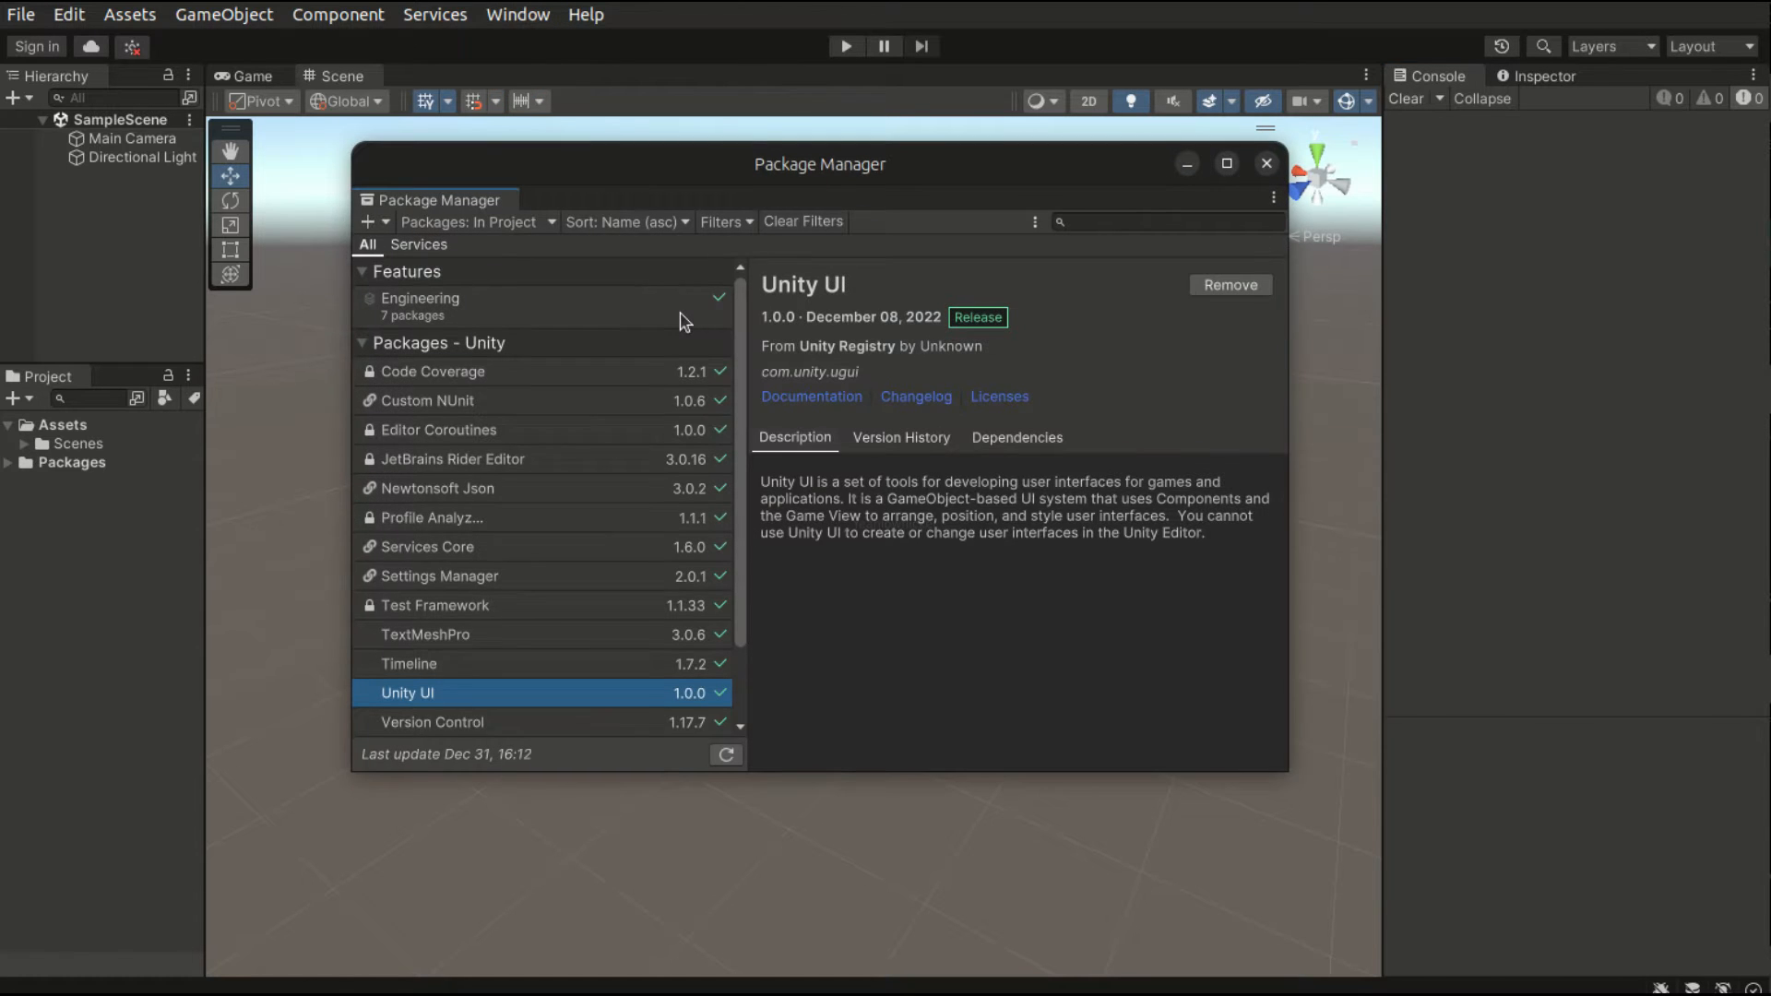
{"action": "left_click", "coordinate": [474, 222]}
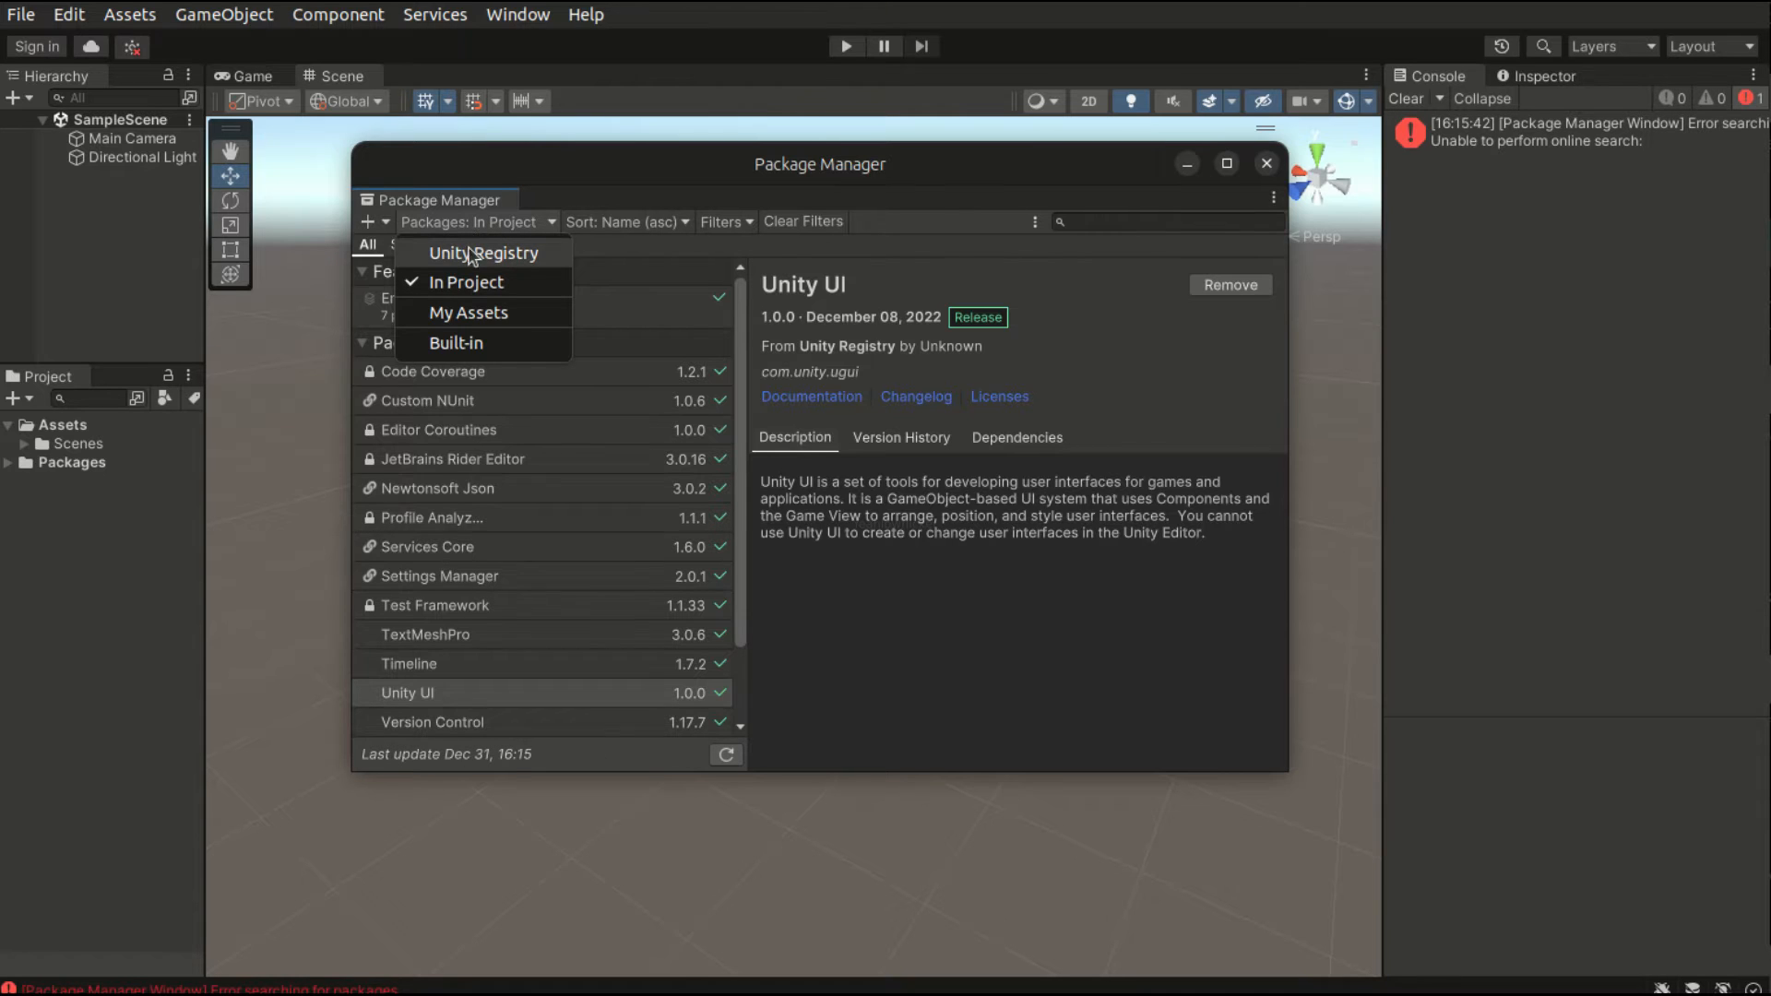
{"action": "mouse_move", "coordinate": [528, 265]}
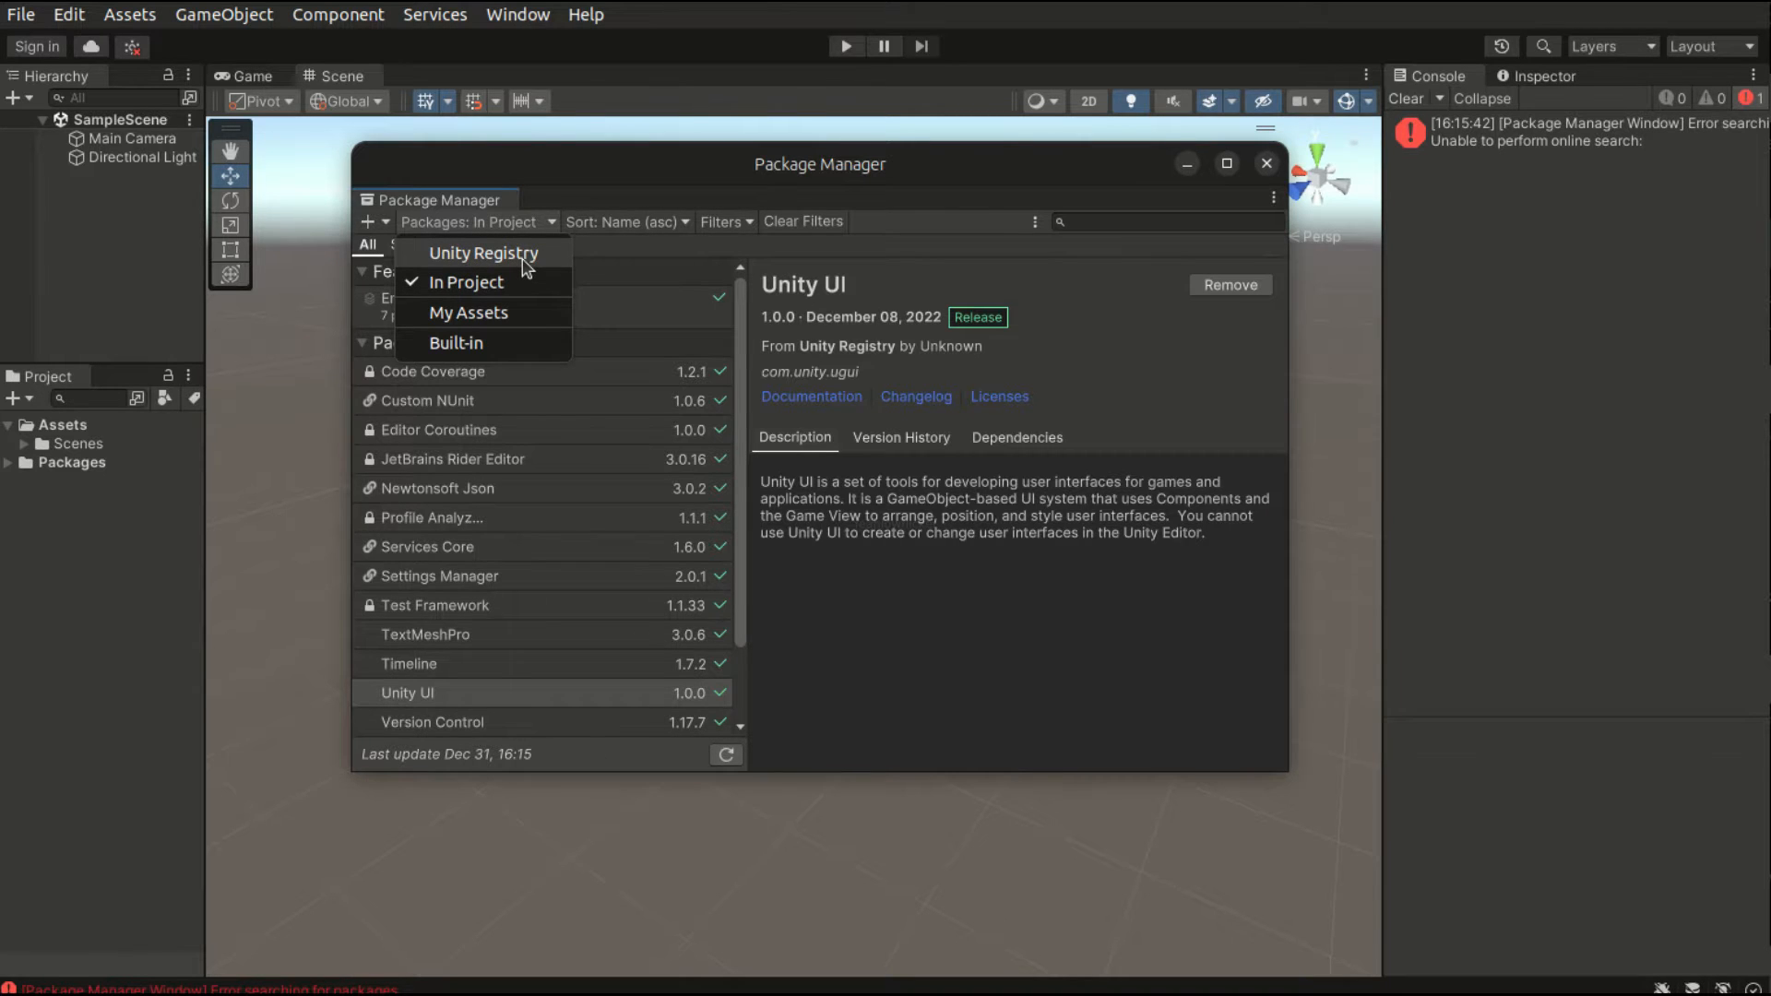
{"action": "left_click", "coordinate": [482, 253]}
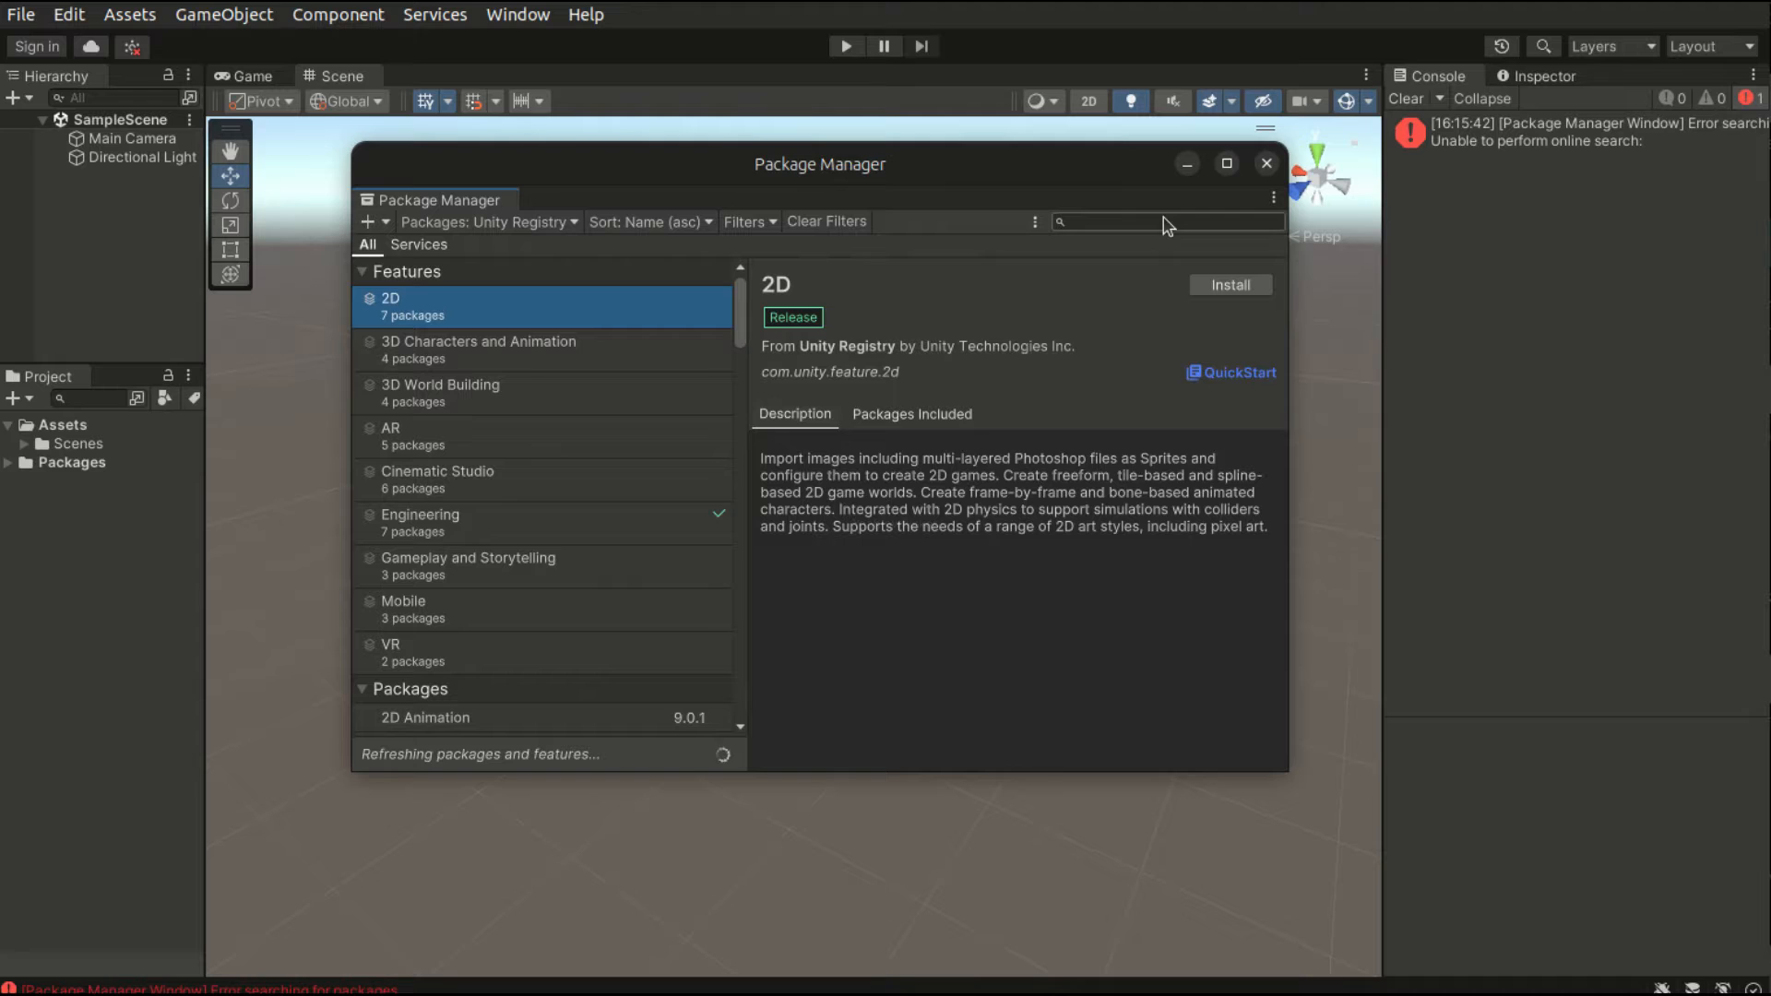
{"action": "type", "text": "terrain tools"}
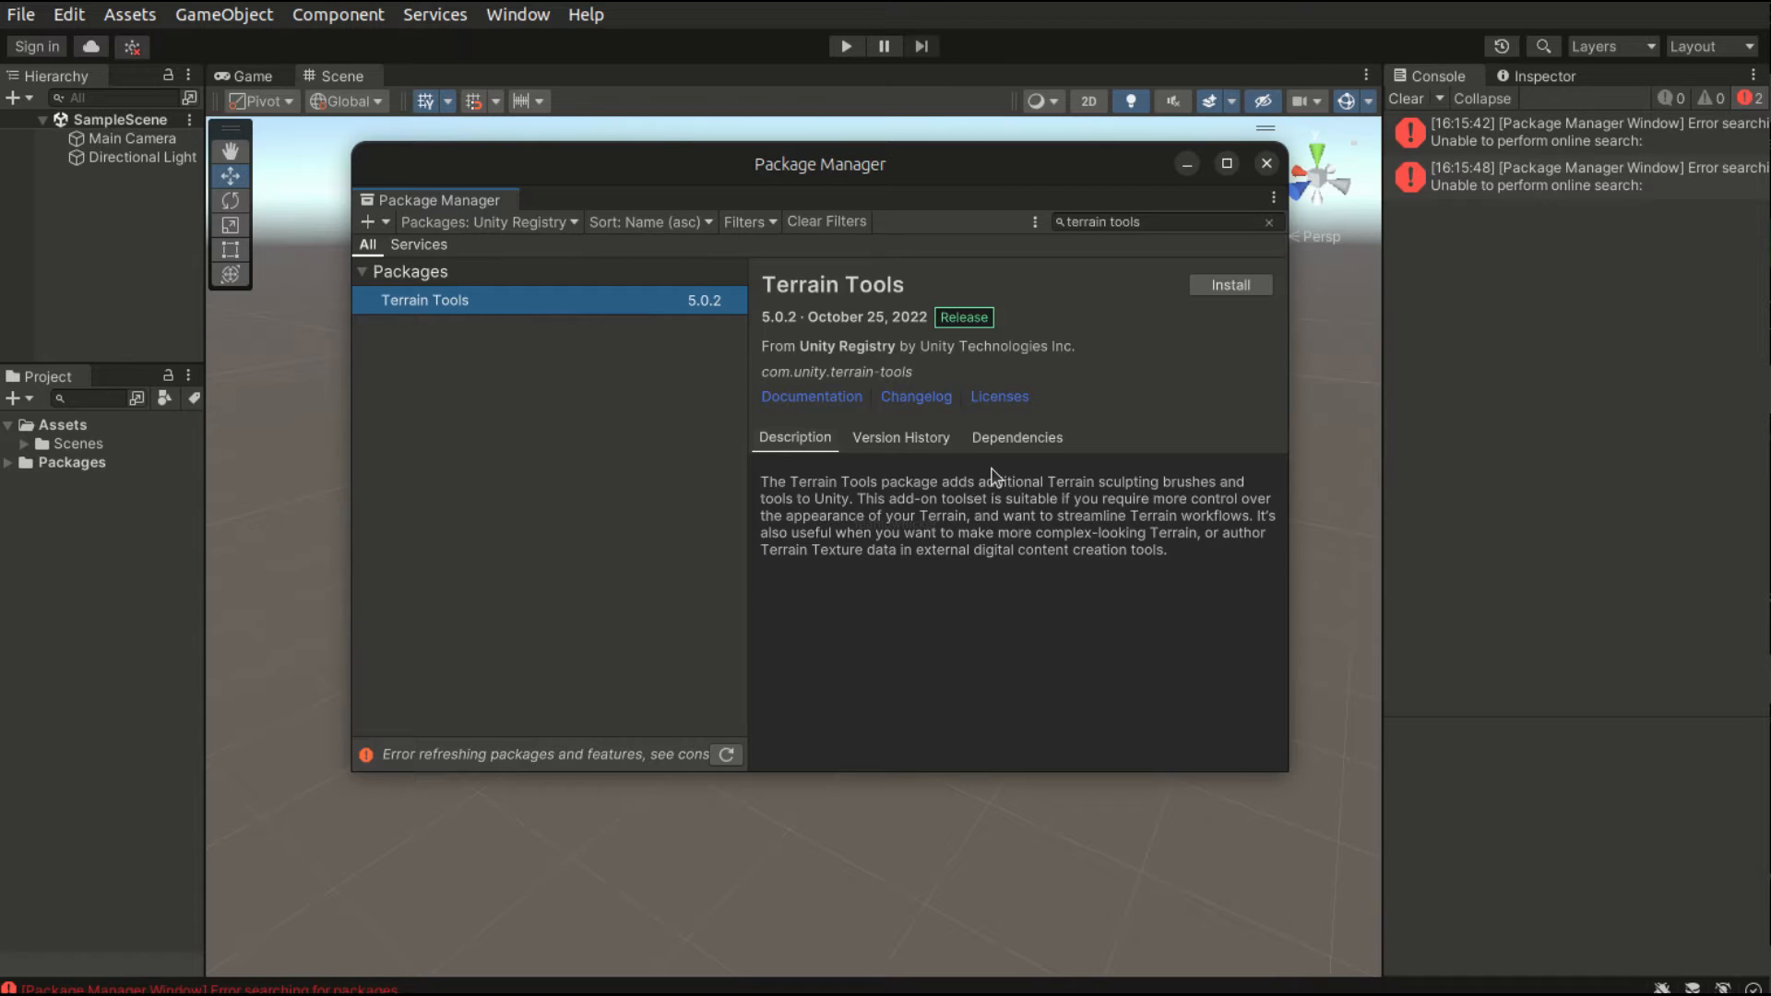
{"action": "left_click", "coordinate": [1230, 285]}
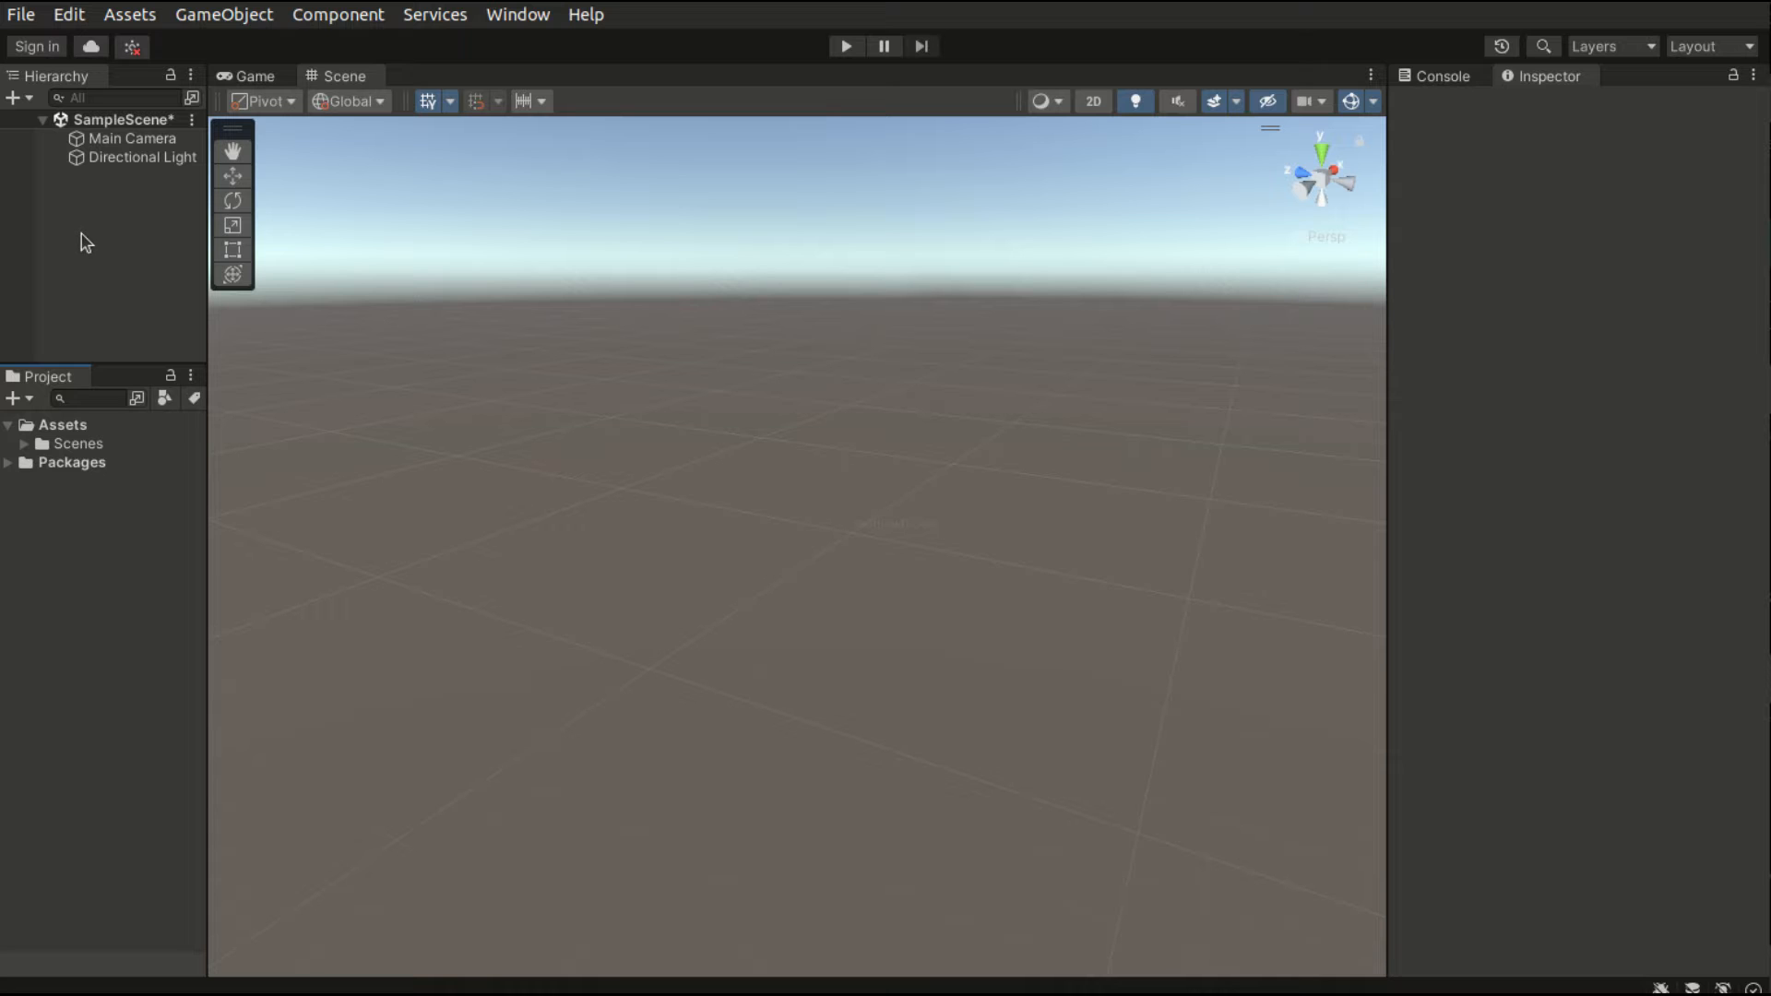
- Create a 3D Terrain from the Hierarchy, frame it, and expand its neighbor-terrain options
{"action": "right_click", "coordinate": [85, 242]}
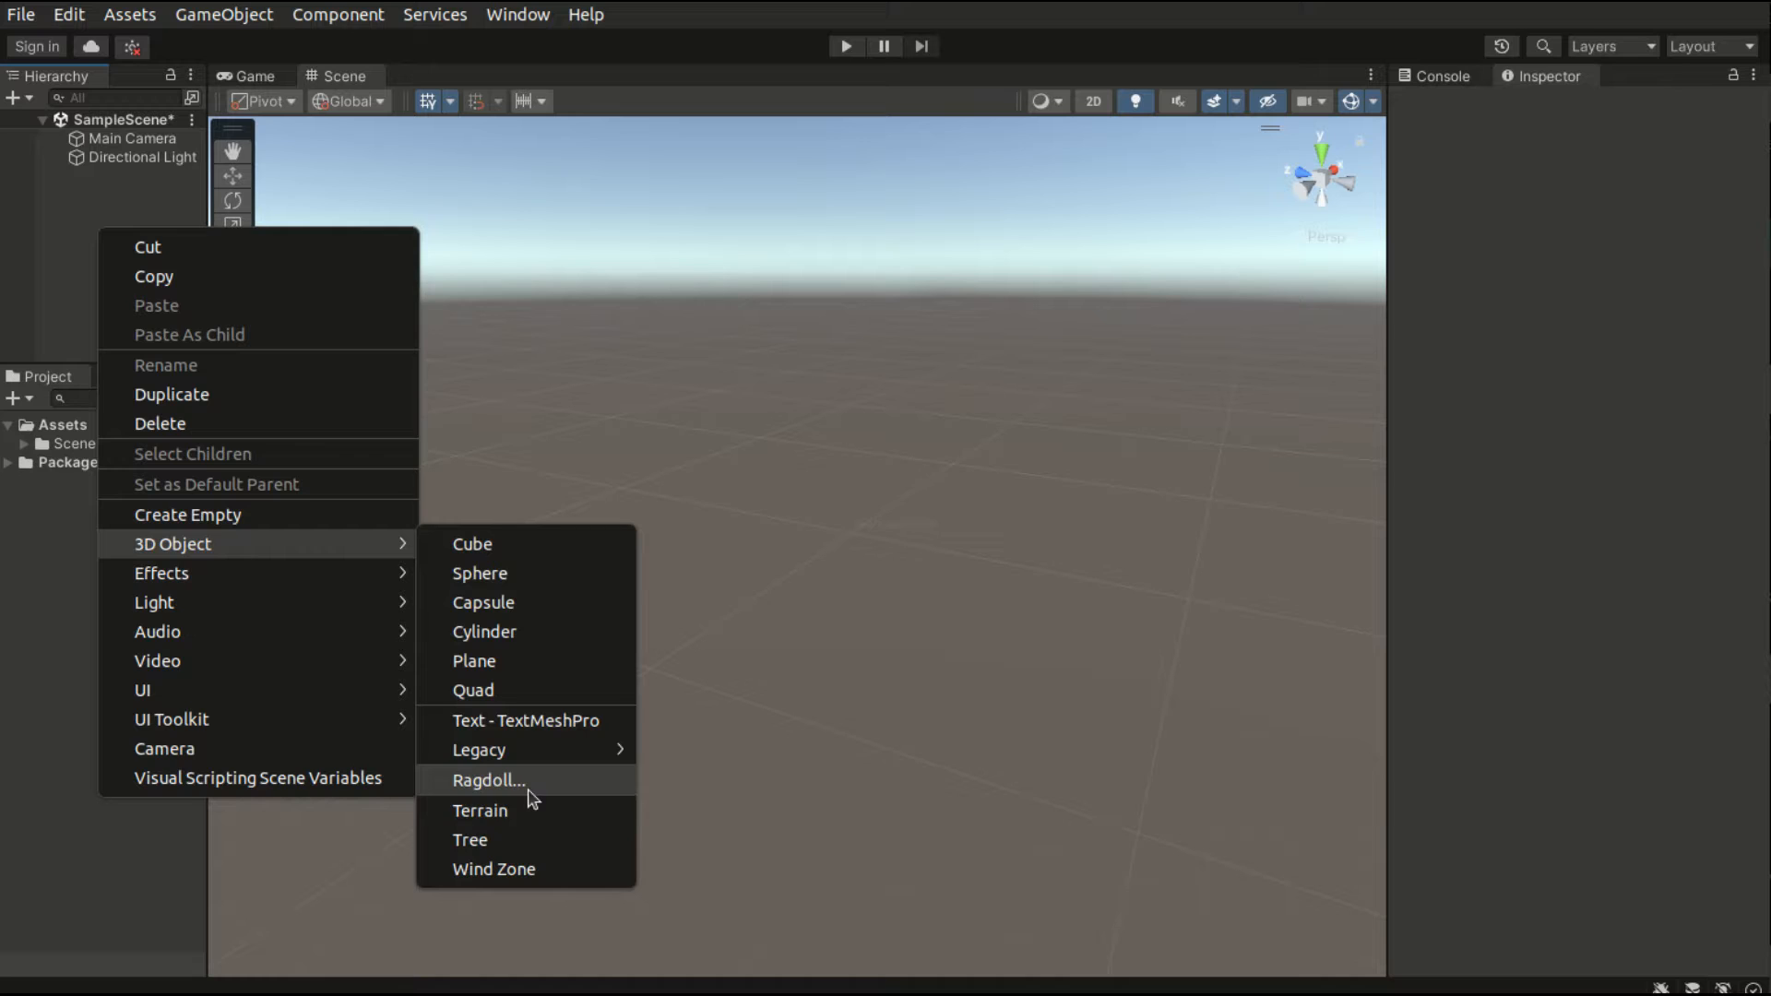
{"action": "left_click", "coordinate": [481, 810]}
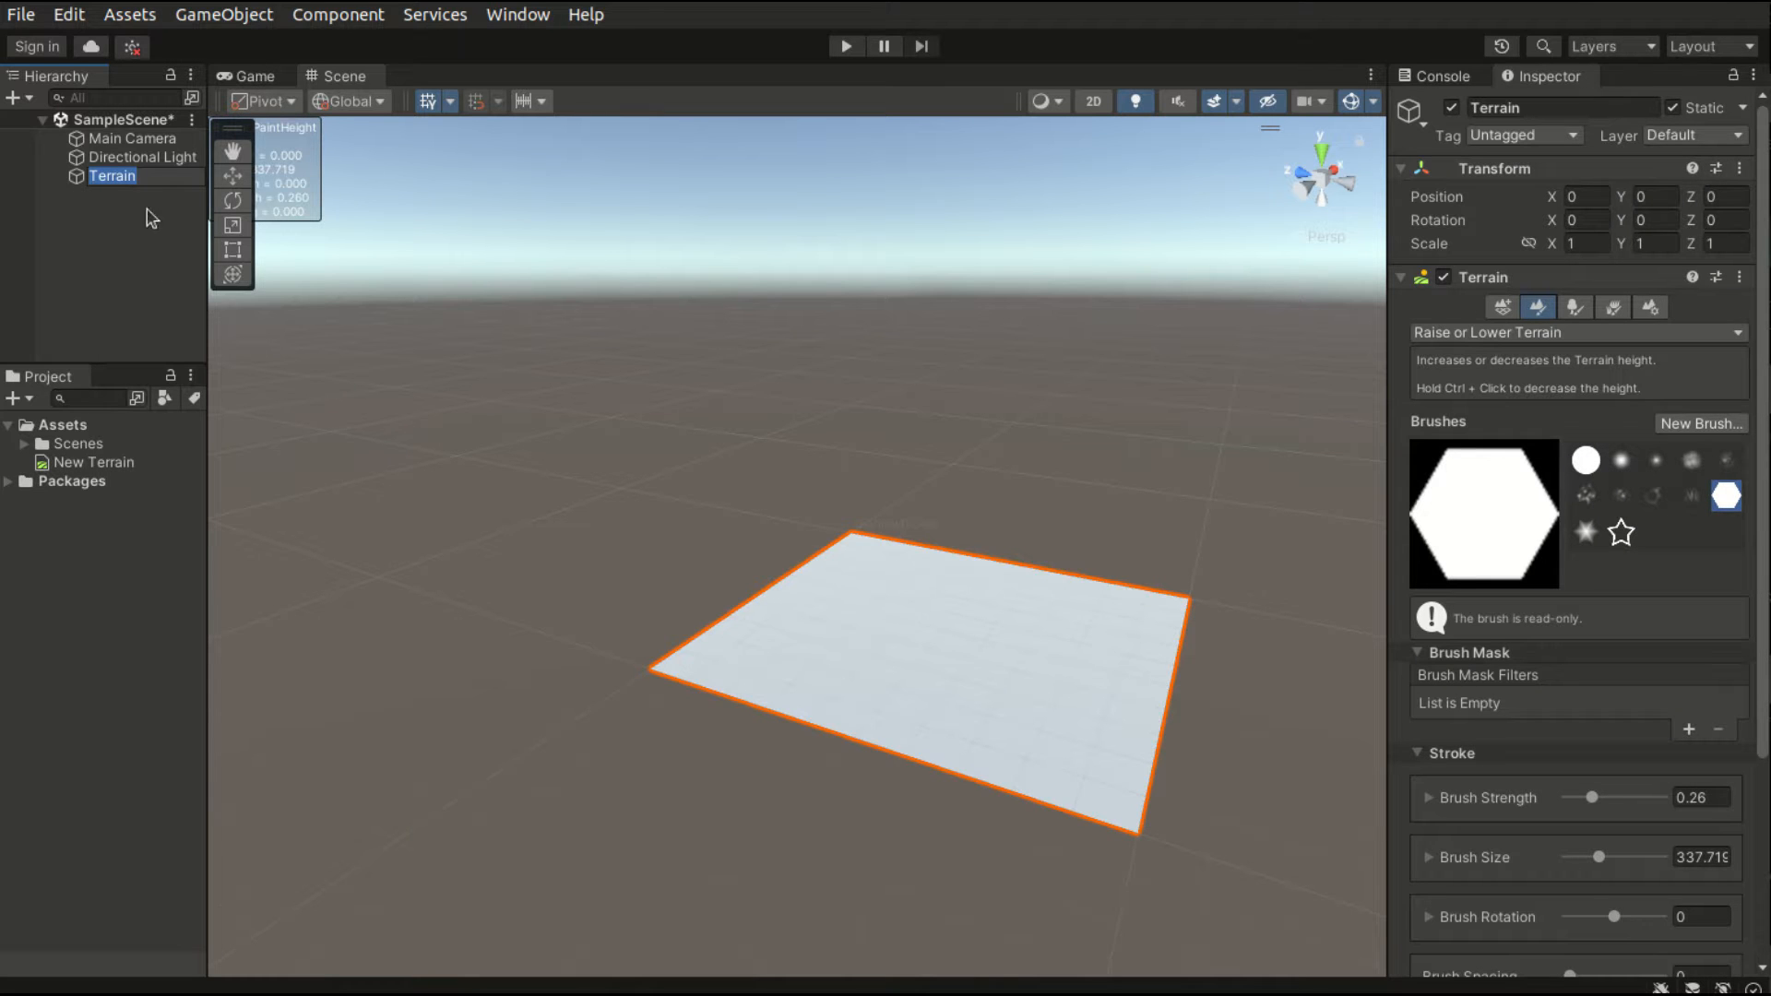
{"action": "double_click", "coordinate": [112, 175]}
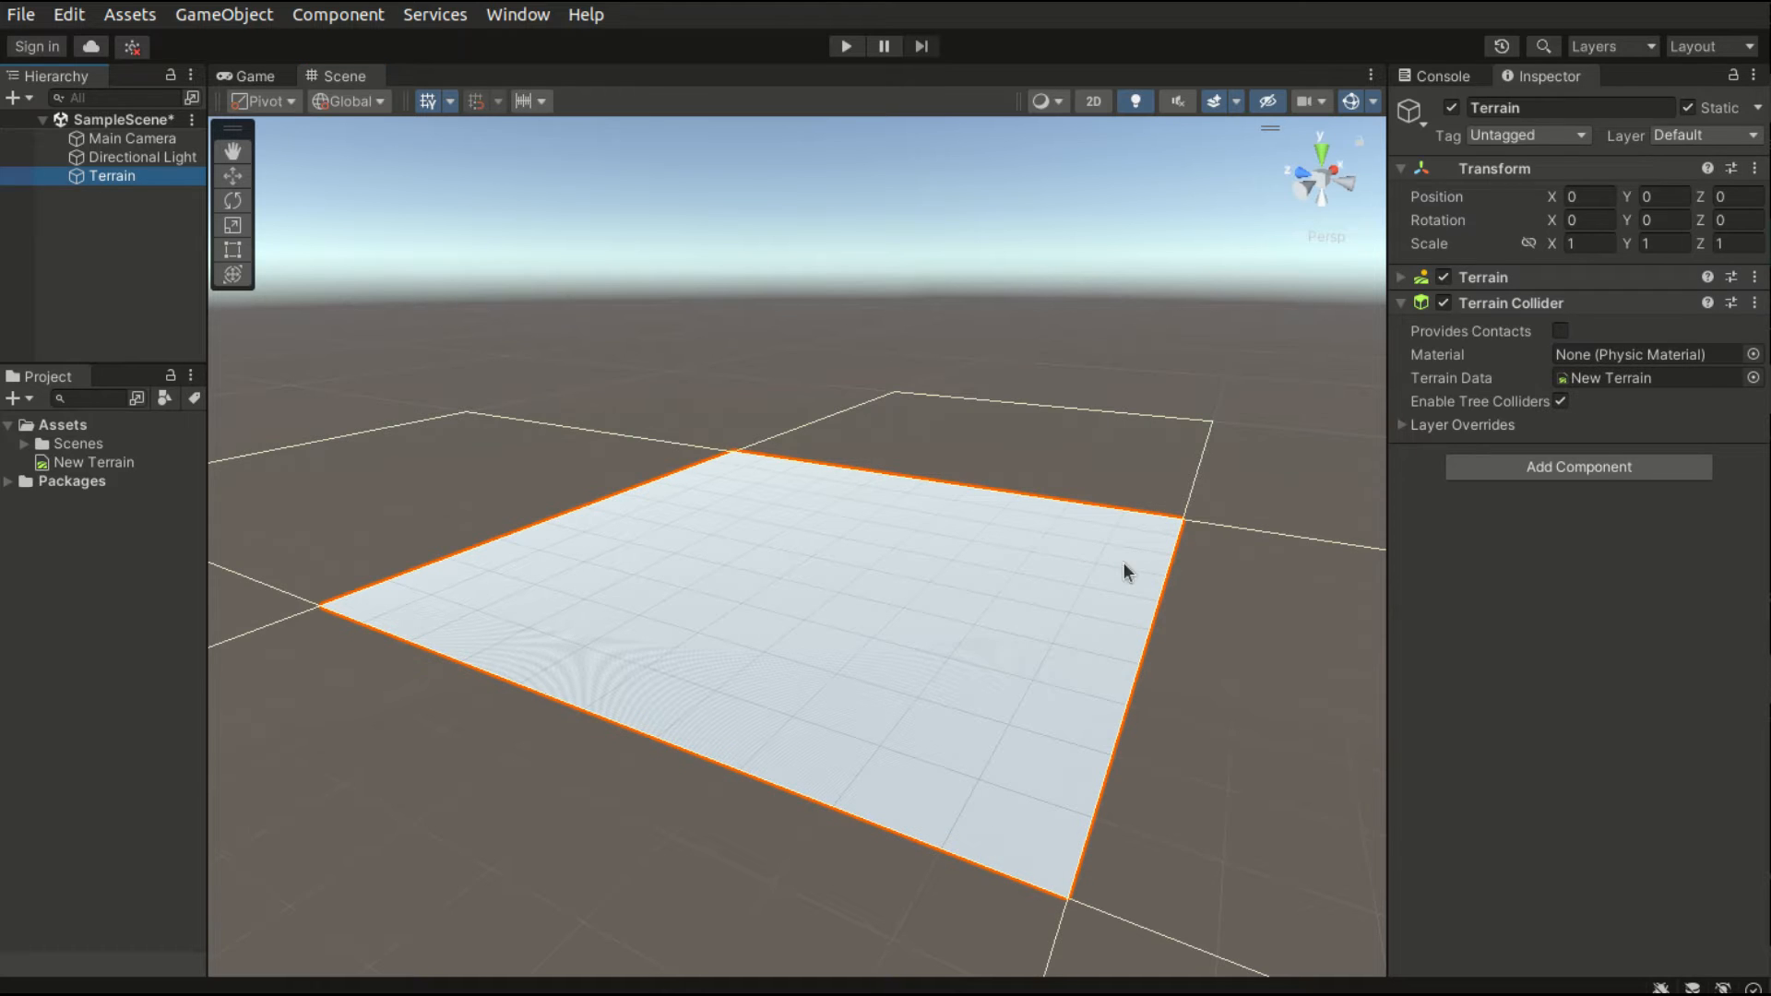
{"action": "mouse_move", "coordinate": [1565, 90]}
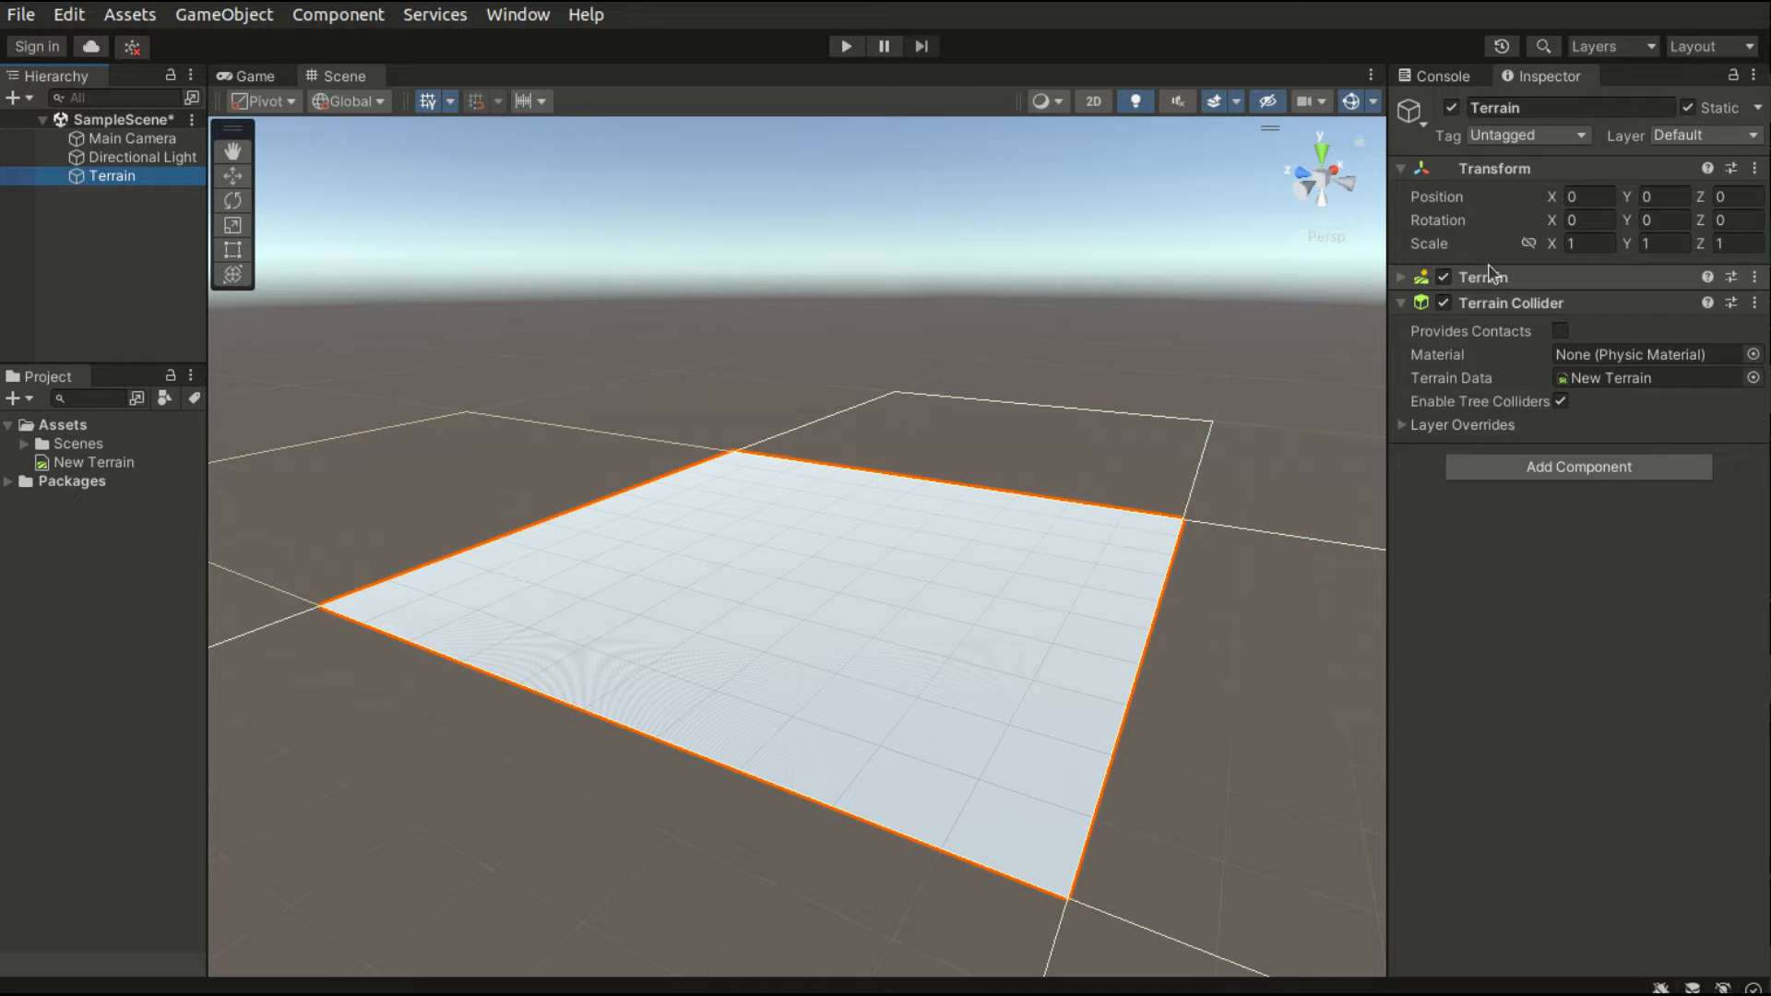
{"action": "mouse_move", "coordinate": [1536, 317]}
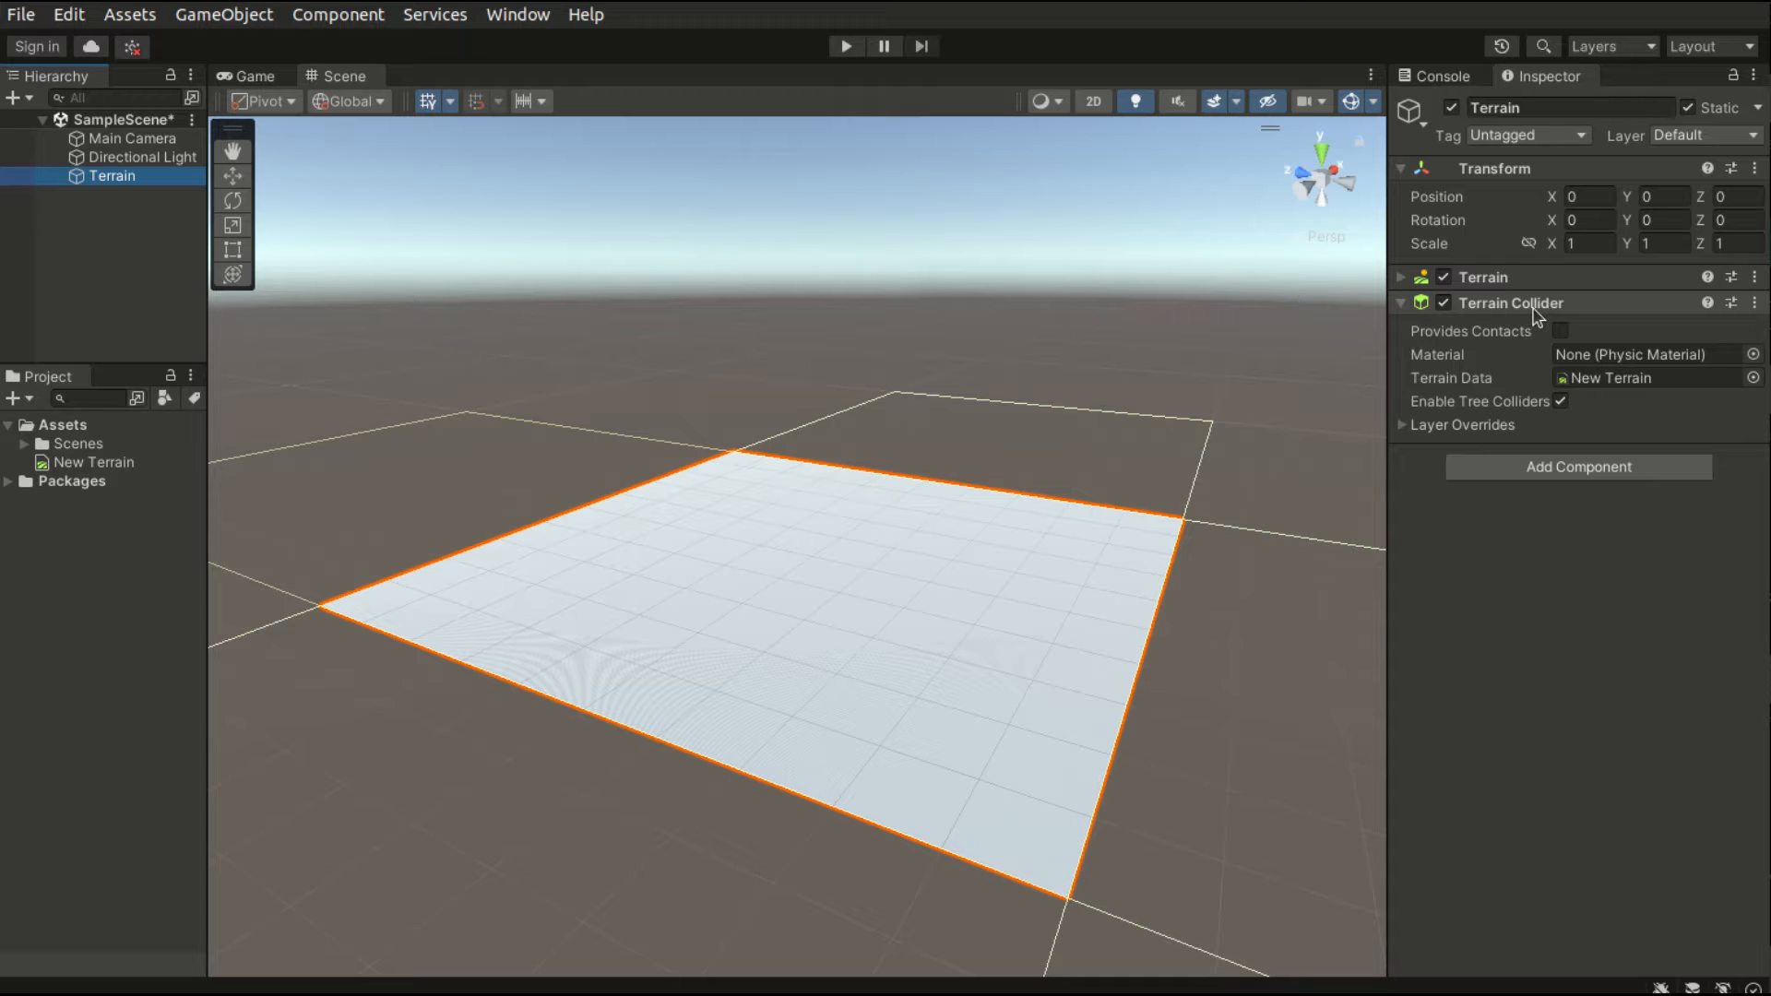
{"action": "left_click", "coordinate": [1401, 302]}
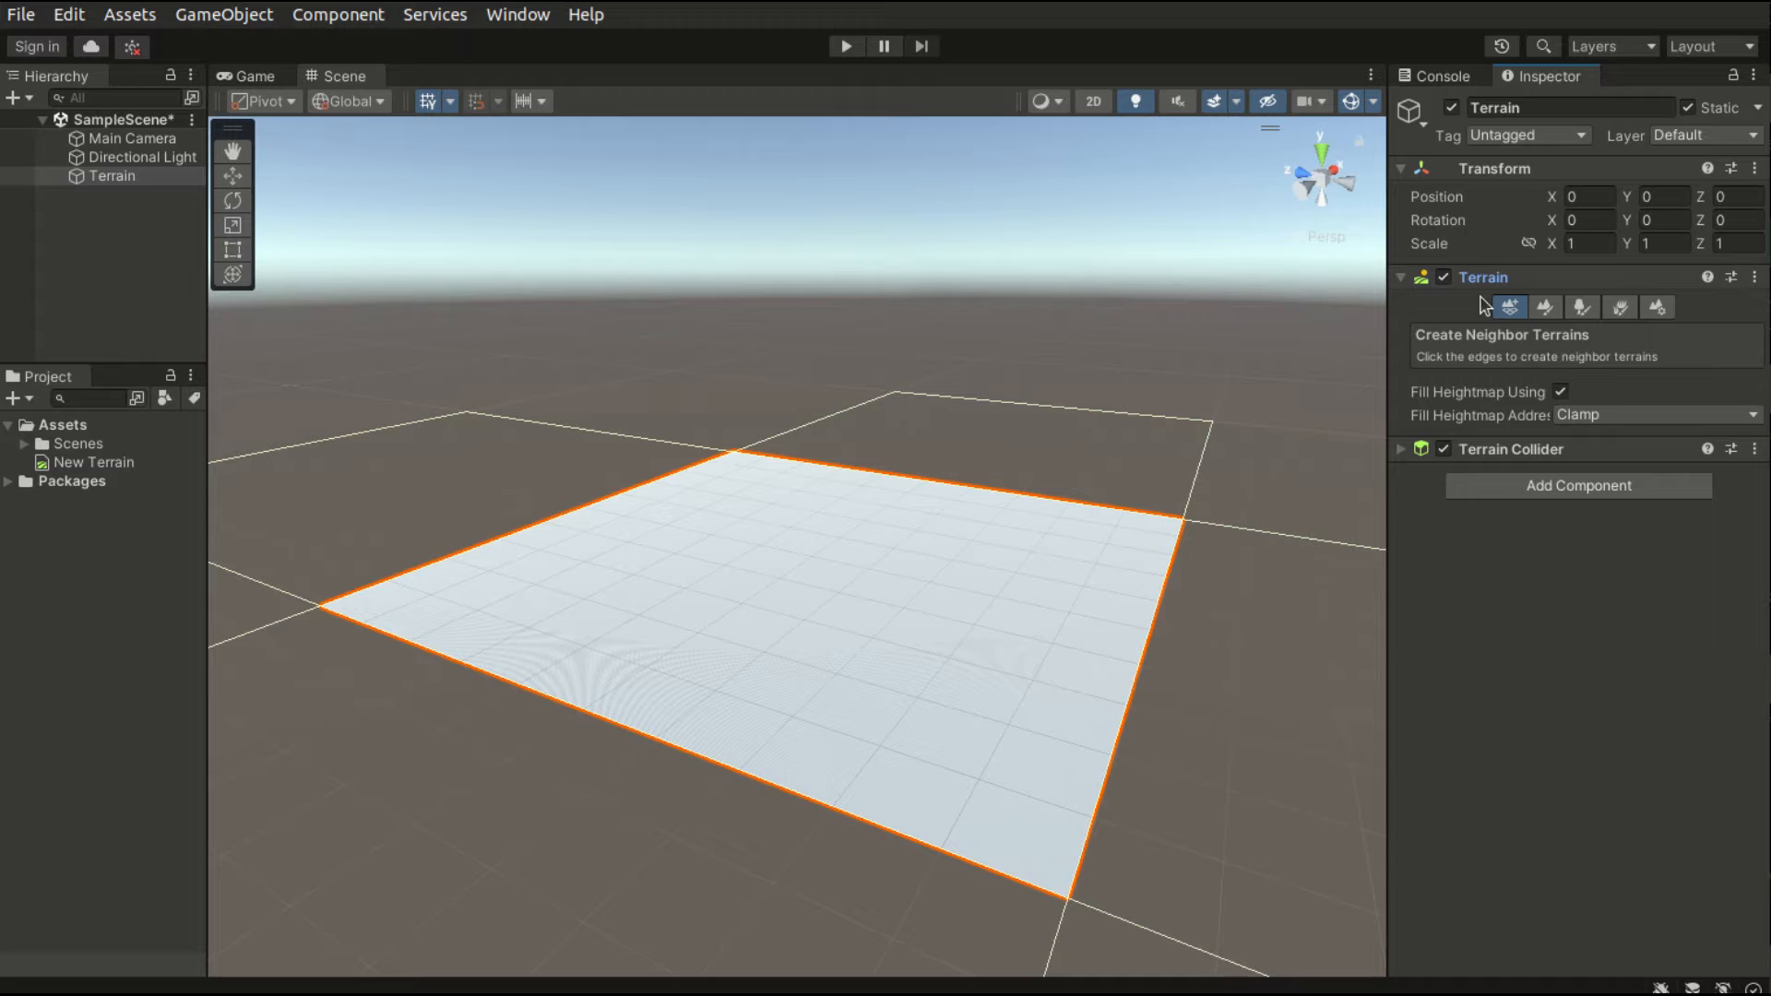
{"action": "mouse_move", "coordinate": [1509, 309]}
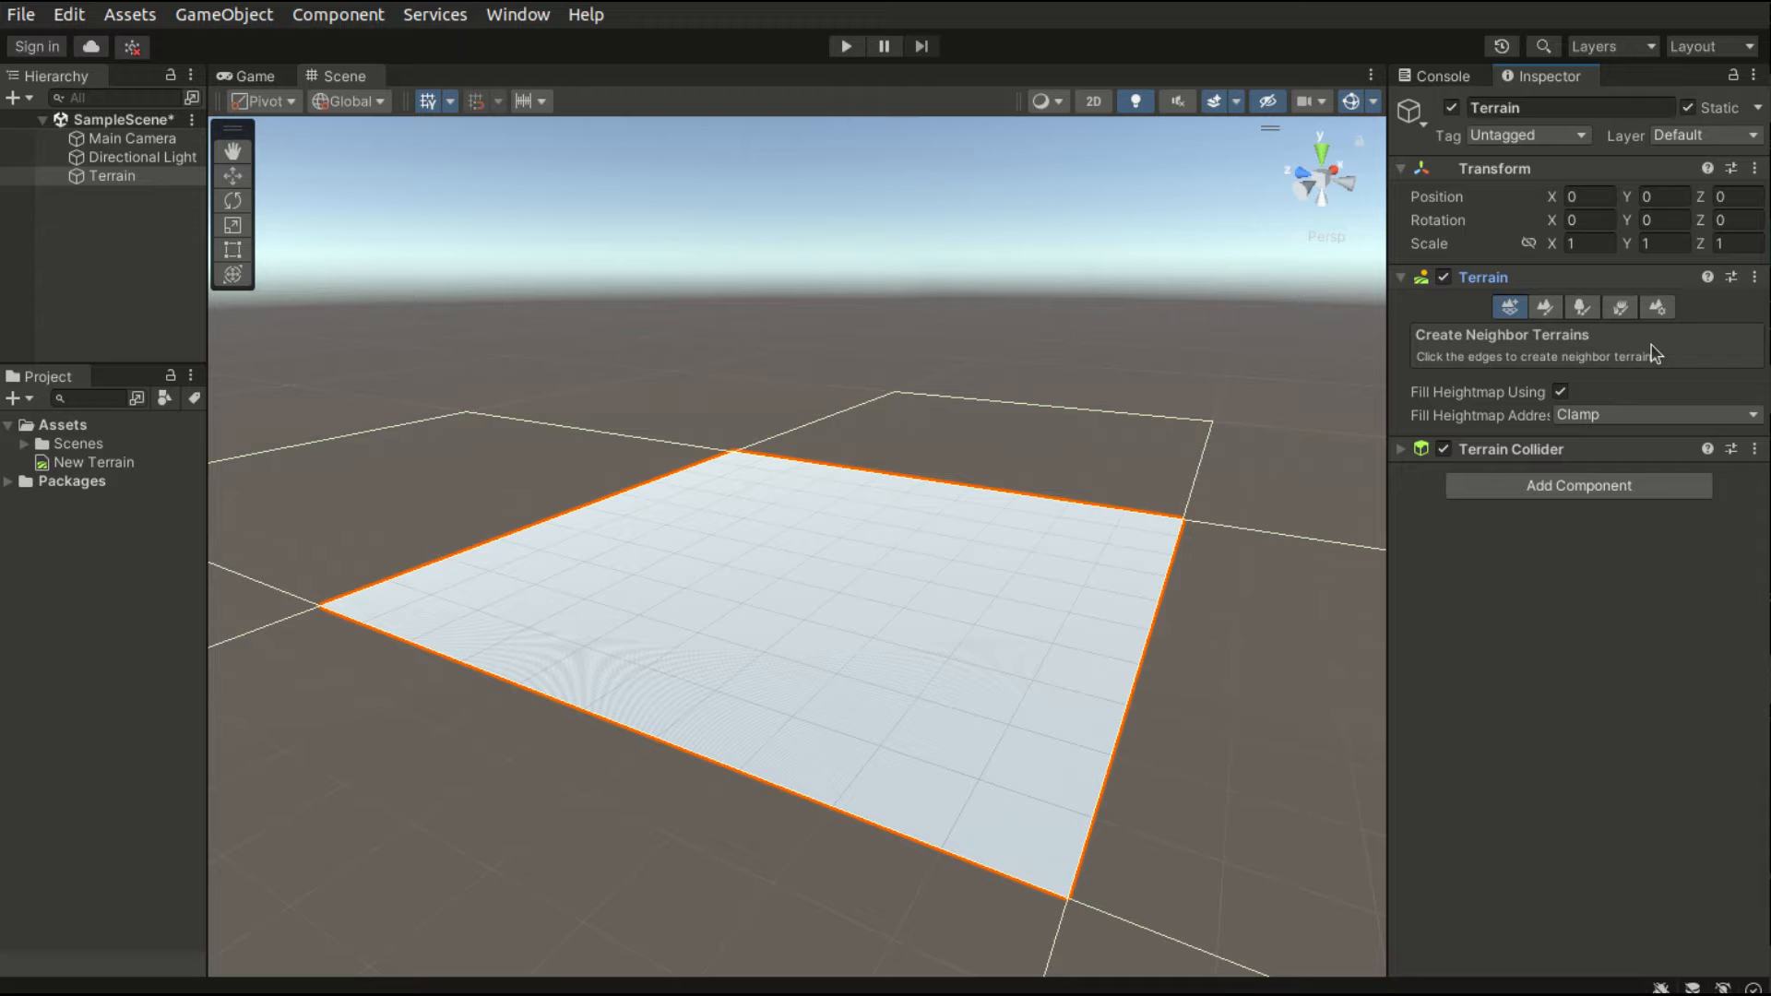
{"action": "mouse_move", "coordinate": [1657, 307]}
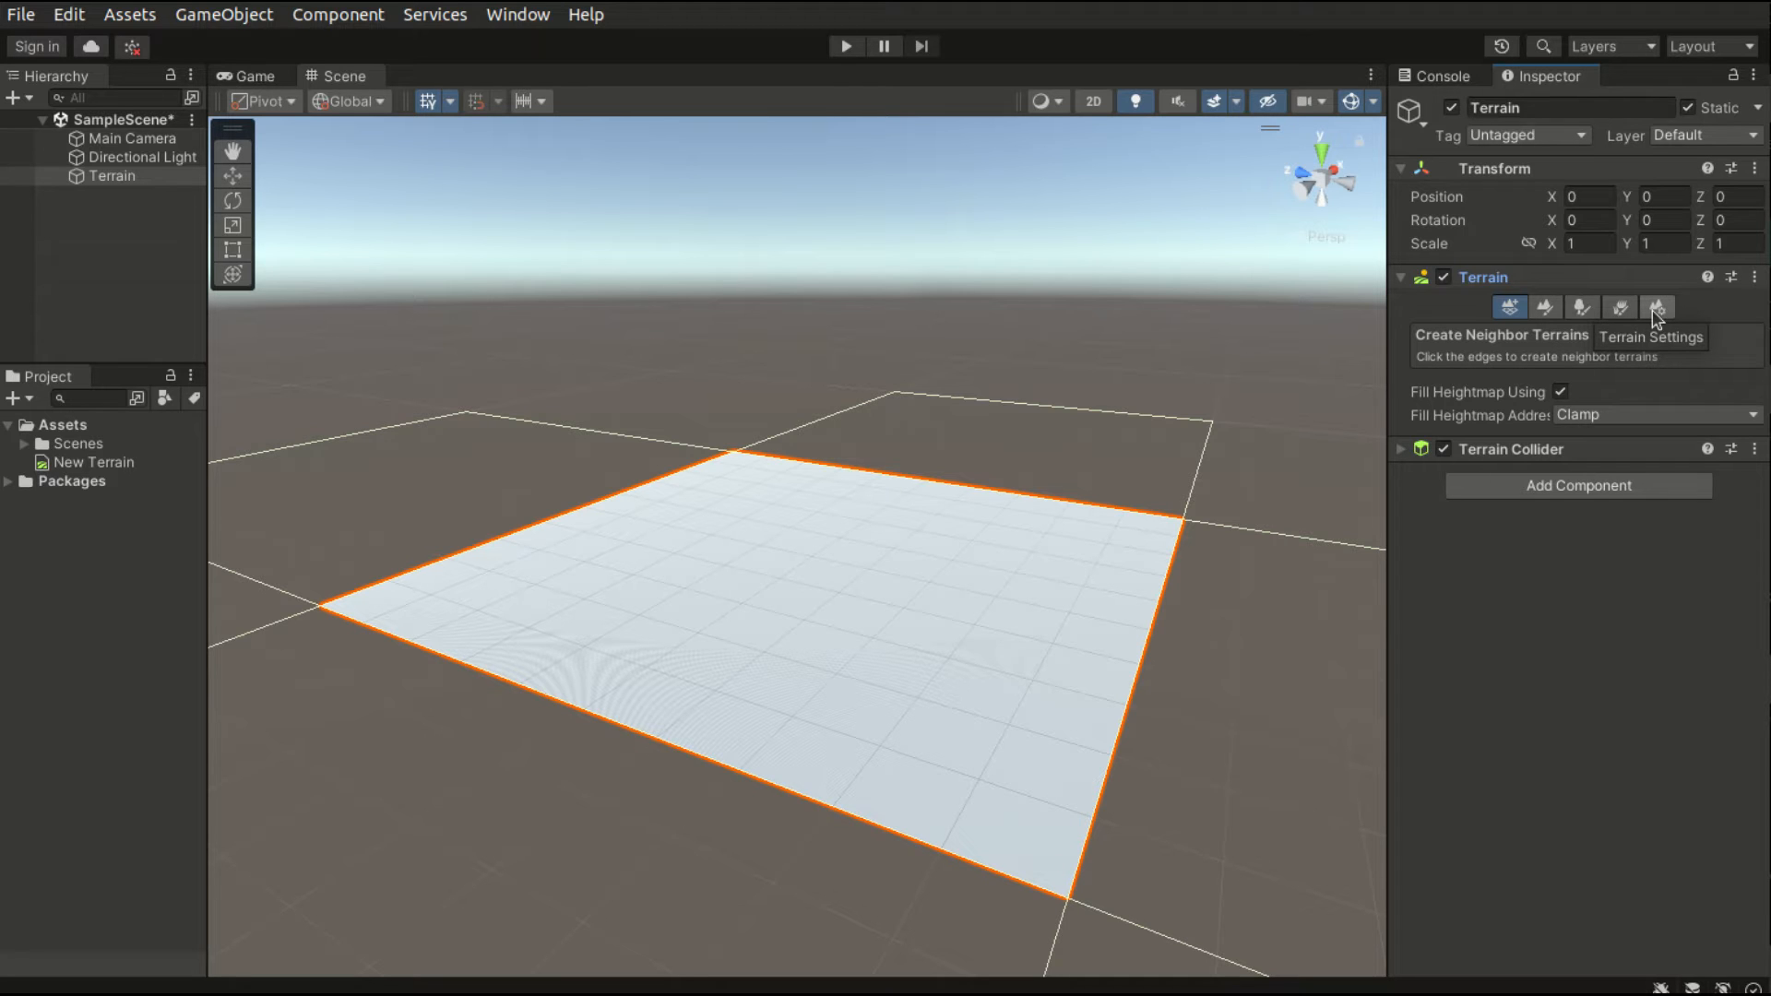
- Set Mesh Resolution Terrain Width and Length to 10000 in Terrain Settings
{"action": "left_click", "coordinate": [1657, 308]}
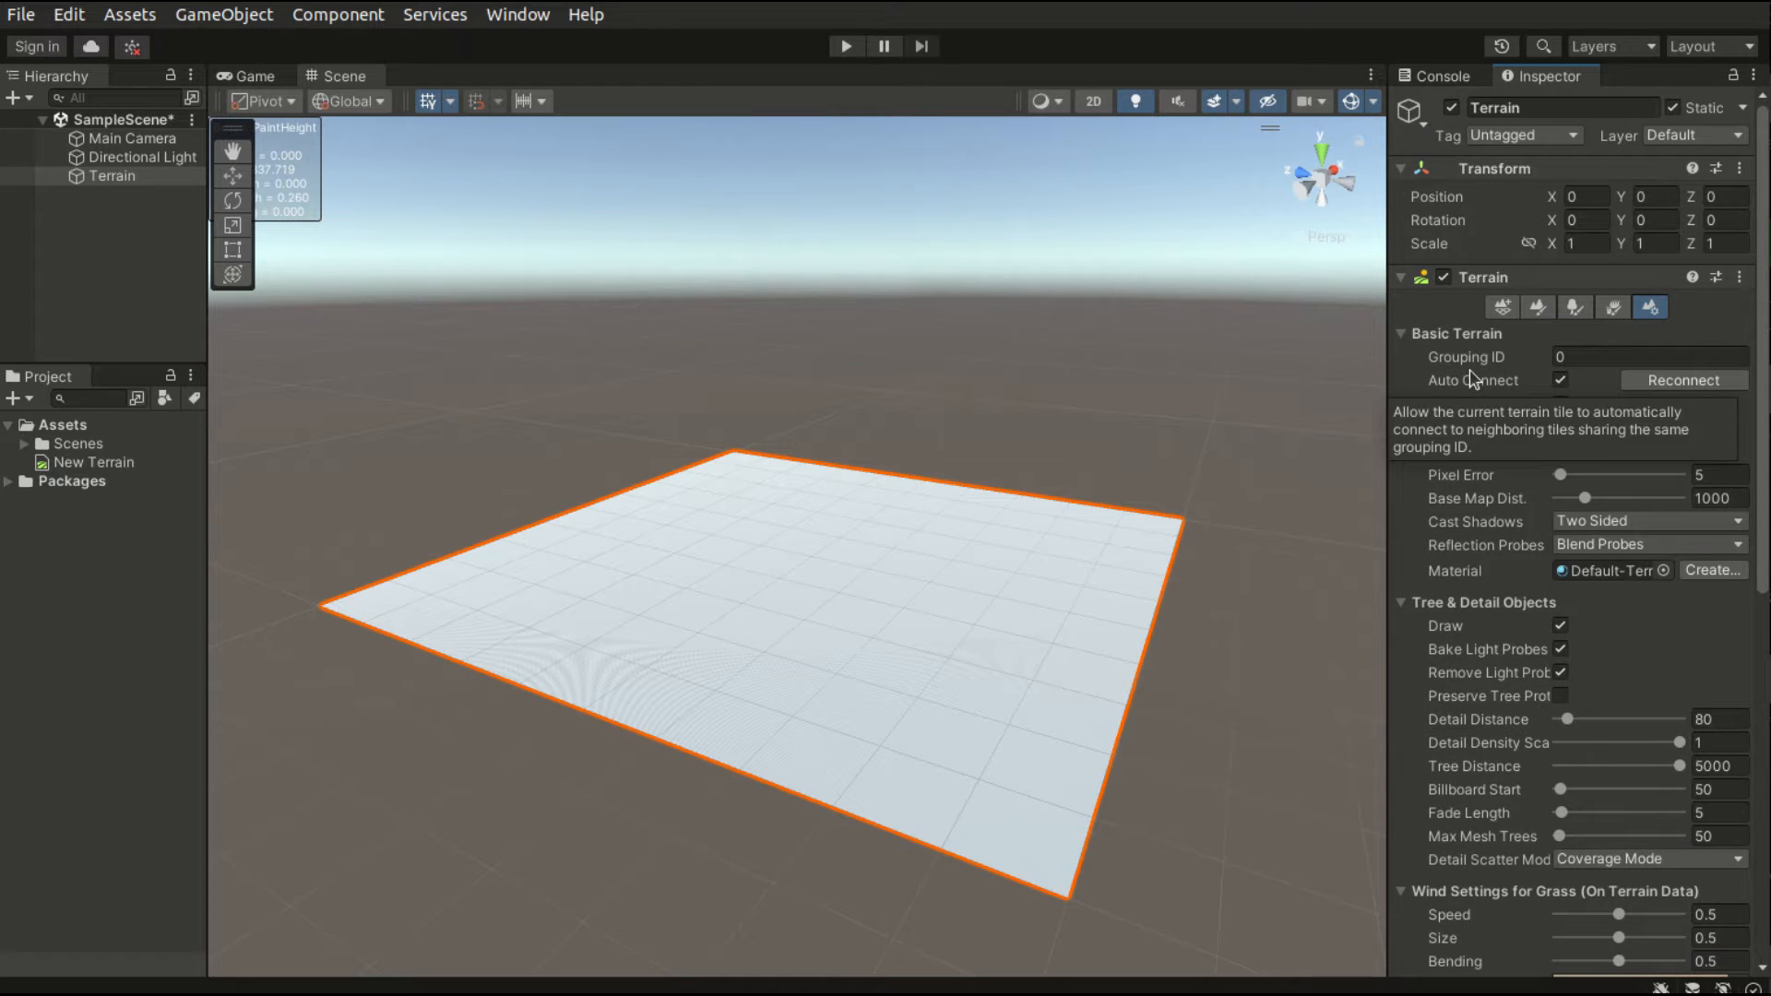
{"action": "left_click", "coordinate": [1401, 333]}
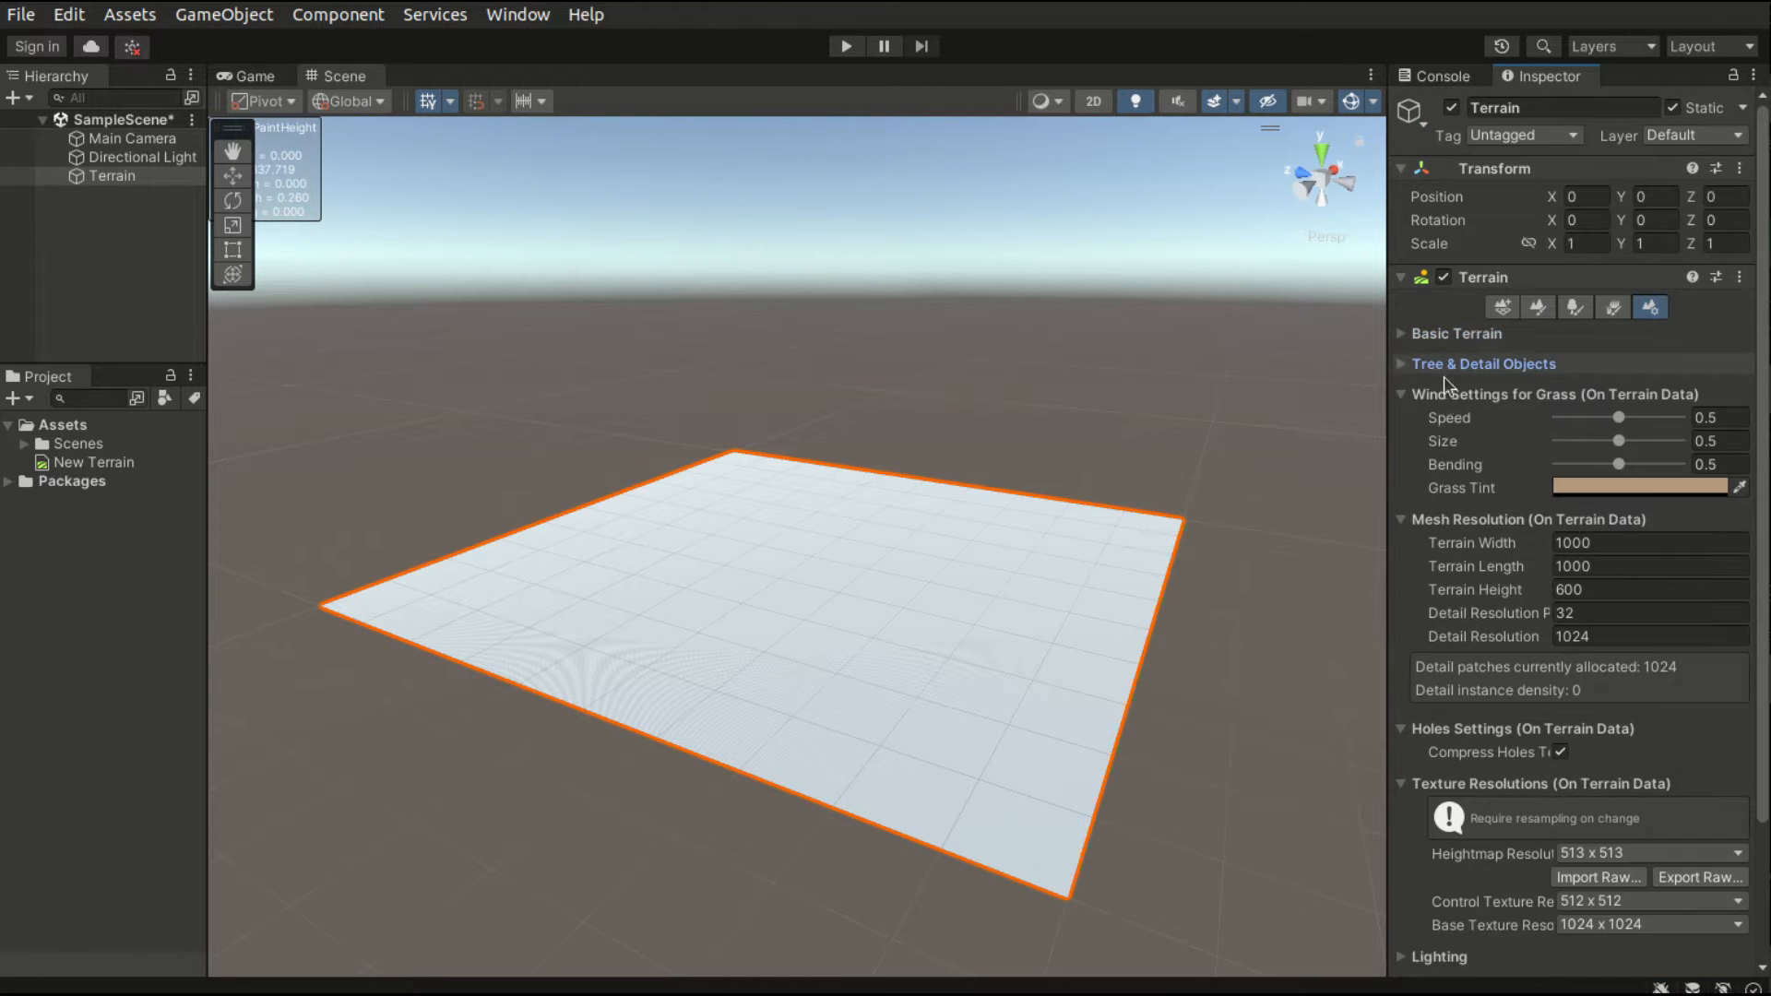
{"action": "left_click", "coordinate": [1402, 395]}
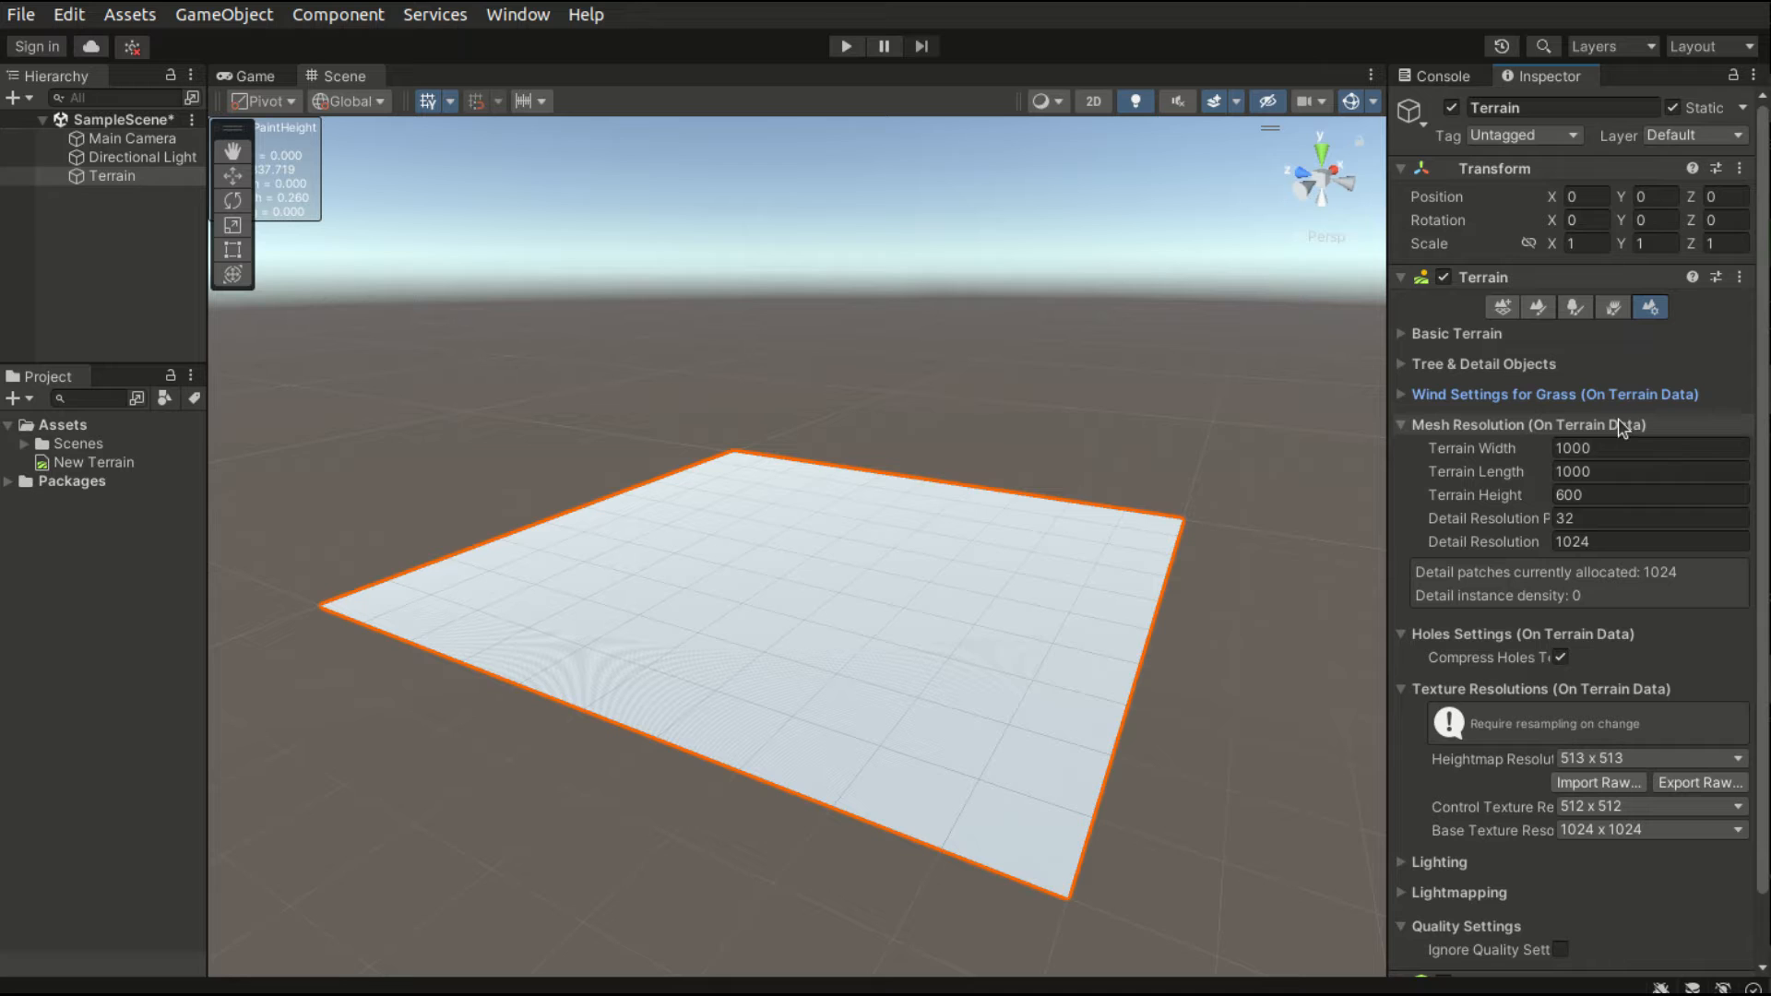
{"action": "left_click", "coordinate": [1649, 448]}
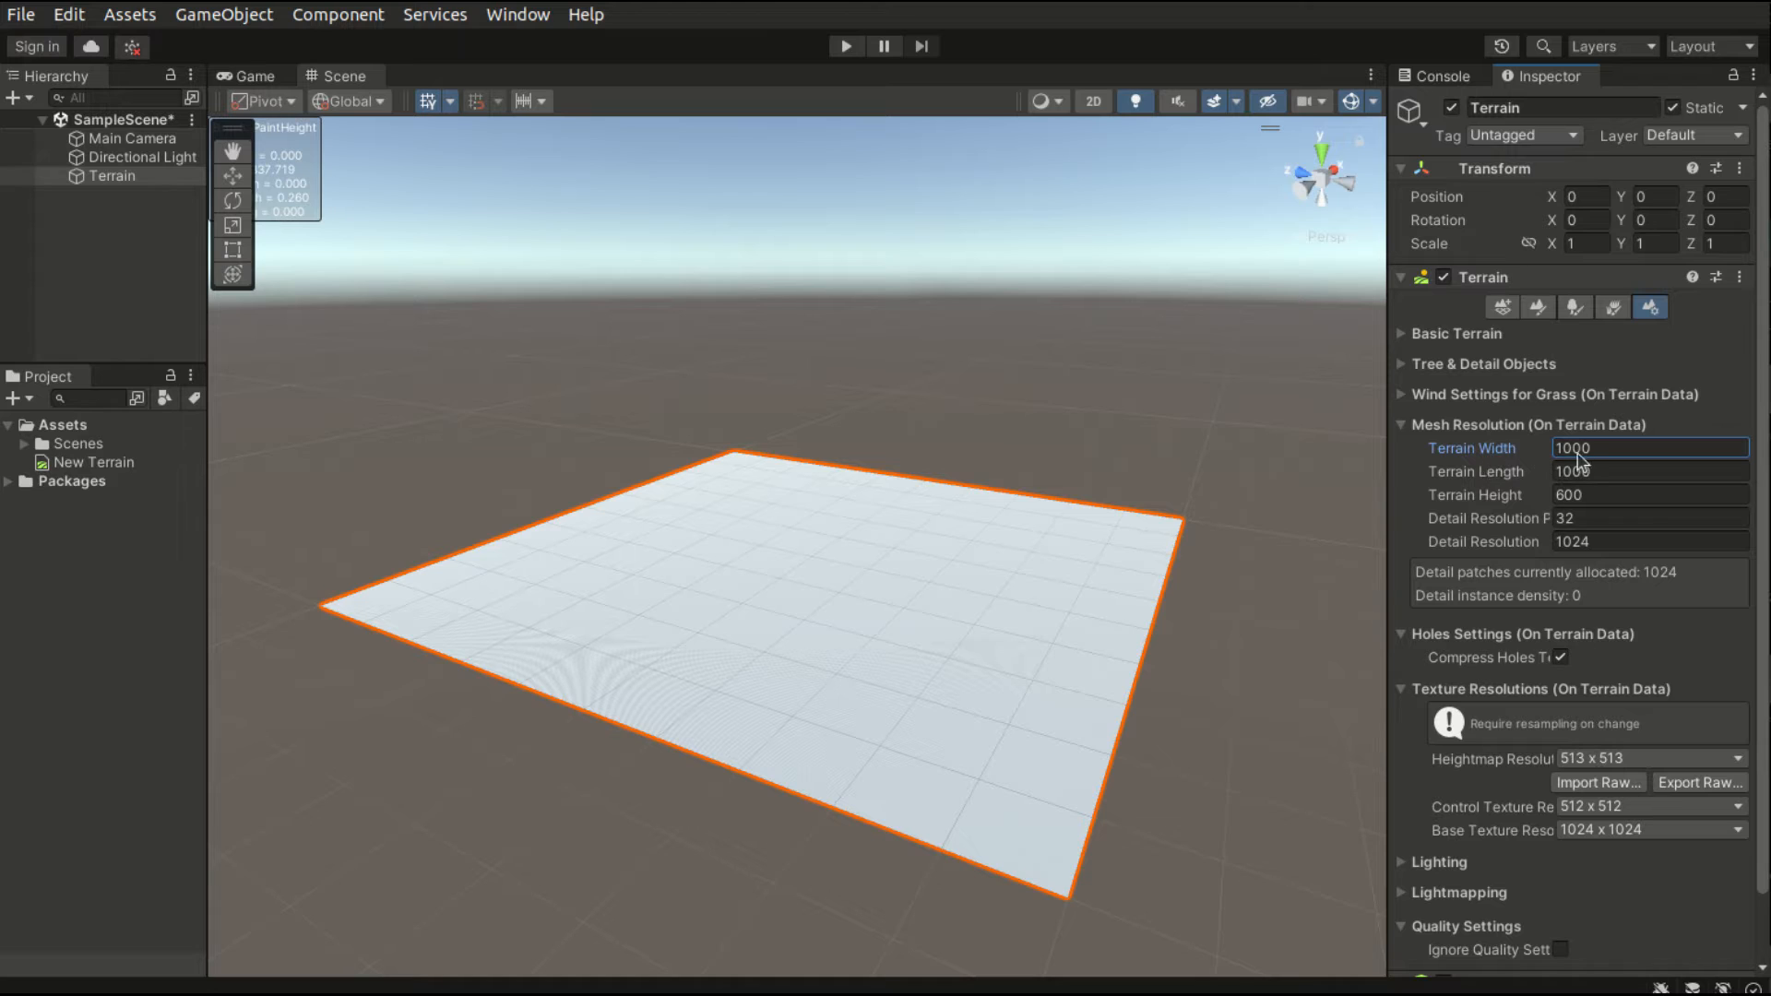
{"action": "double_click", "coordinate": [1593, 448]}
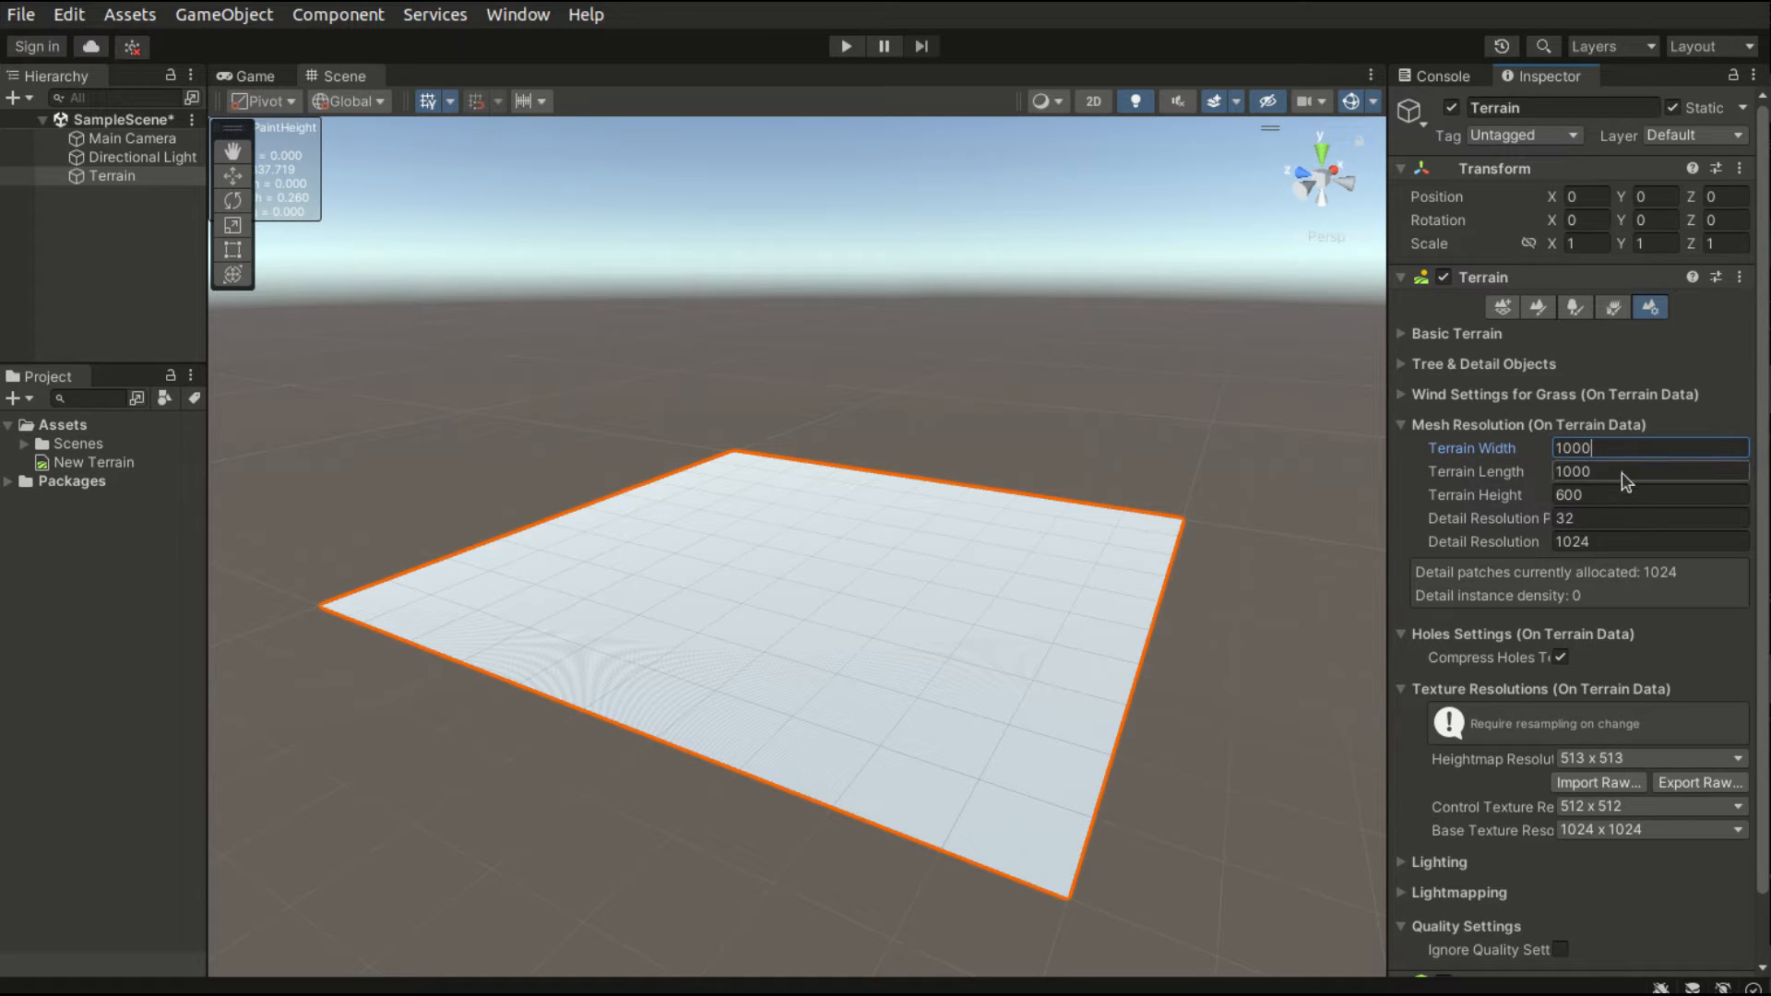
{"action": "type", "text": "10000"}
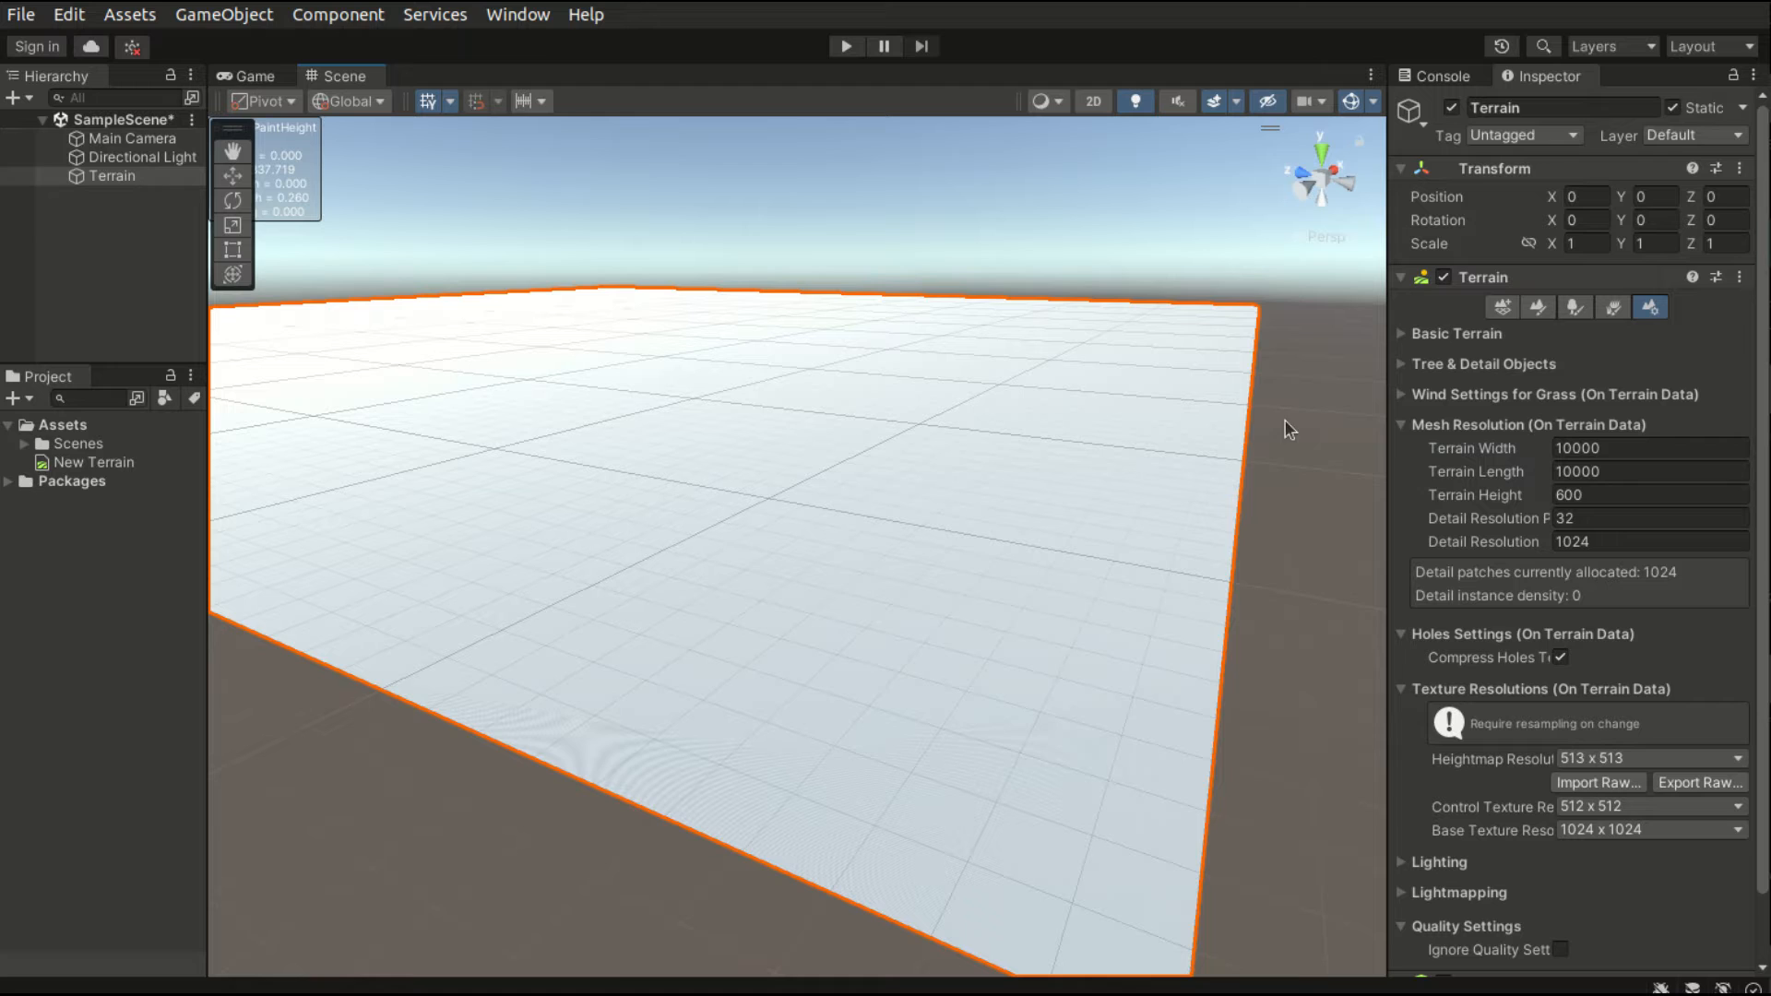
{"action": "mouse_move", "coordinate": [1499, 495]}
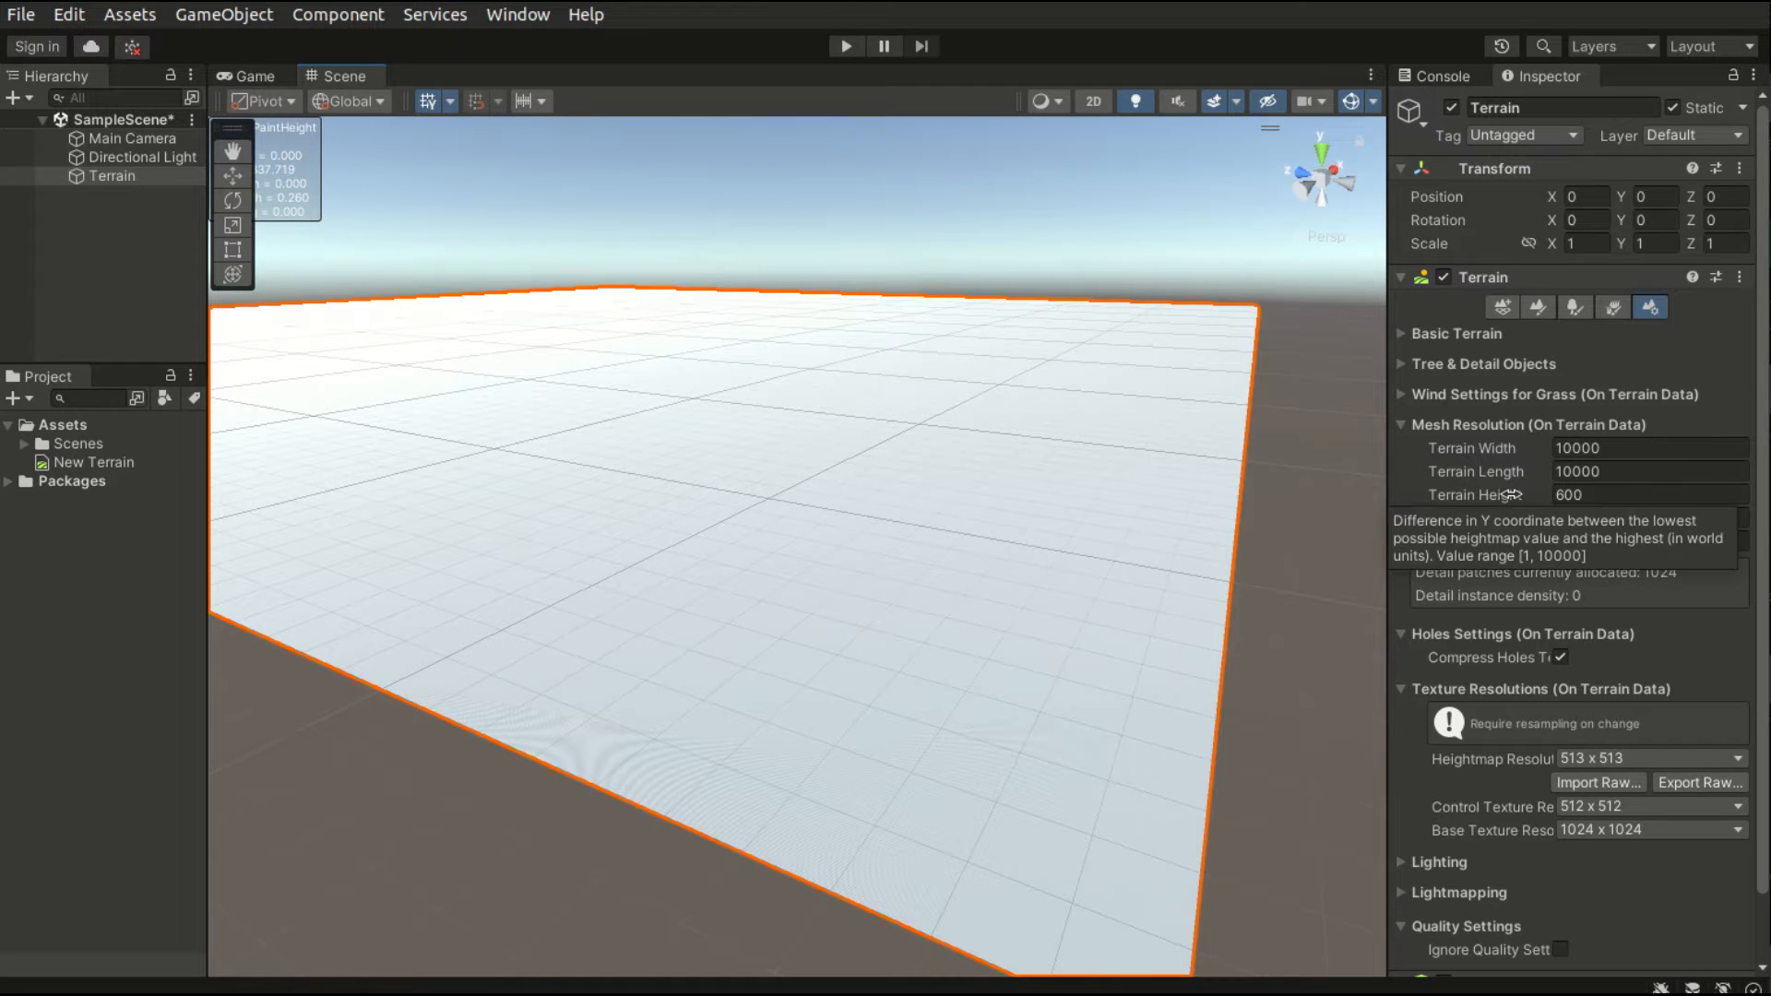
{"action": "left_click", "coordinate": [1649, 494]}
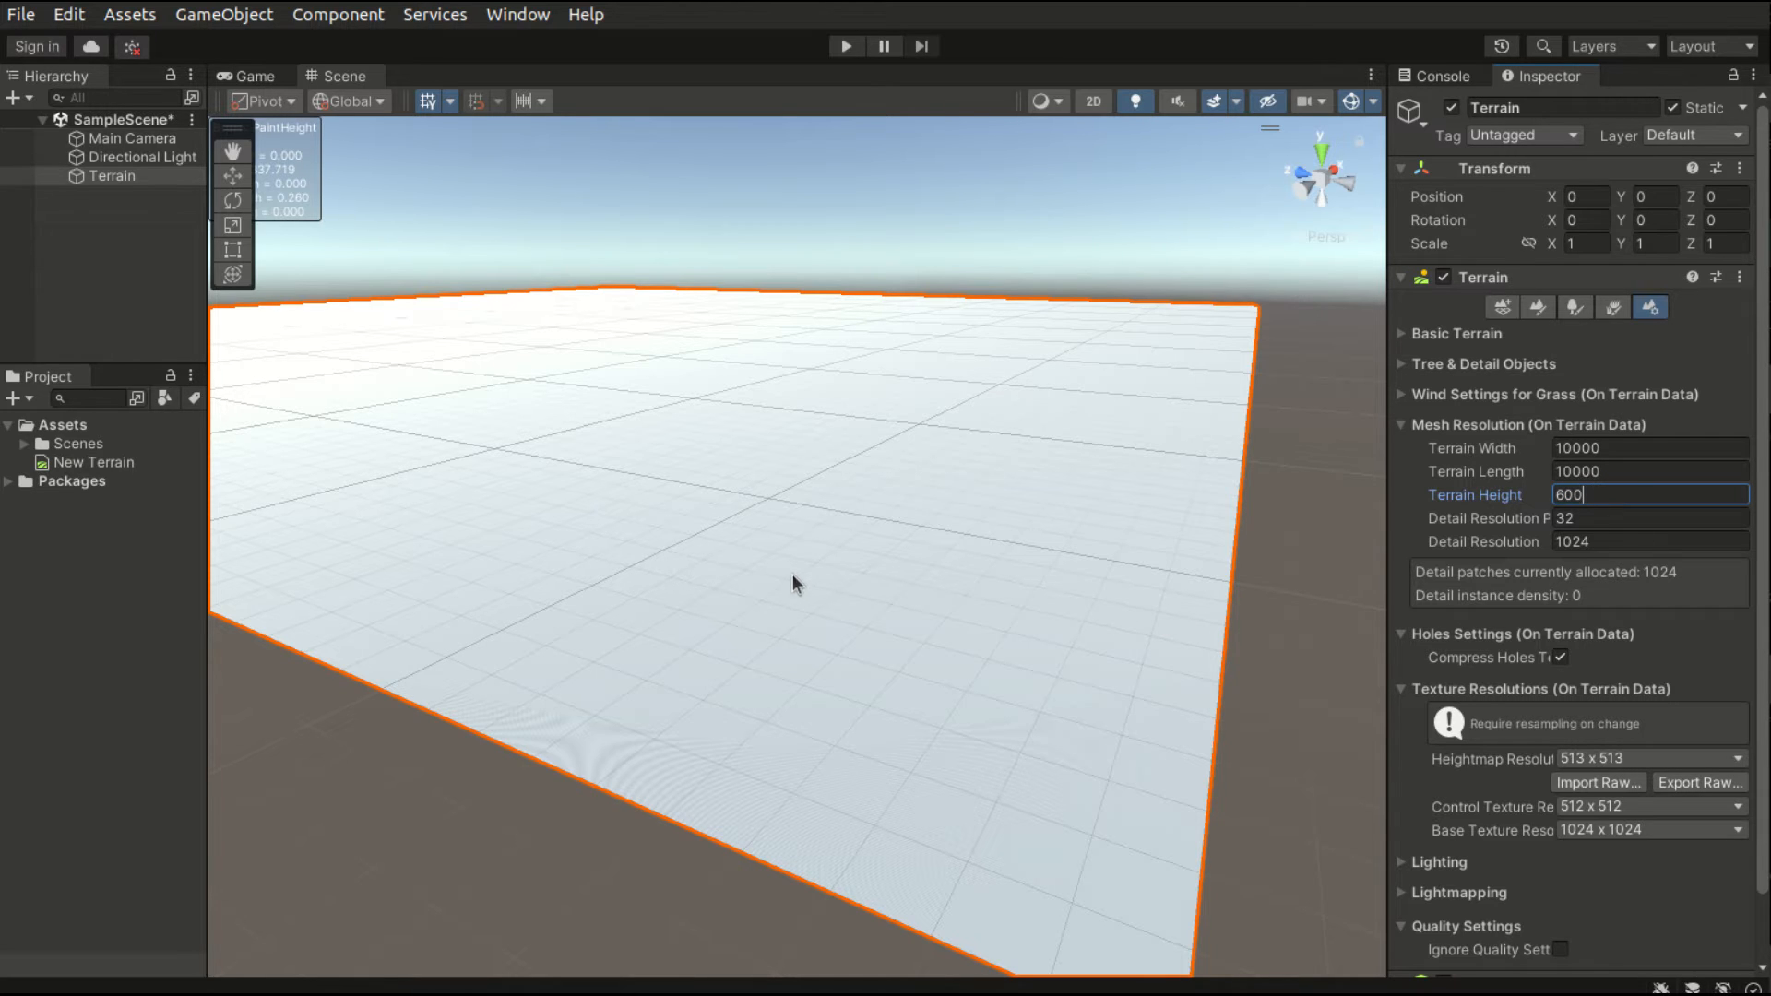
{"action": "mouse_move", "coordinate": [786, 546]}
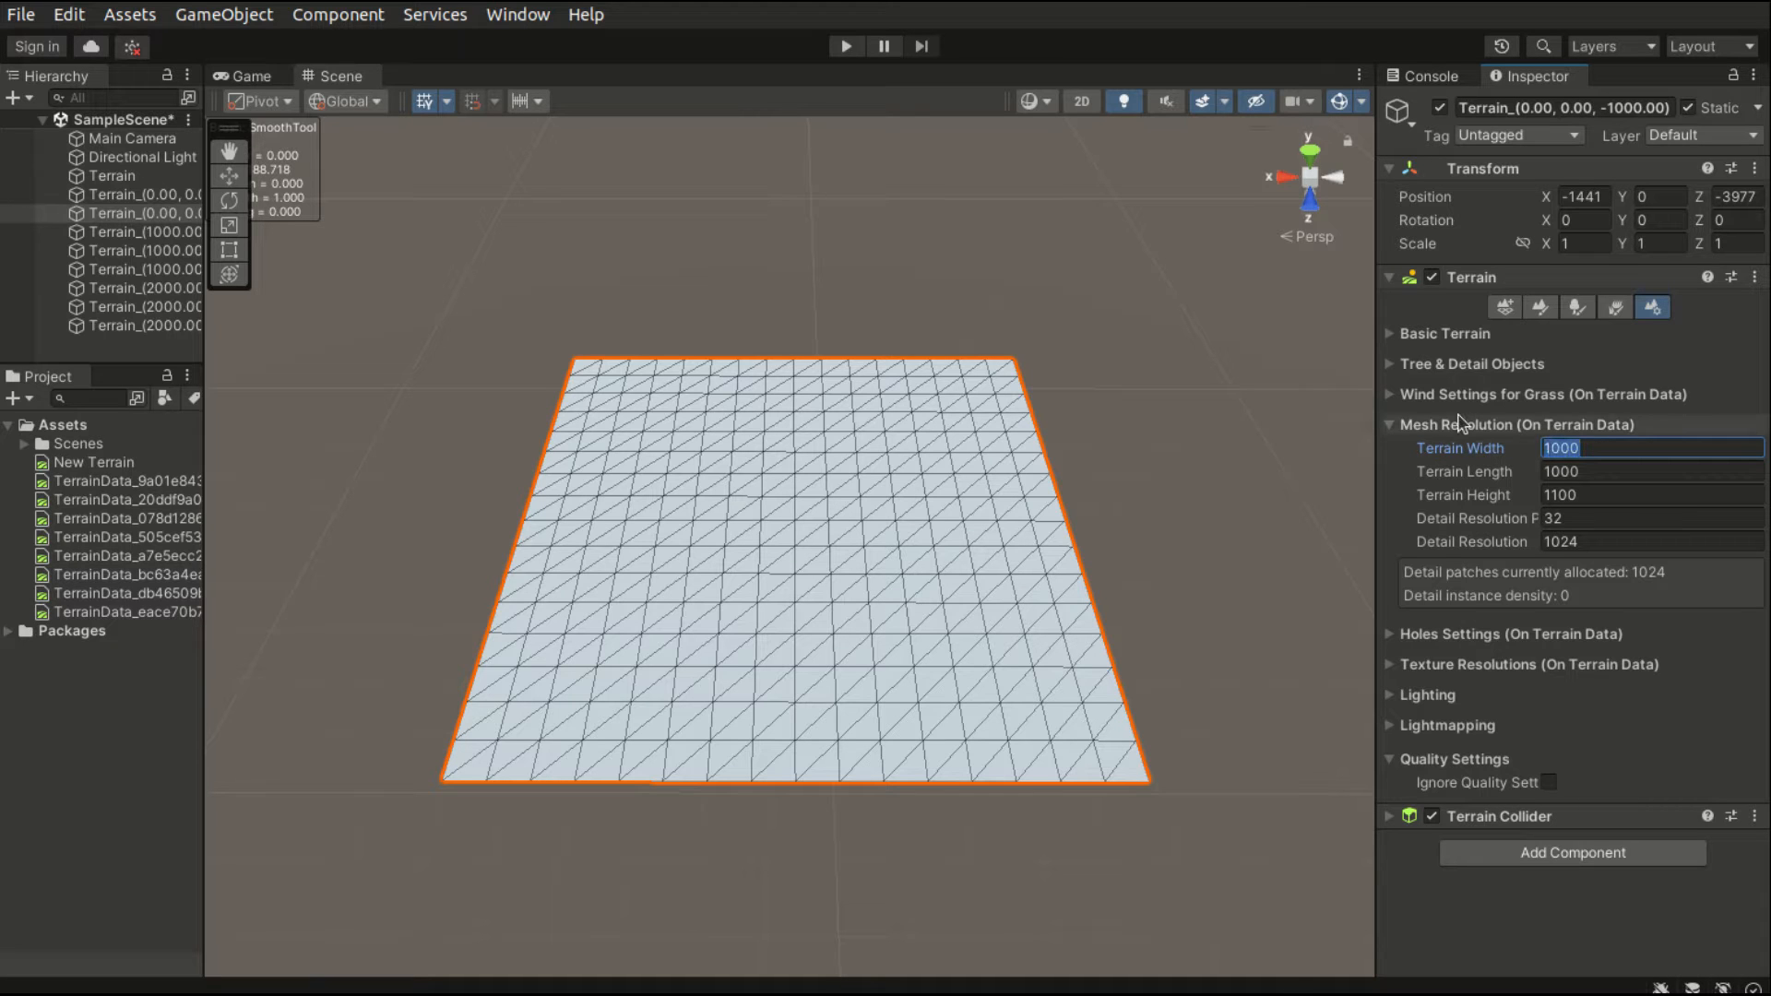
- Try Terrain Width values 1250, 1500, 1800 and 20000 before returning to 10000
{"action": "type", "text": "1250"}
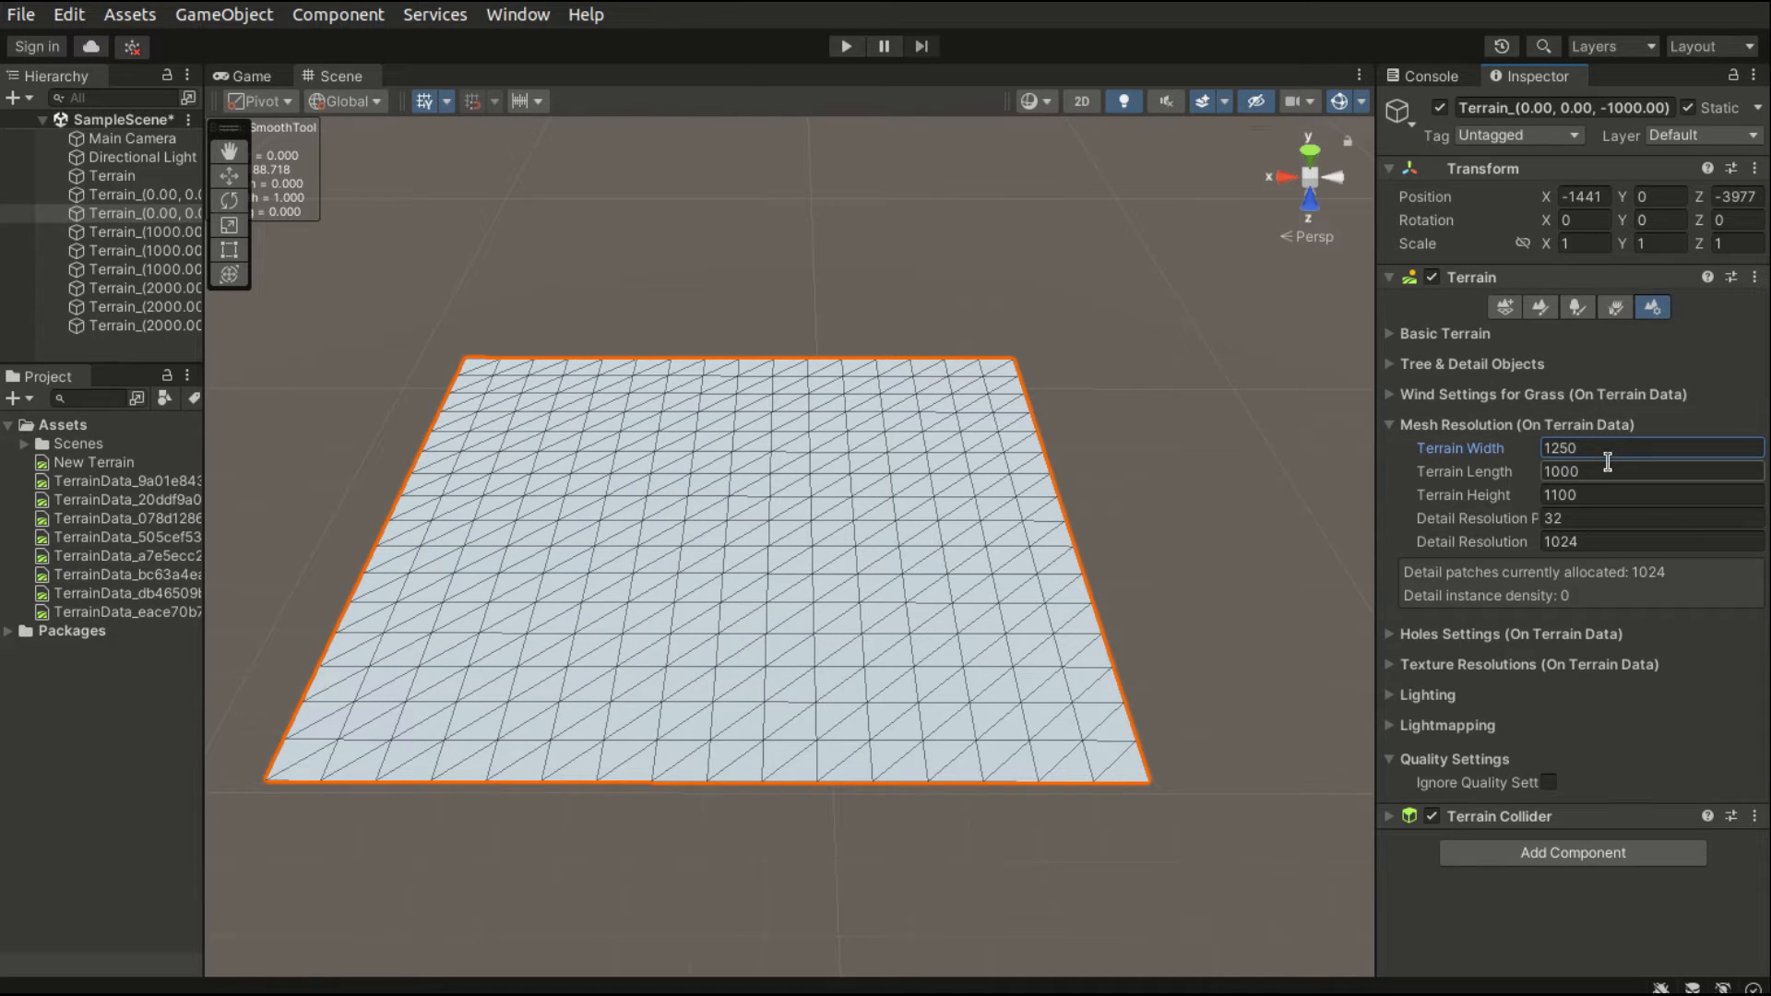
{"action": "type", "text": "1500"}
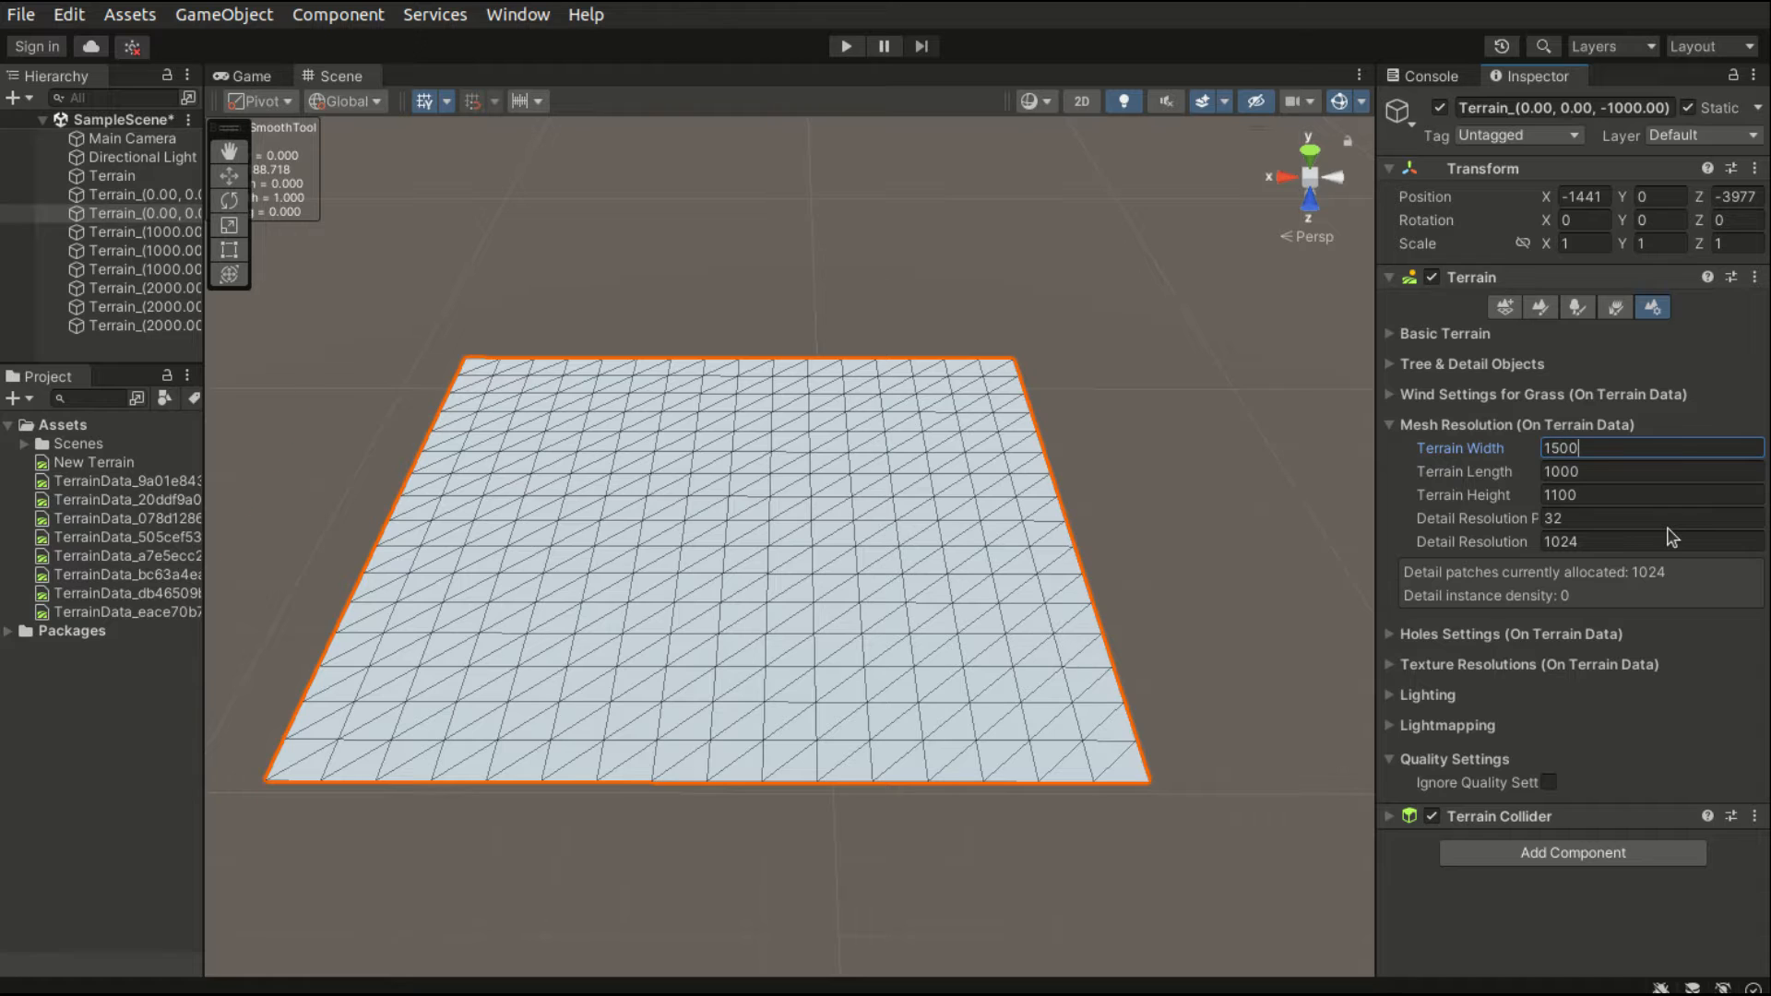
{"action": "type", "text": "1"}
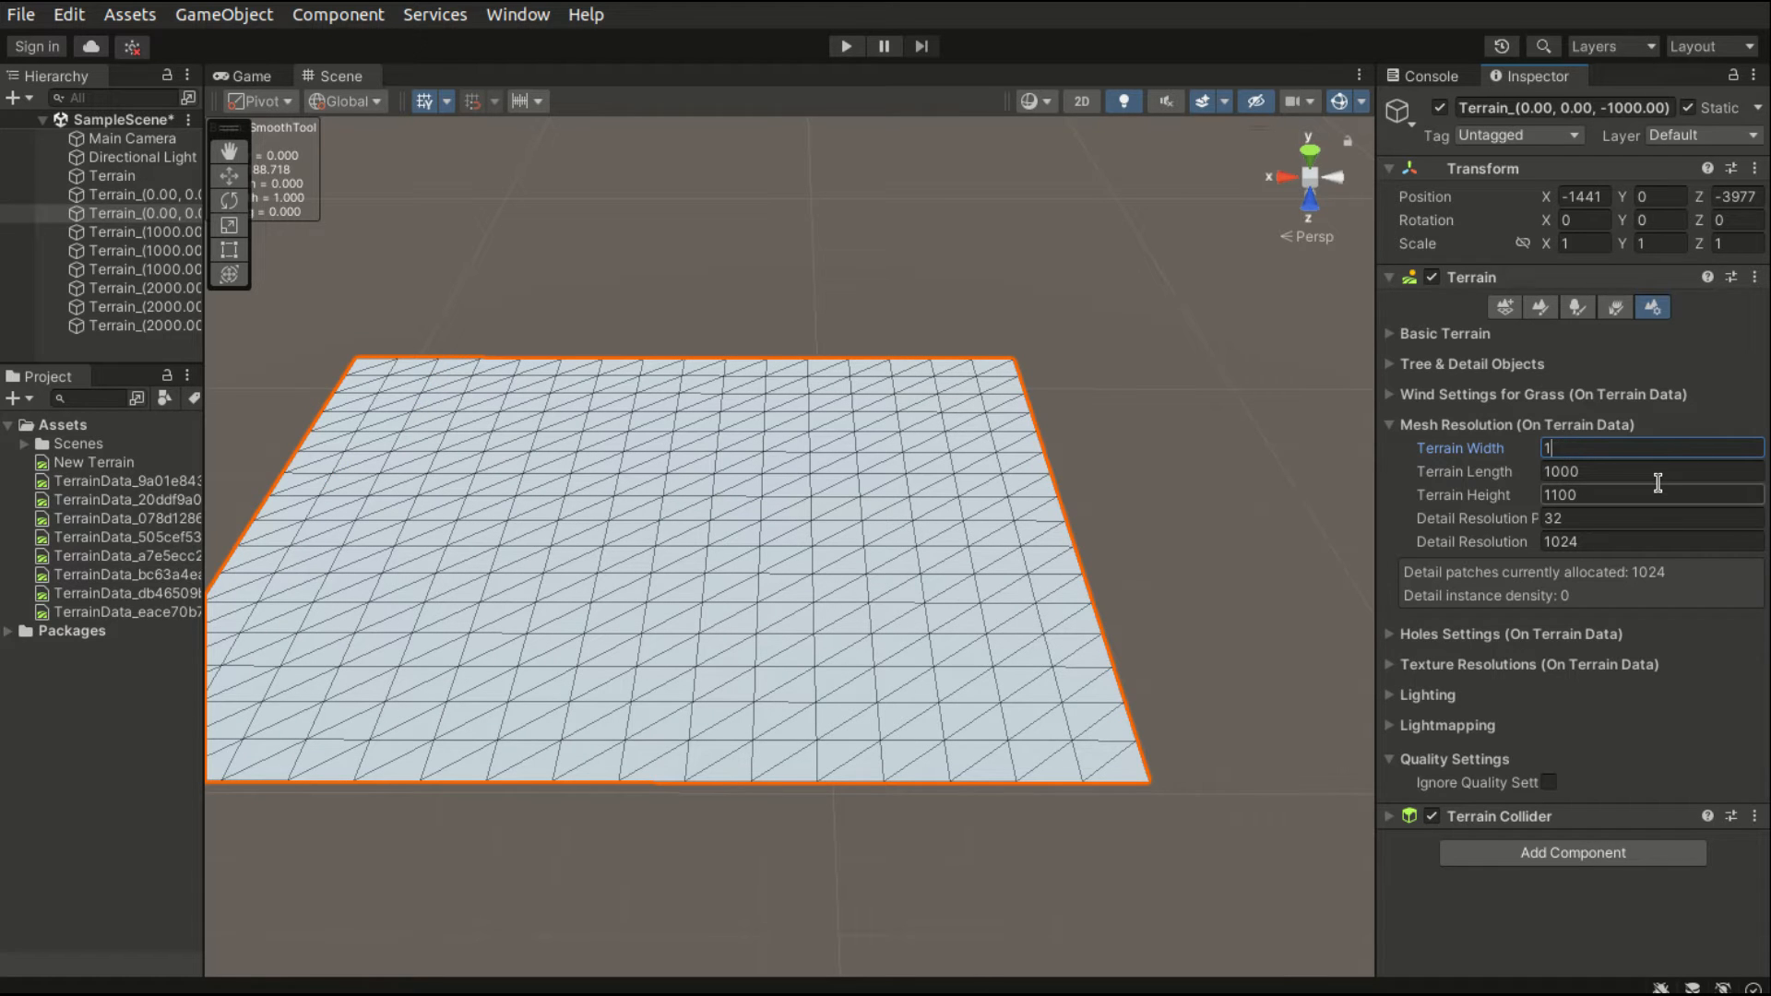
{"action": "type", "text": "1800"}
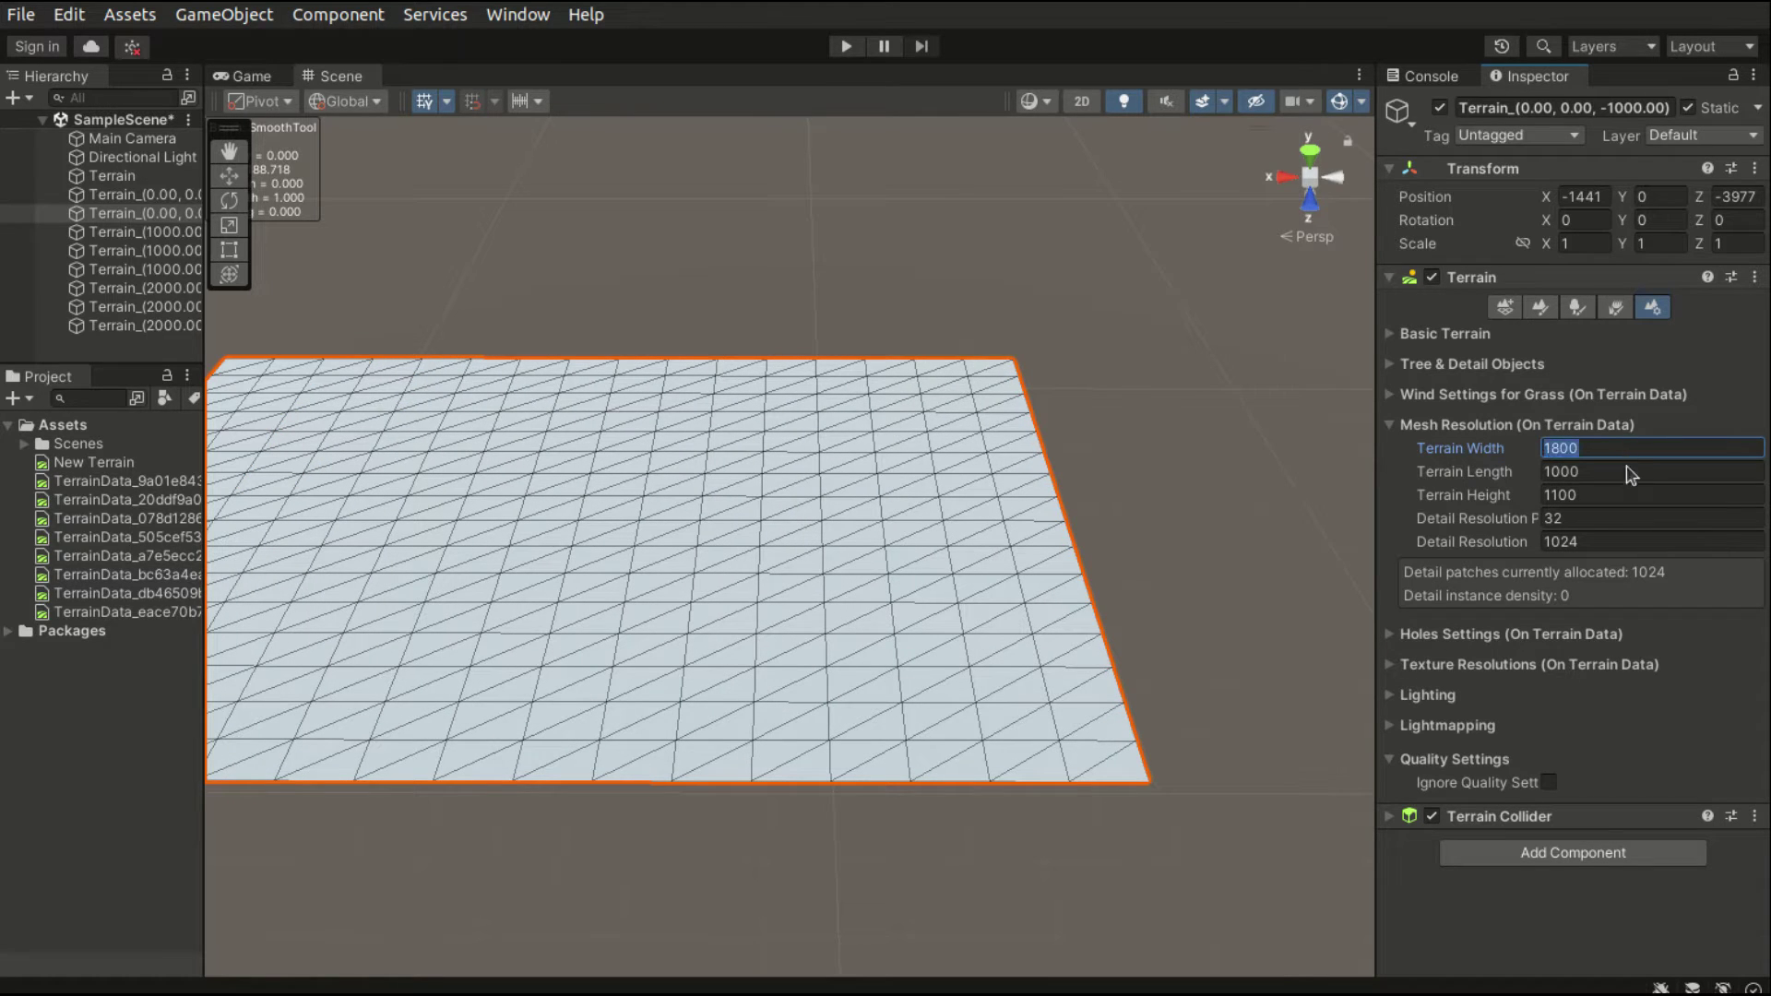
{"action": "type", "text": "20000"}
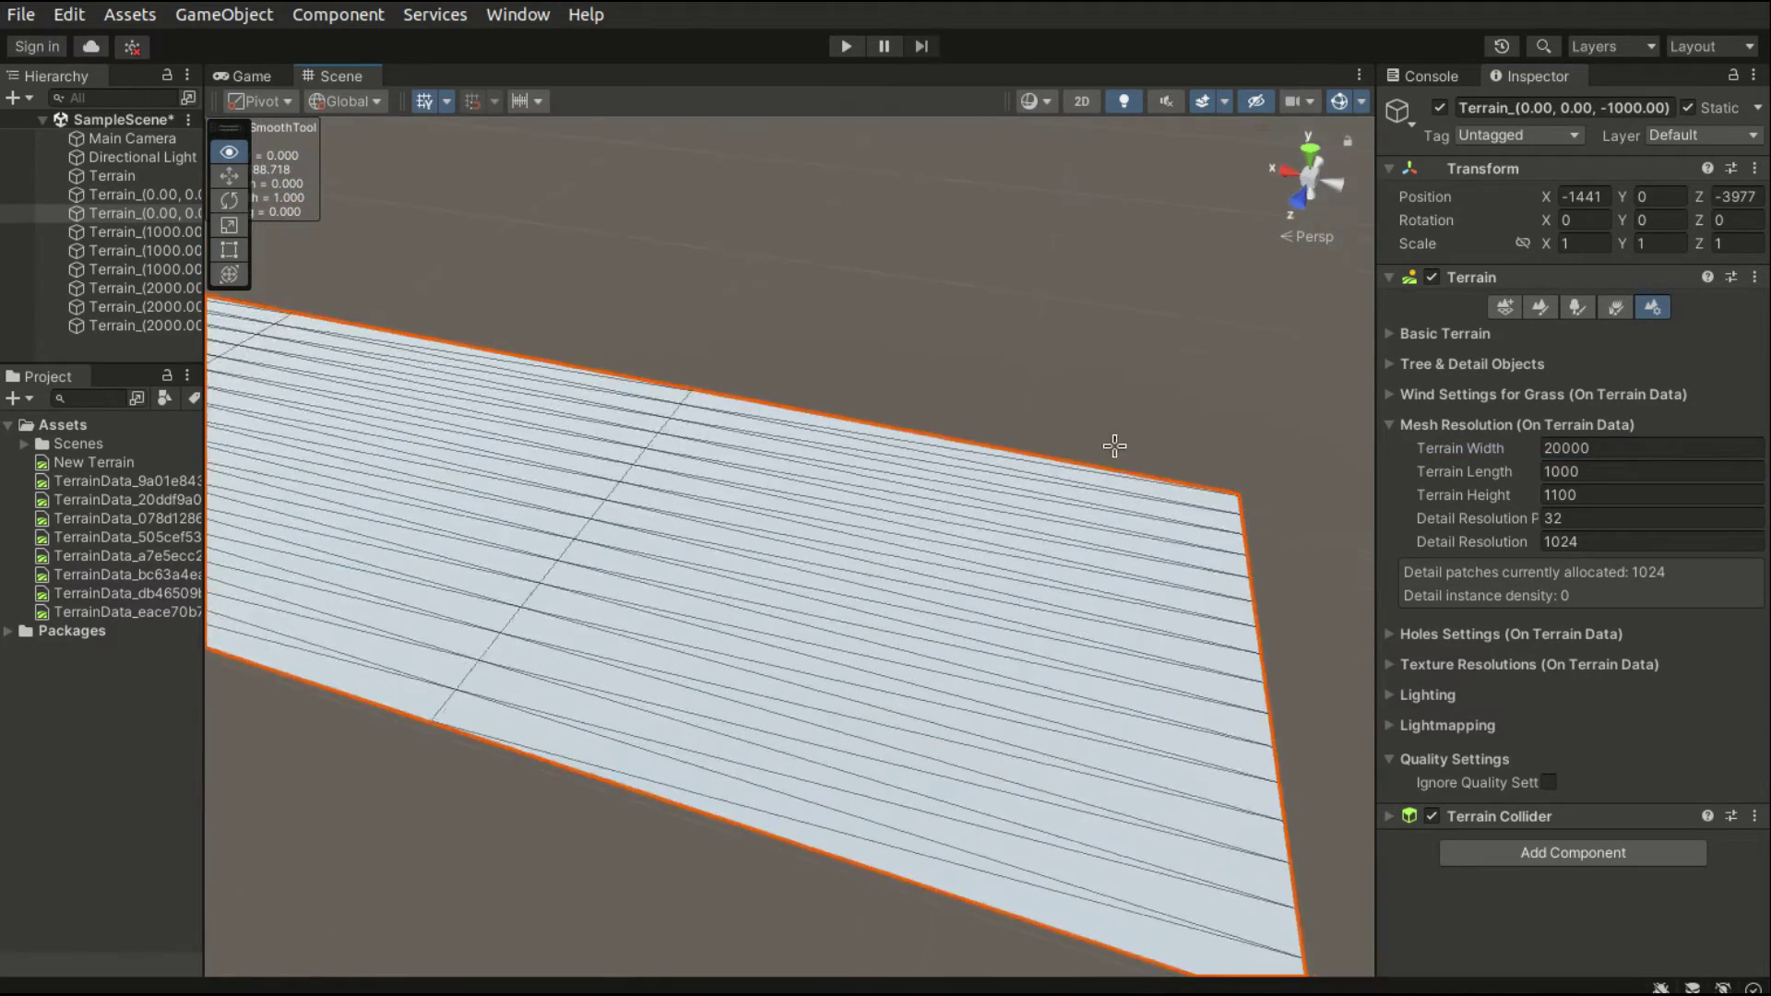
{"action": "type", "text": "10000"}
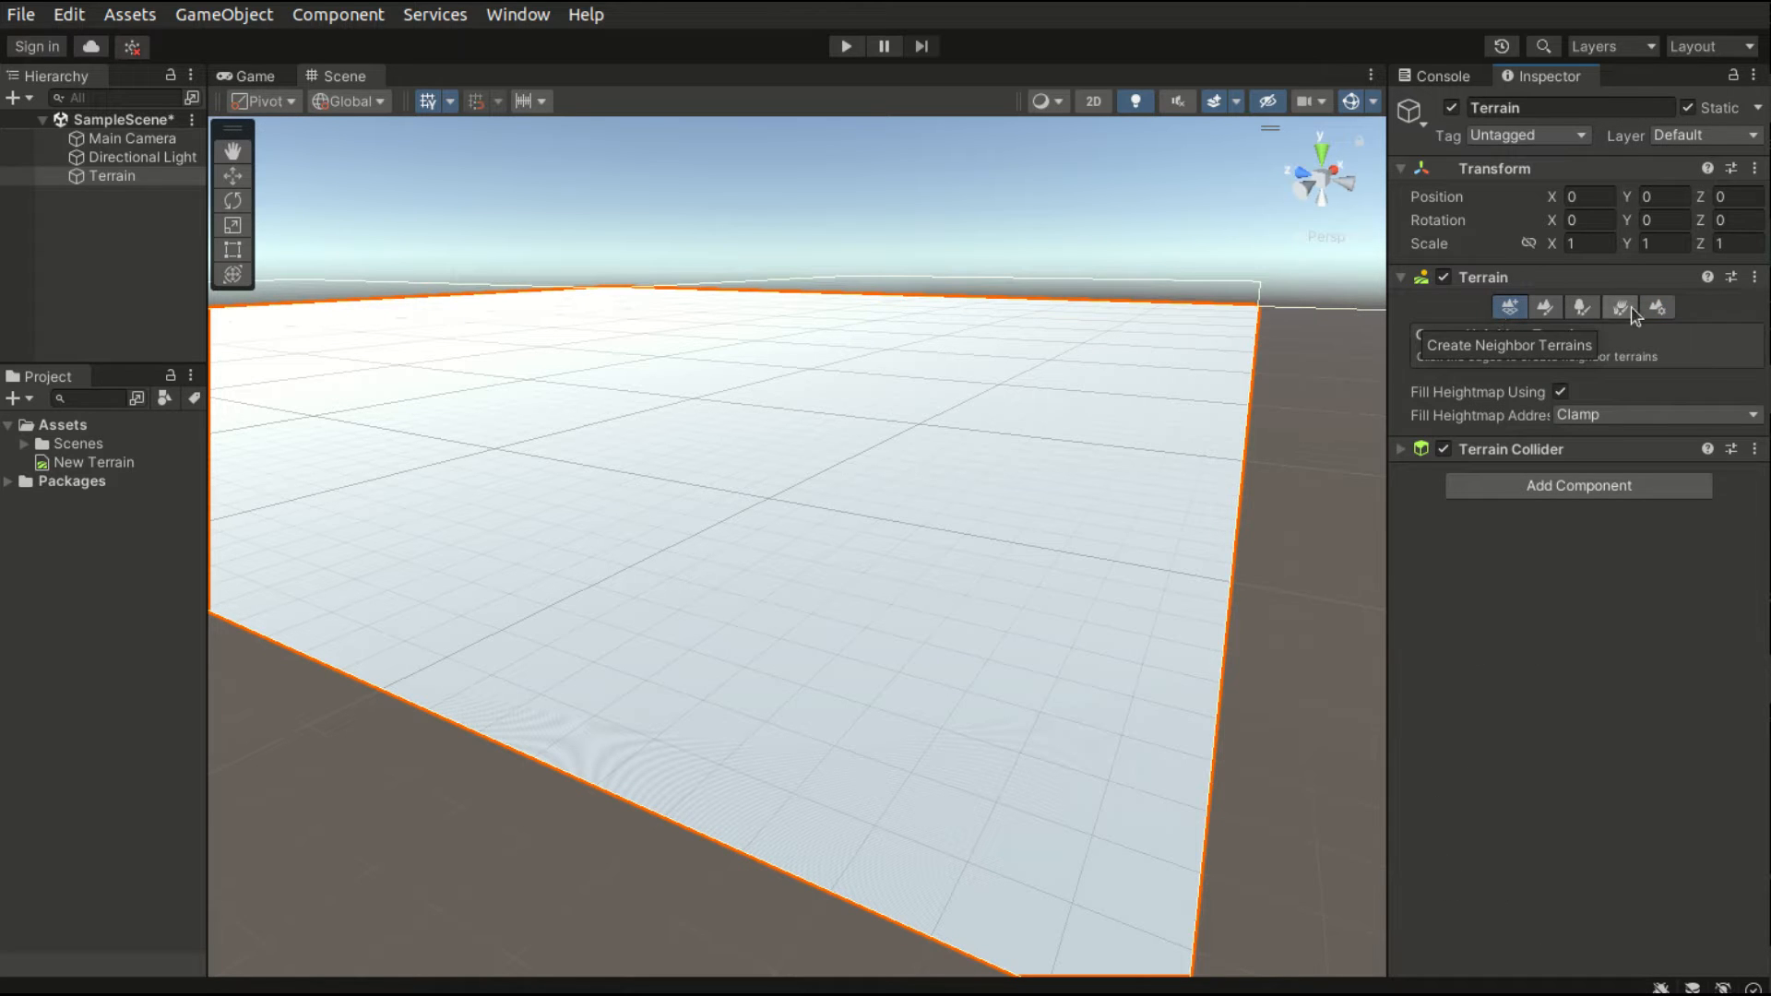
- Set the terrain length to 1000 and reframe the view on the whole tile
{"action": "left_click", "coordinate": [1652, 307]}
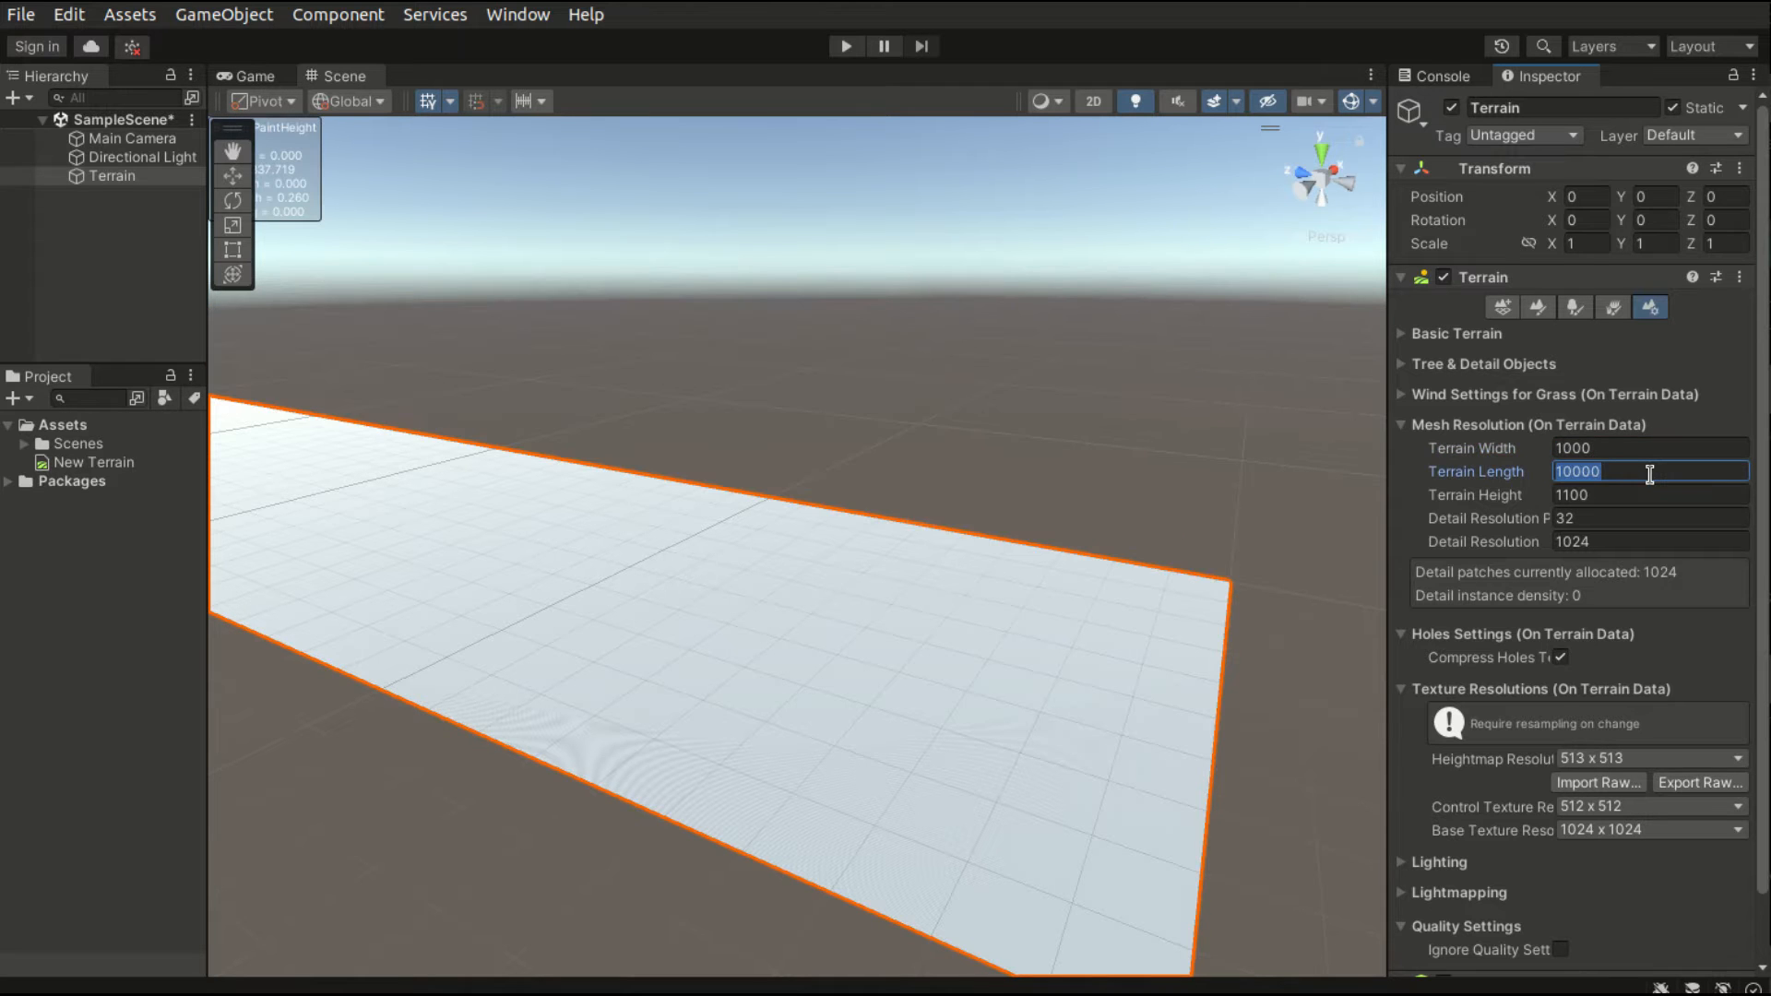
{"action": "type", "text": "1000"}
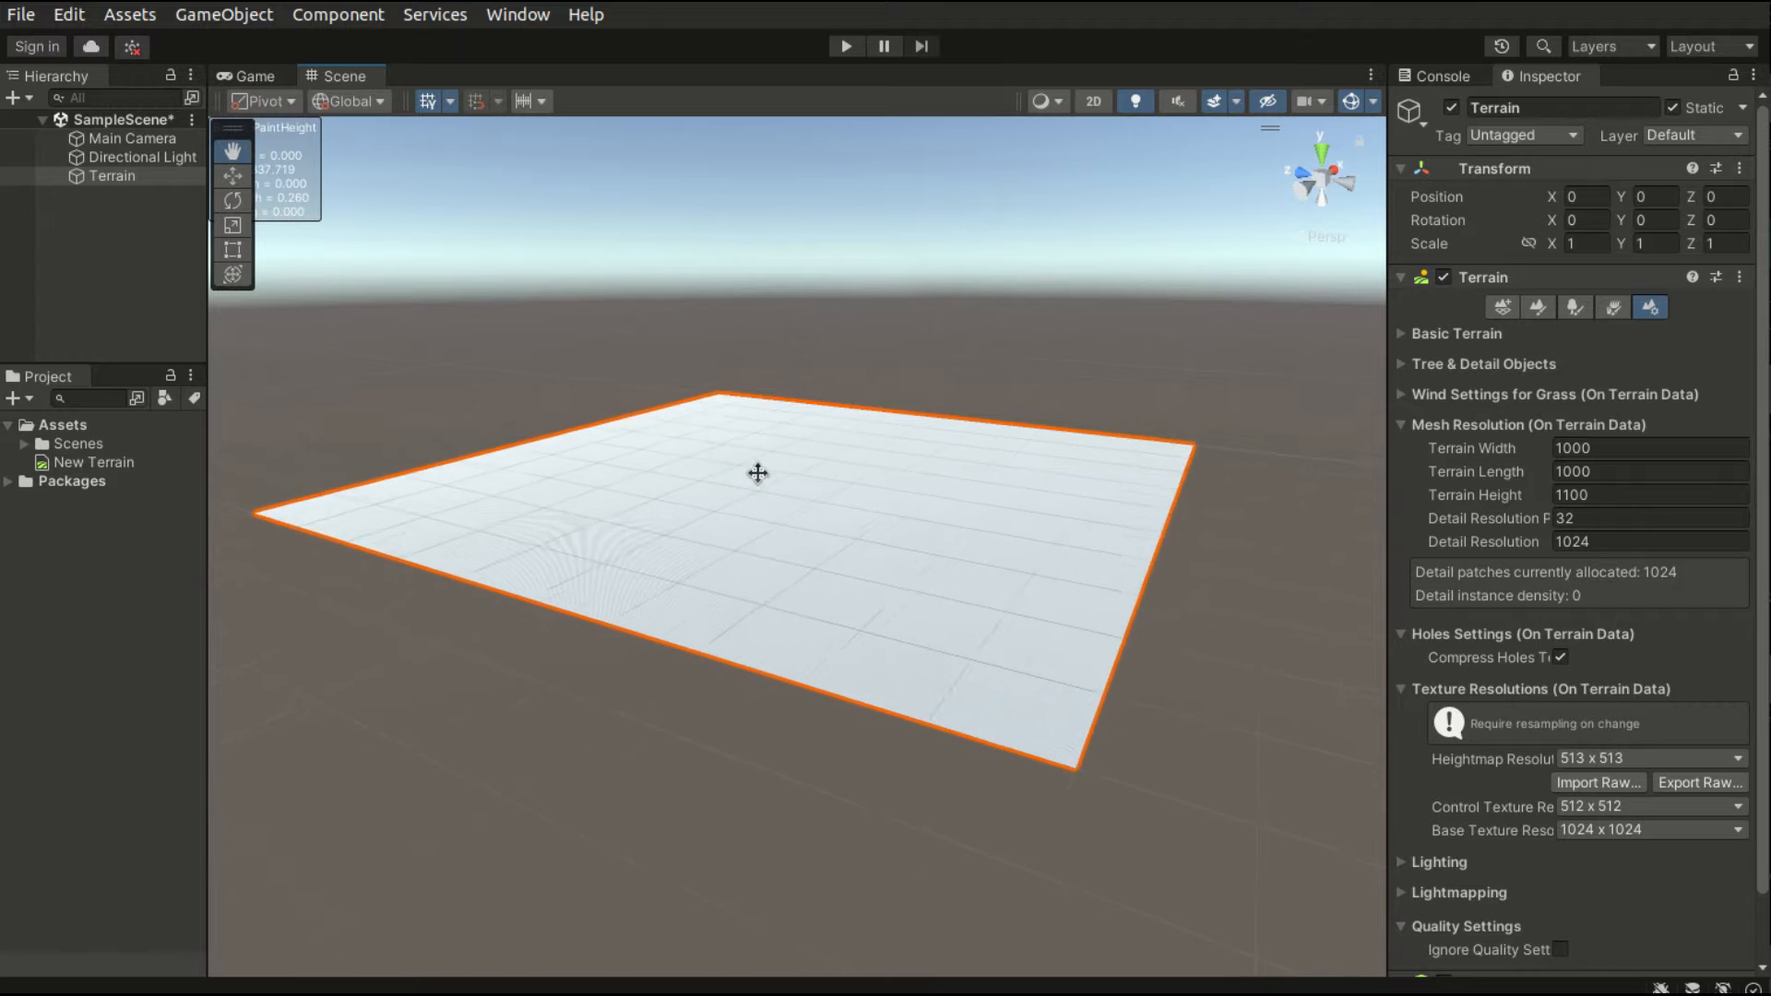
{"action": "left_click_drag", "start_coordinate": [757, 473], "coordinate": [983, 660]}
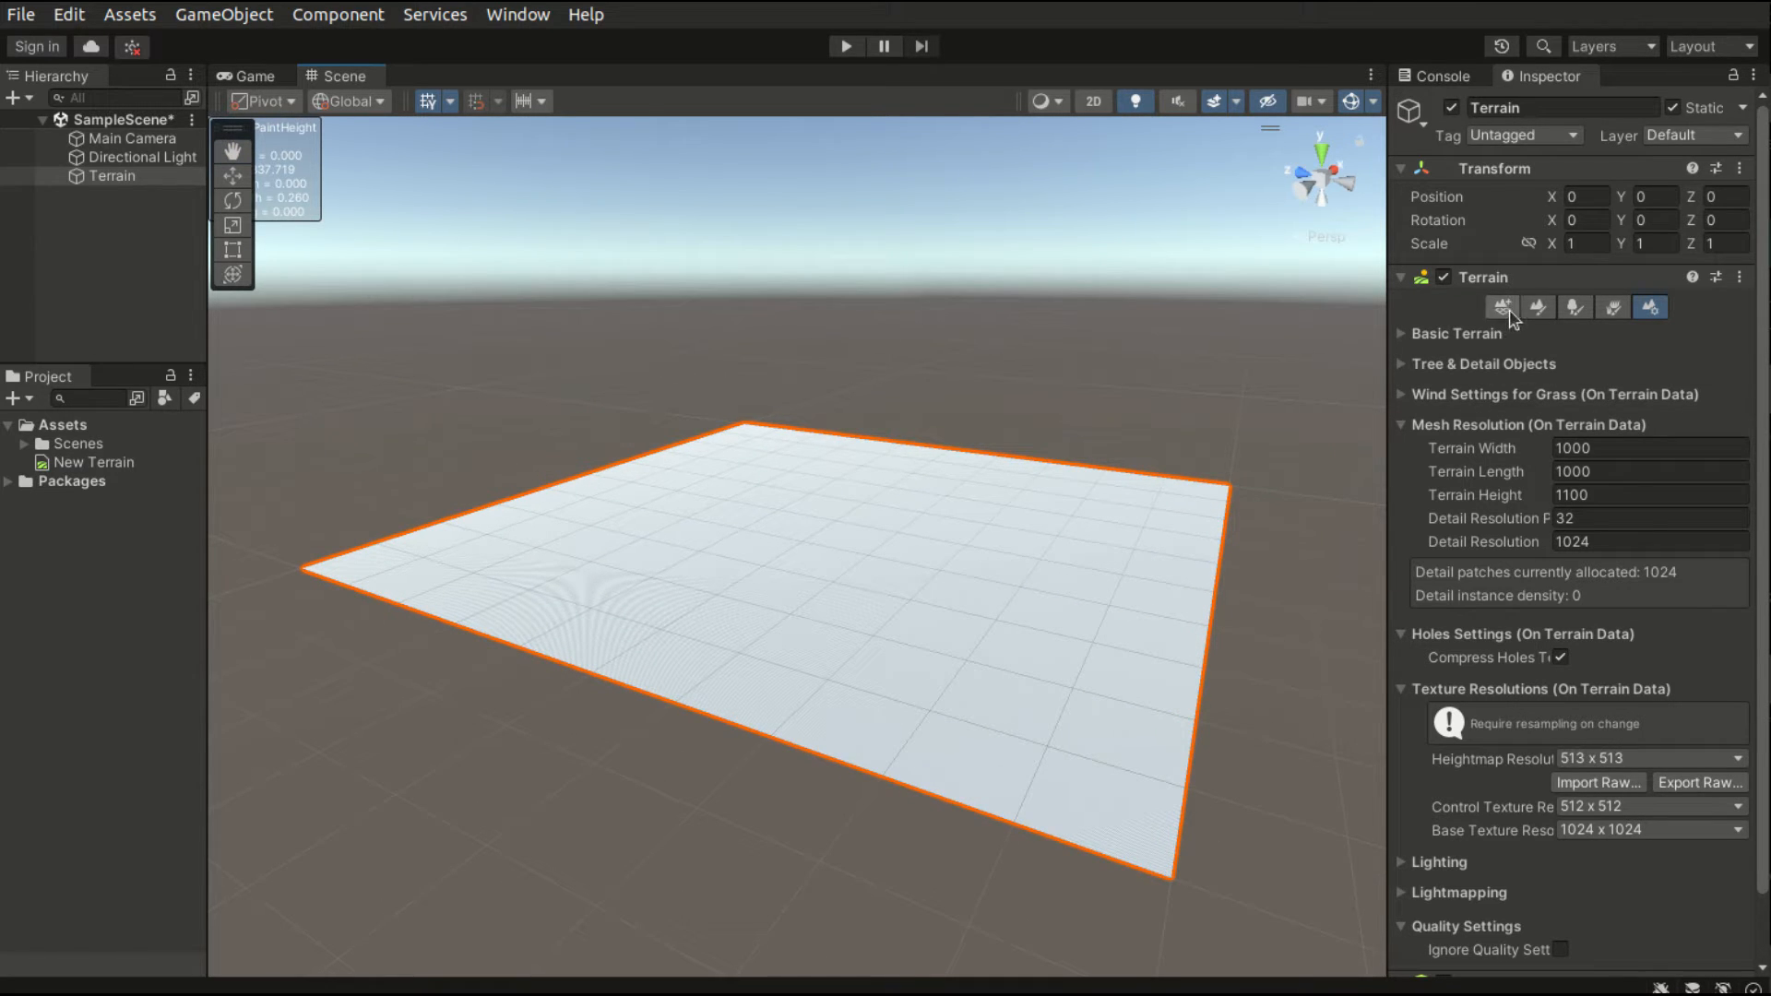
{"action": "left_click", "coordinate": [1501, 307]}
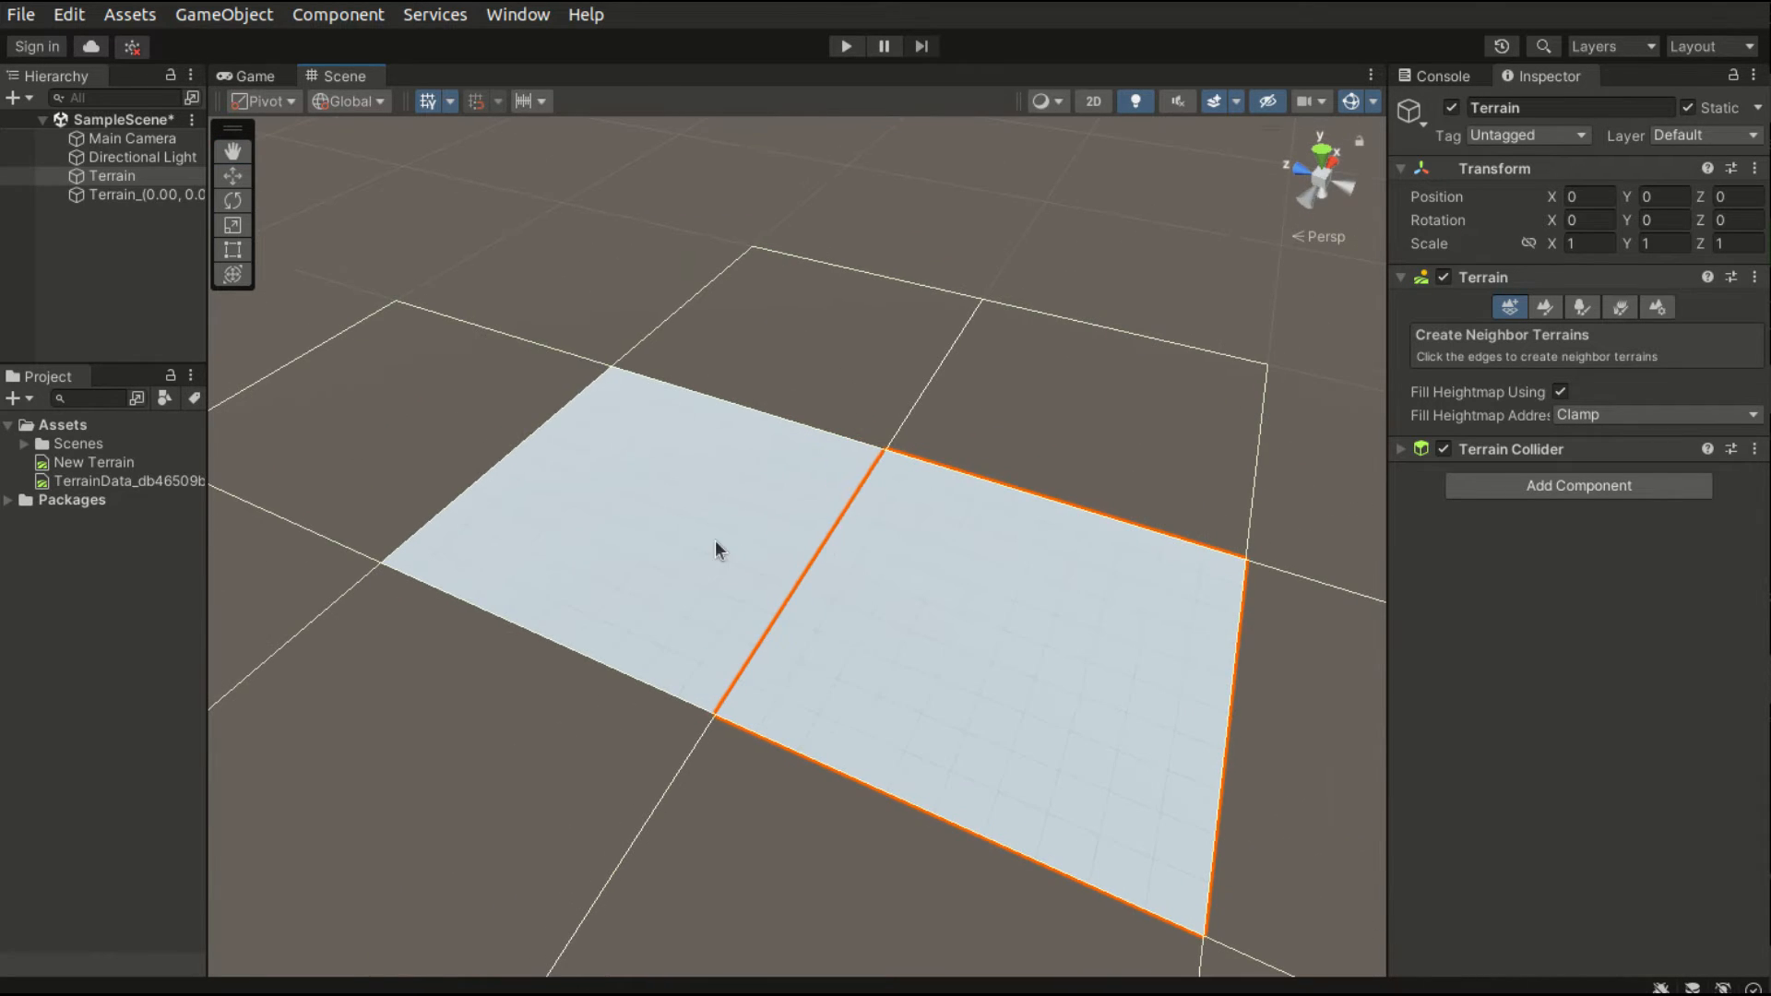
{"action": "mouse_move", "coordinate": [656, 572]}
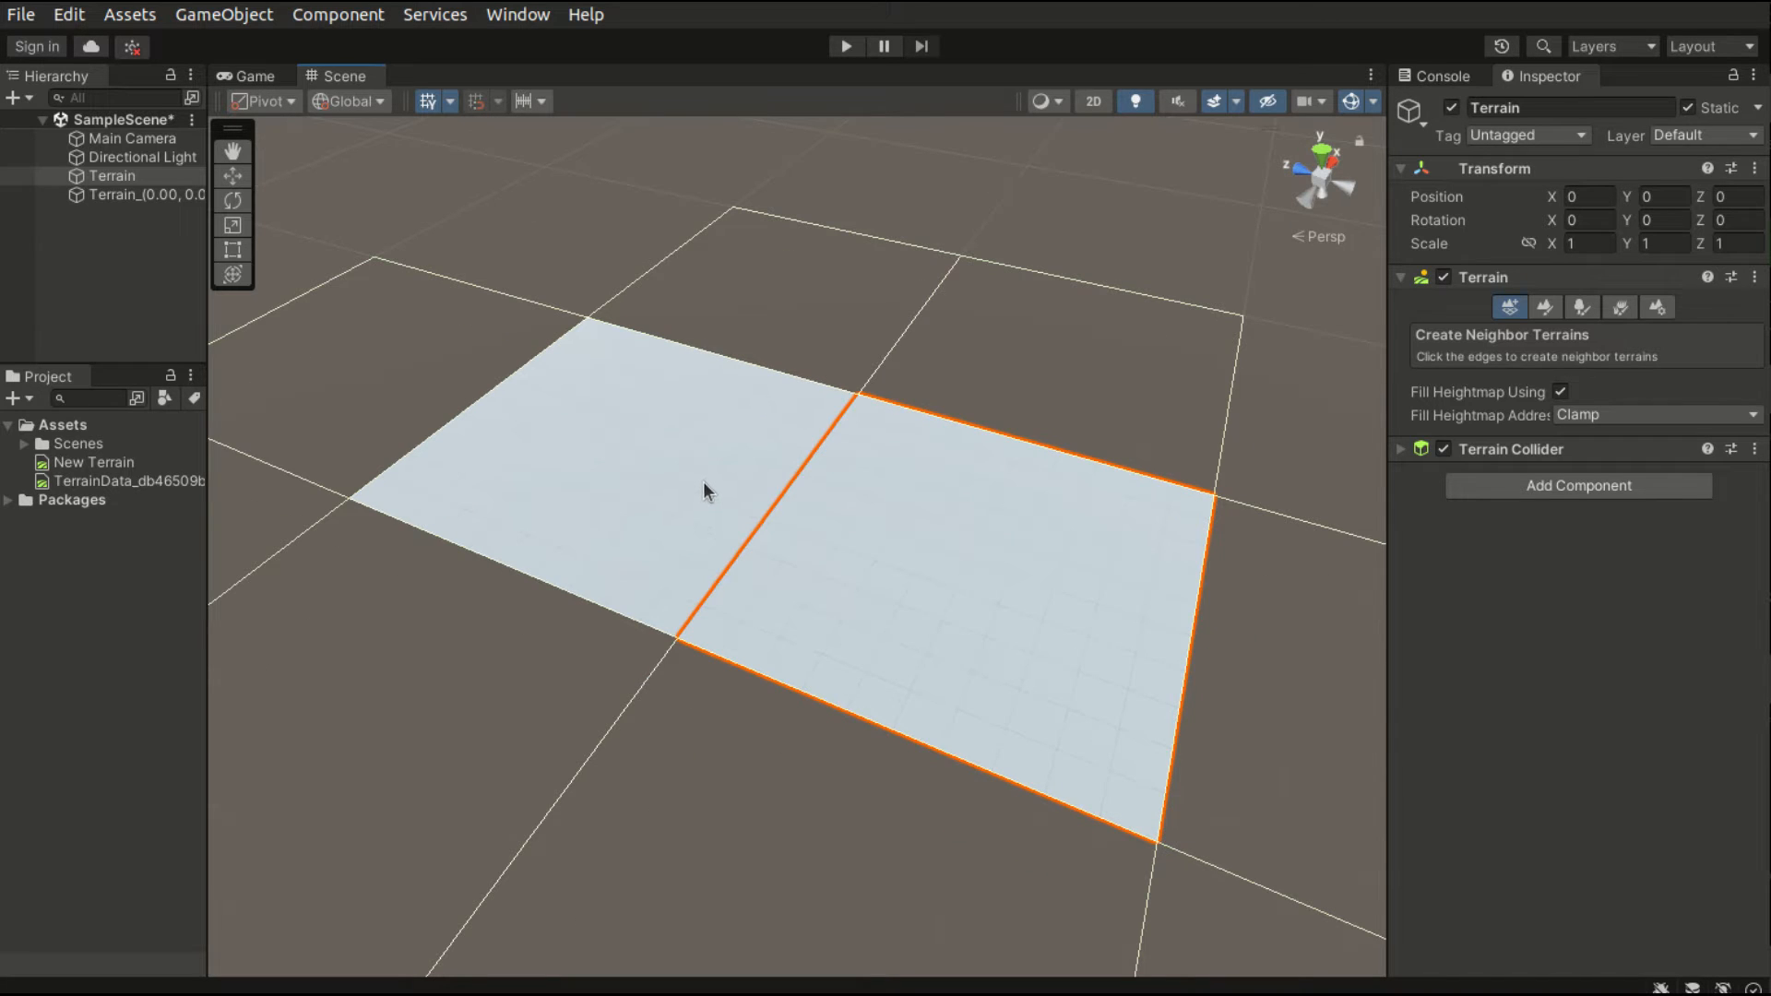
{"action": "mouse_move", "coordinate": [705, 472]}
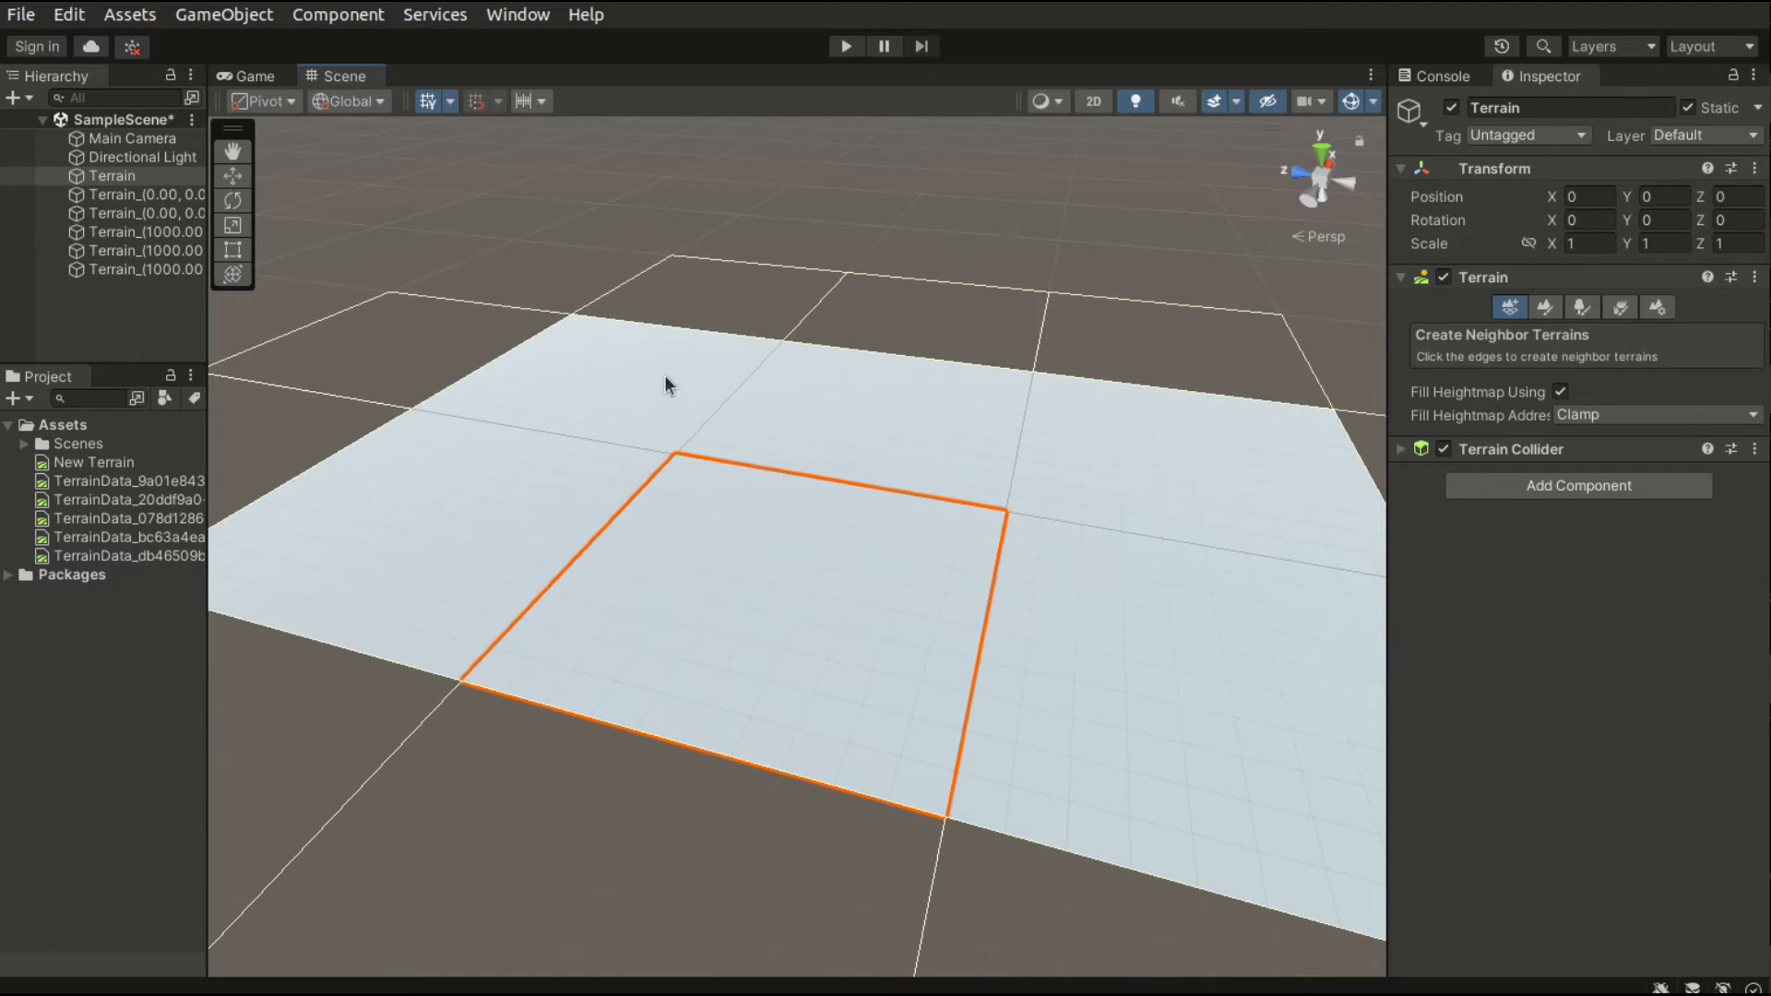
{"action": "mouse_move", "coordinate": [713, 298]}
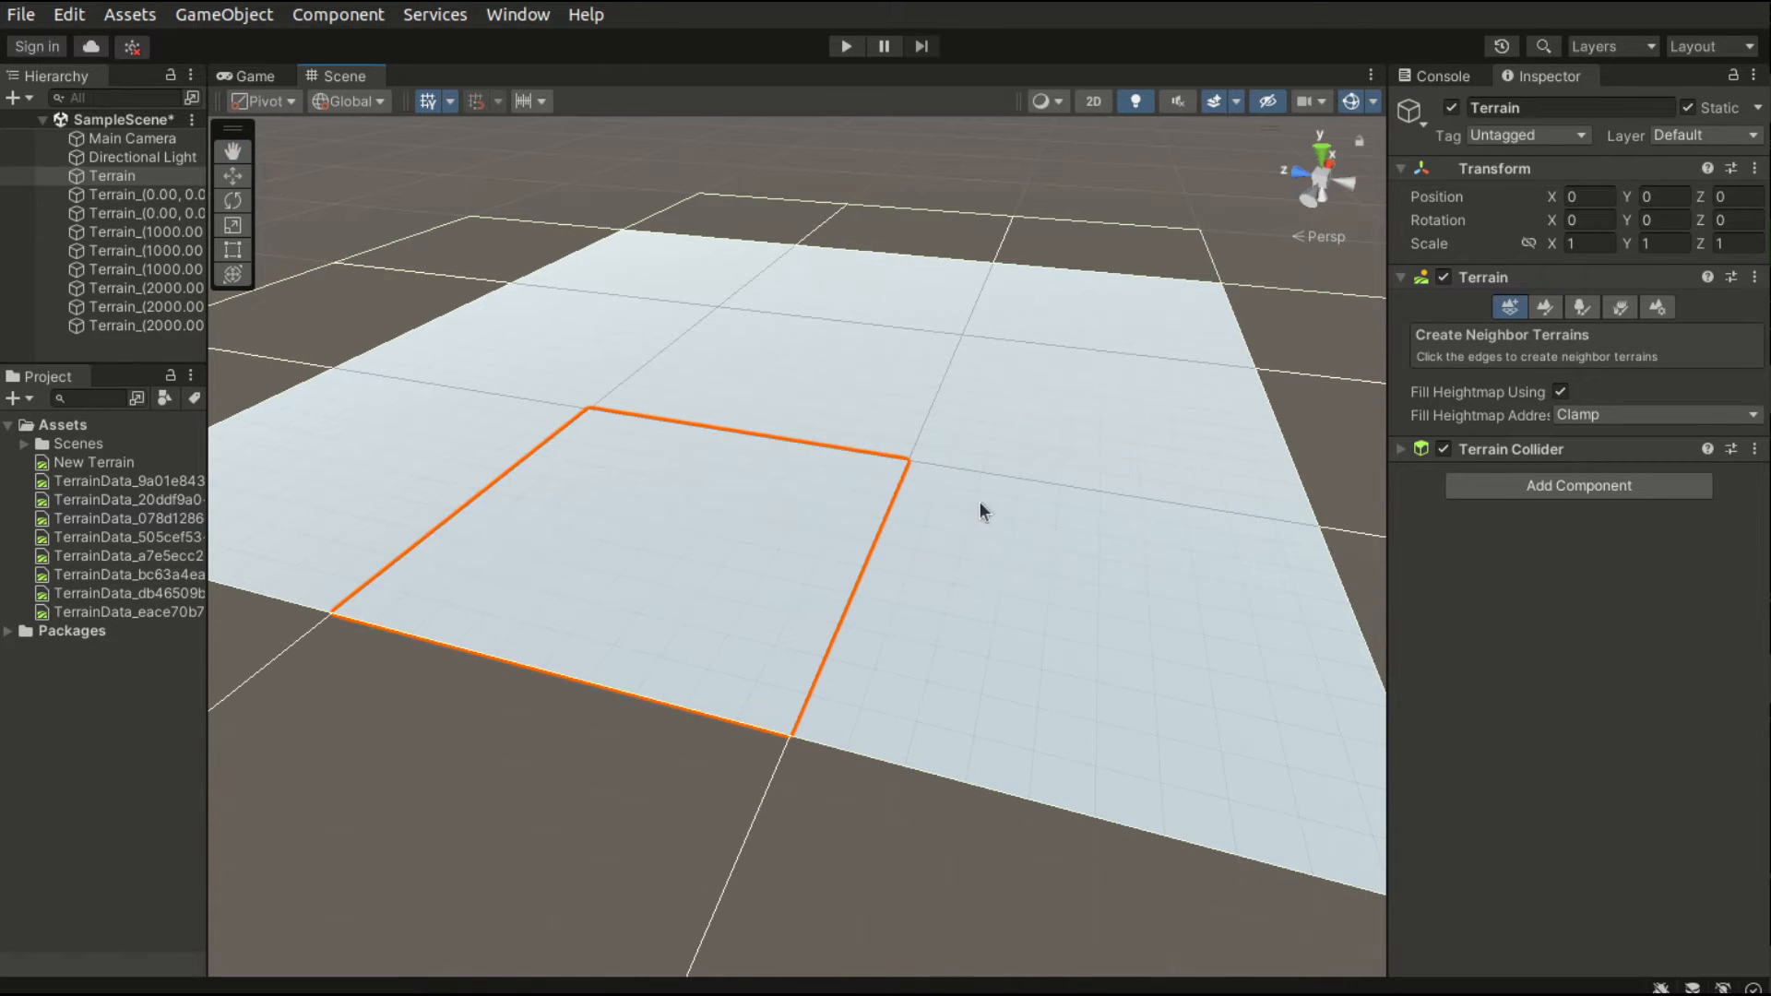
{"action": "mouse_move", "coordinate": [1202, 384]}
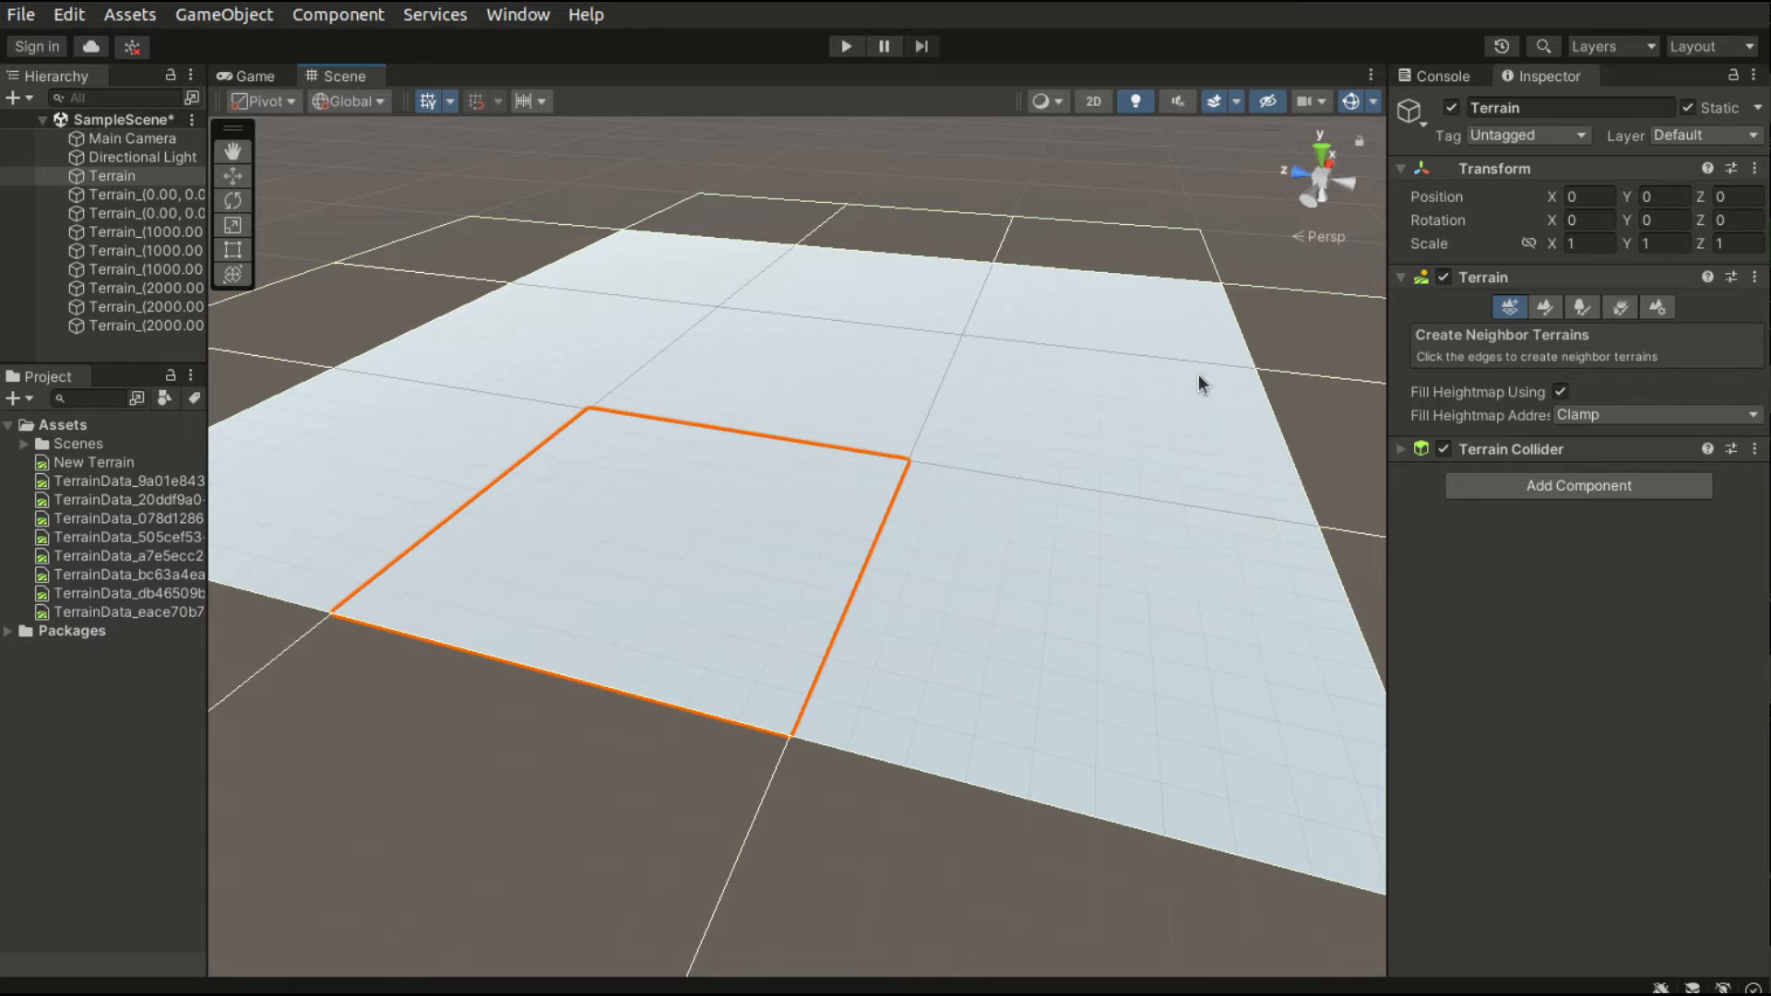
- Pan the view across the three-by-three grid of terrain tiles
{"action": "left_click_drag", "start_coordinate": [1202, 382], "coordinate": [952, 599]}
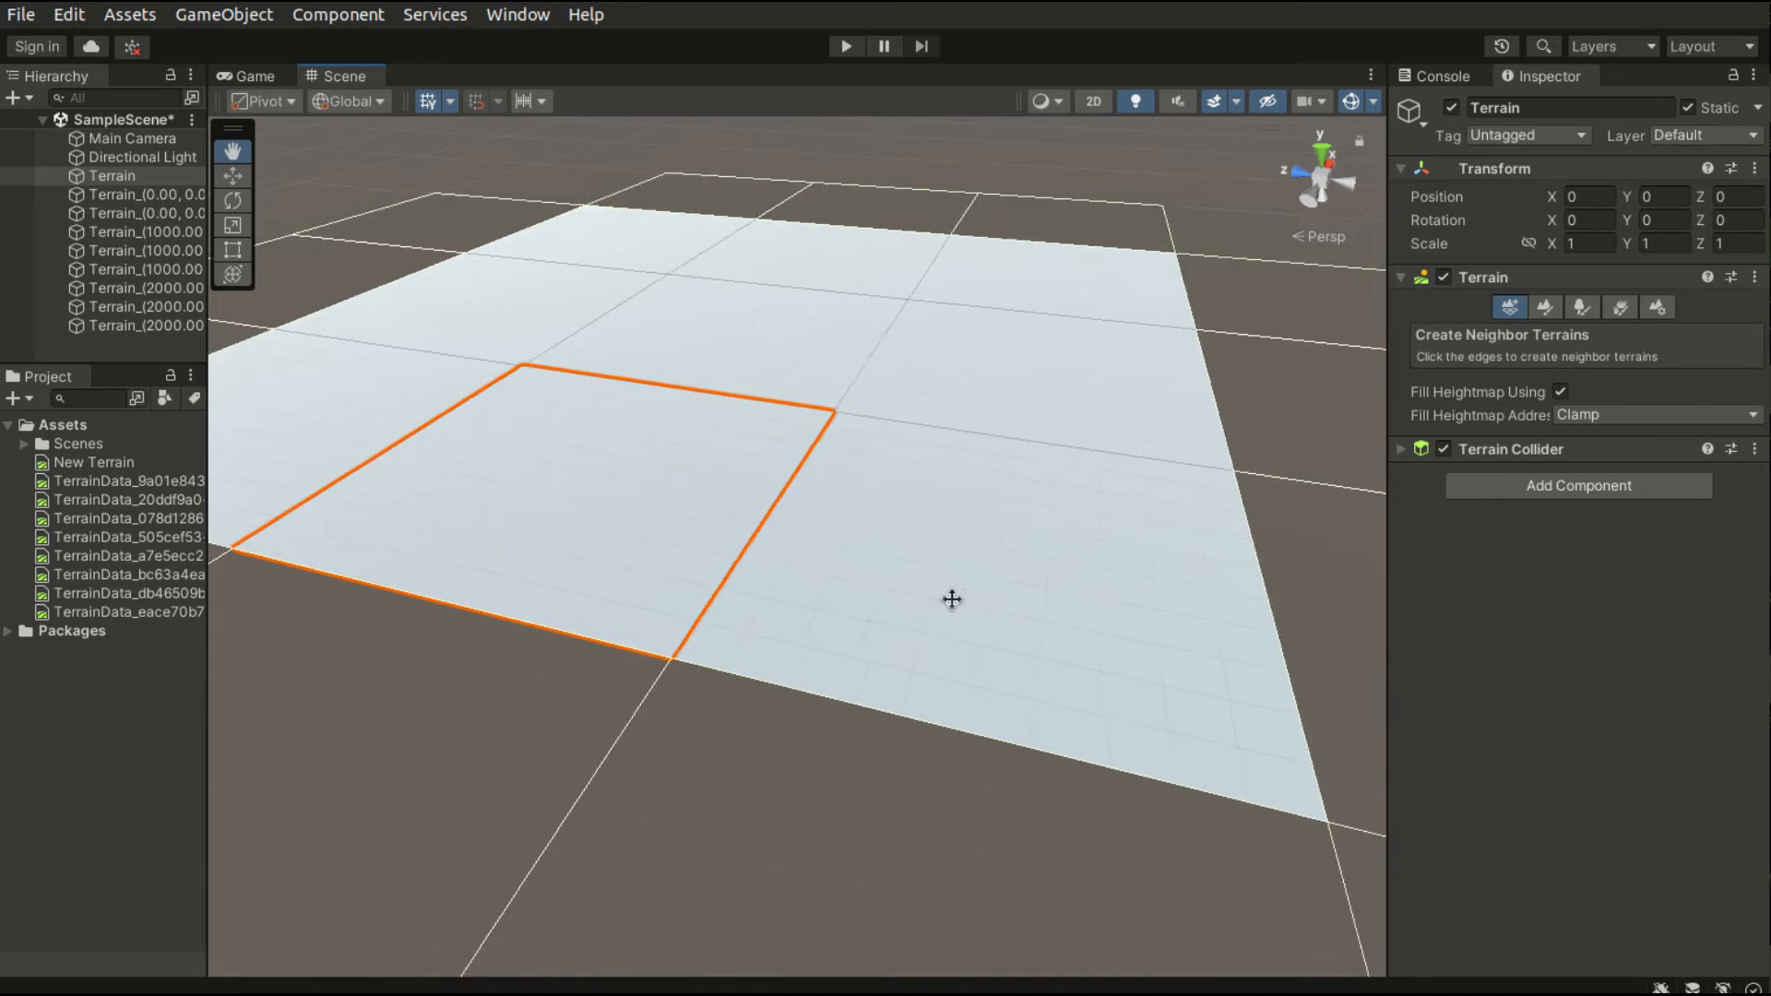
- Select the tile at X 1000 and show its Paint Terrain tool list
{"action": "left_click", "coordinate": [120, 250]}
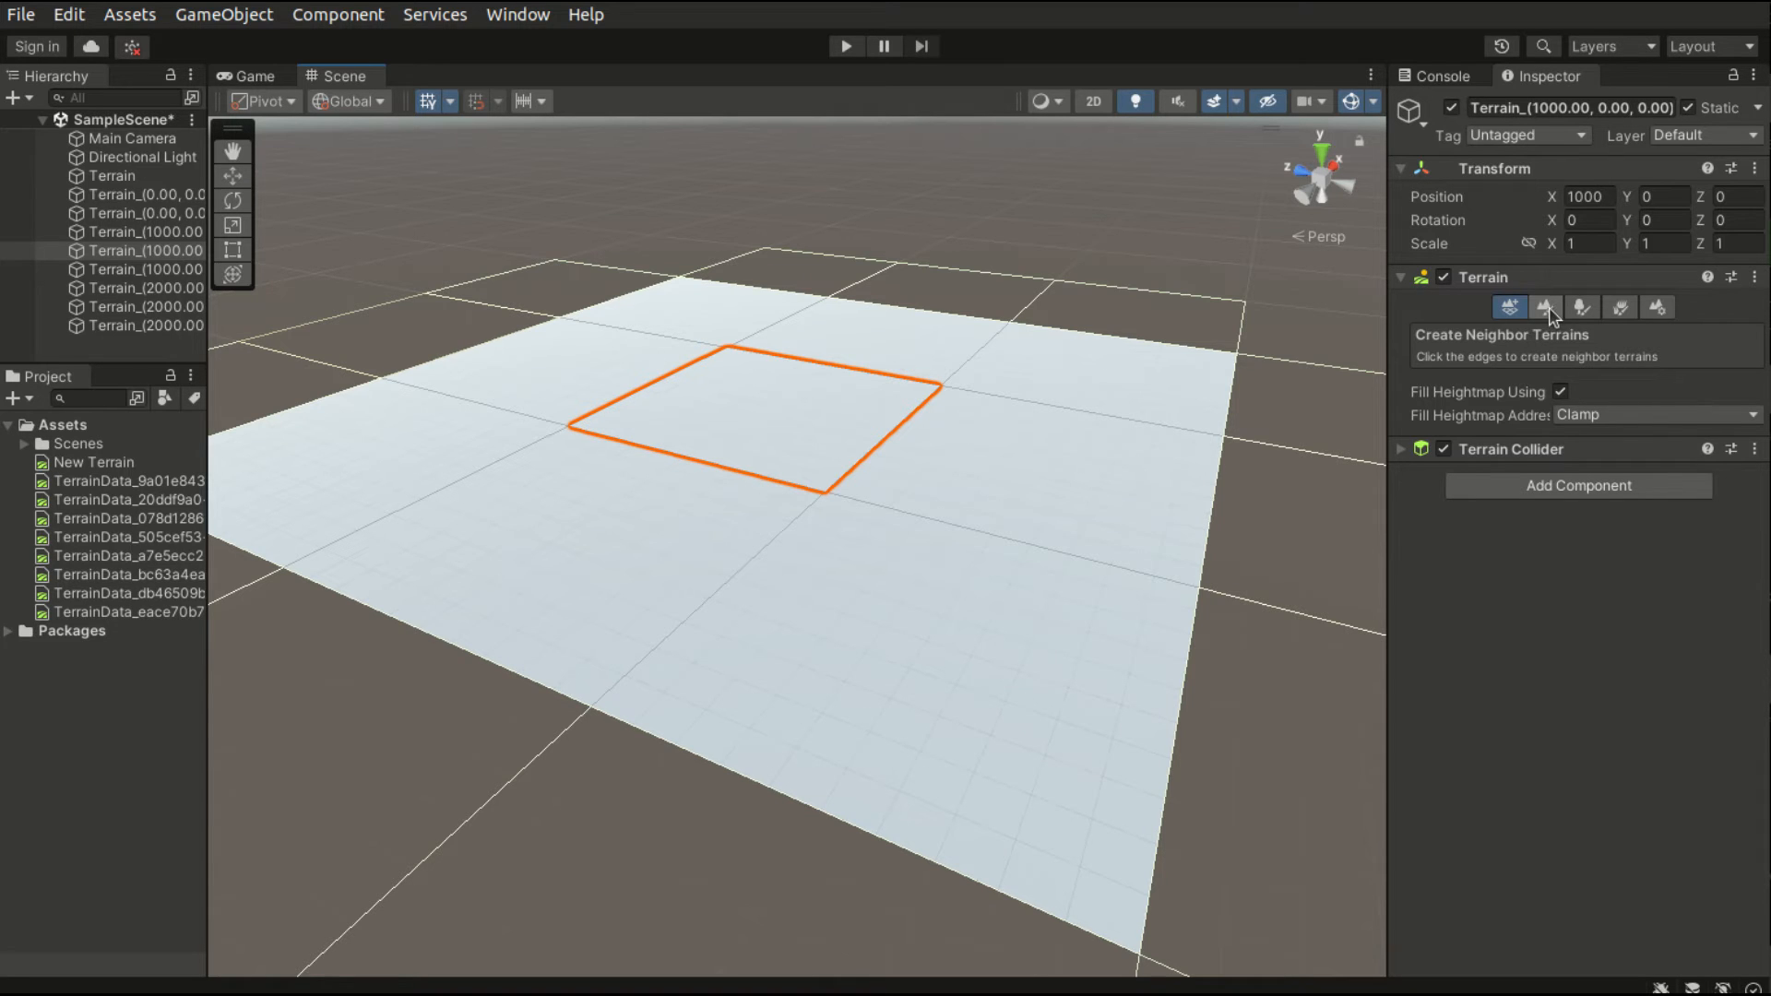
{"action": "mouse_move", "coordinate": [784, 436]}
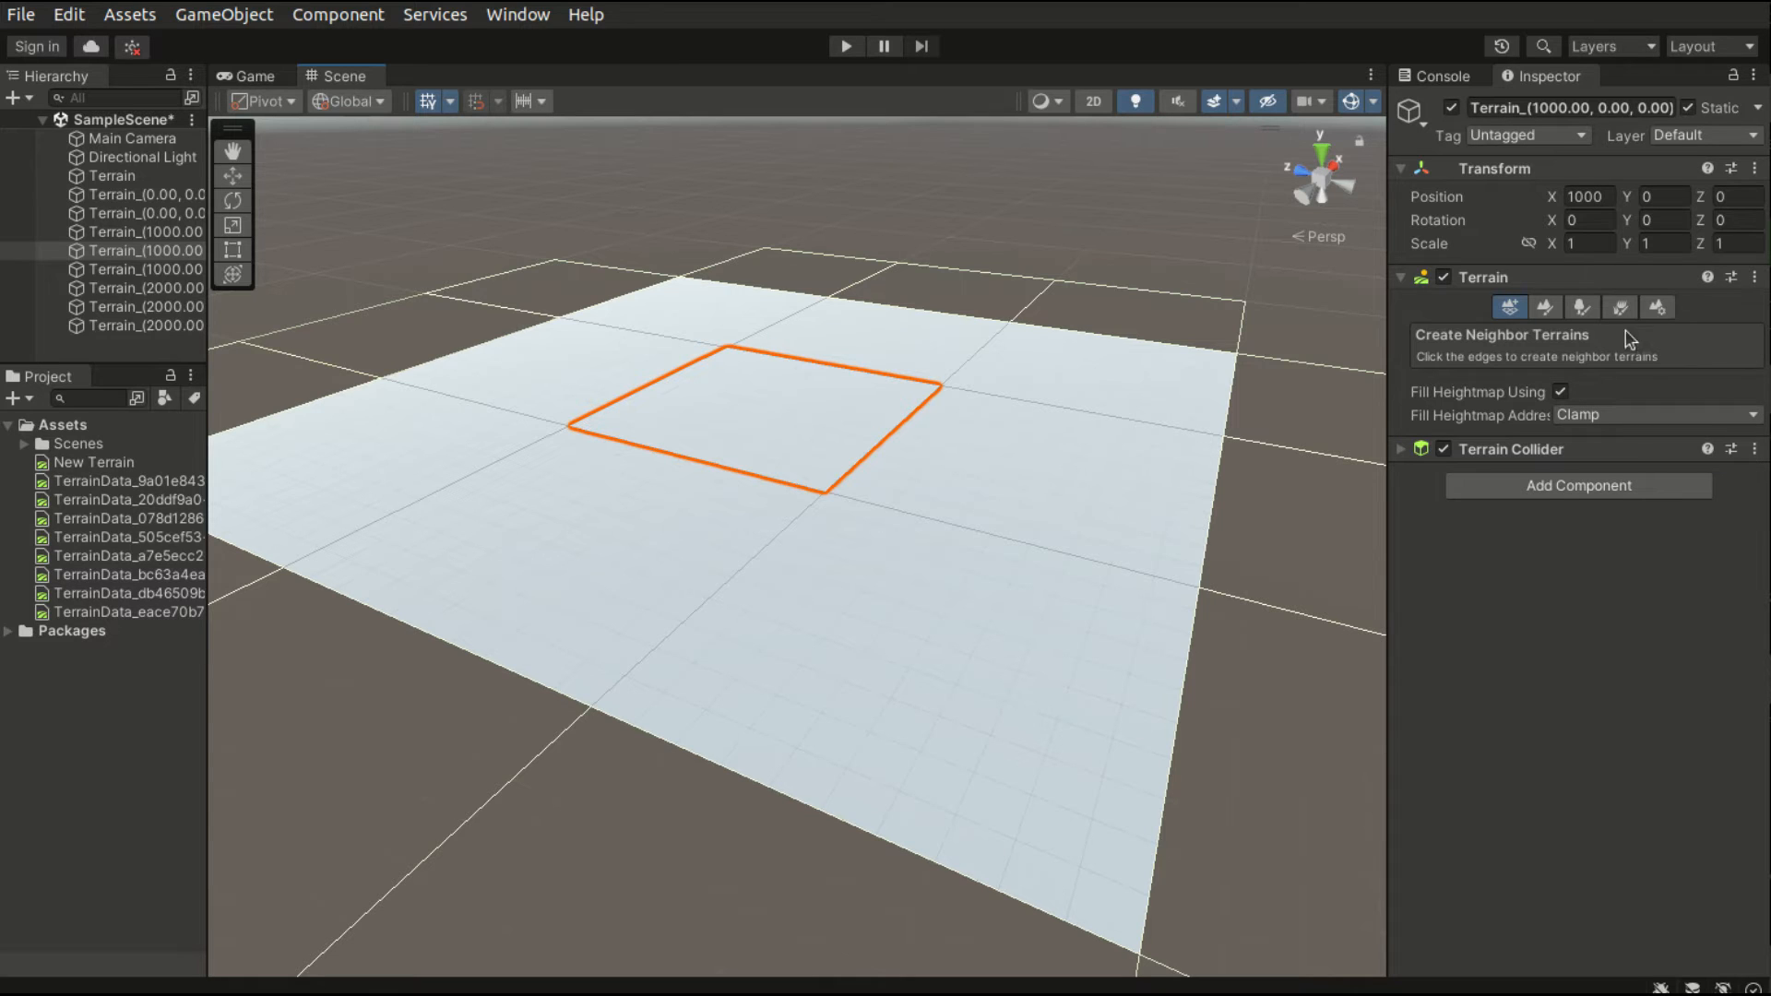
{"action": "left_click", "coordinate": [1546, 307]}
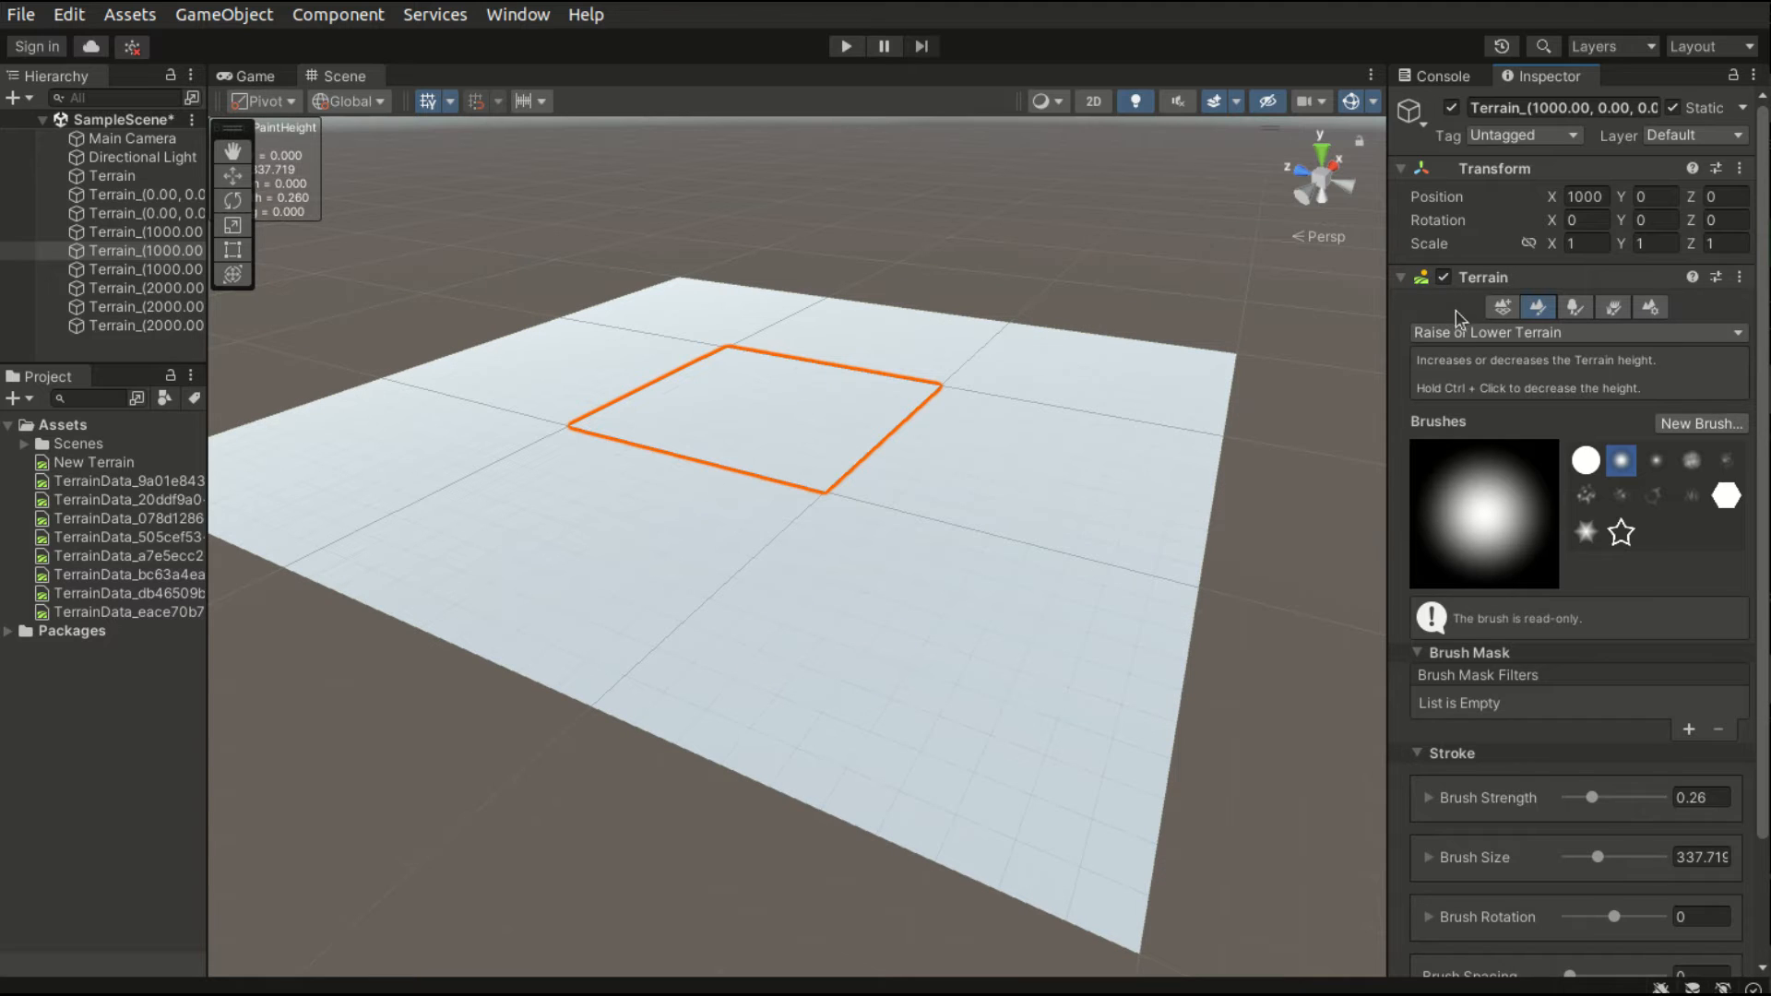
{"action": "left_click", "coordinate": [1575, 333]}
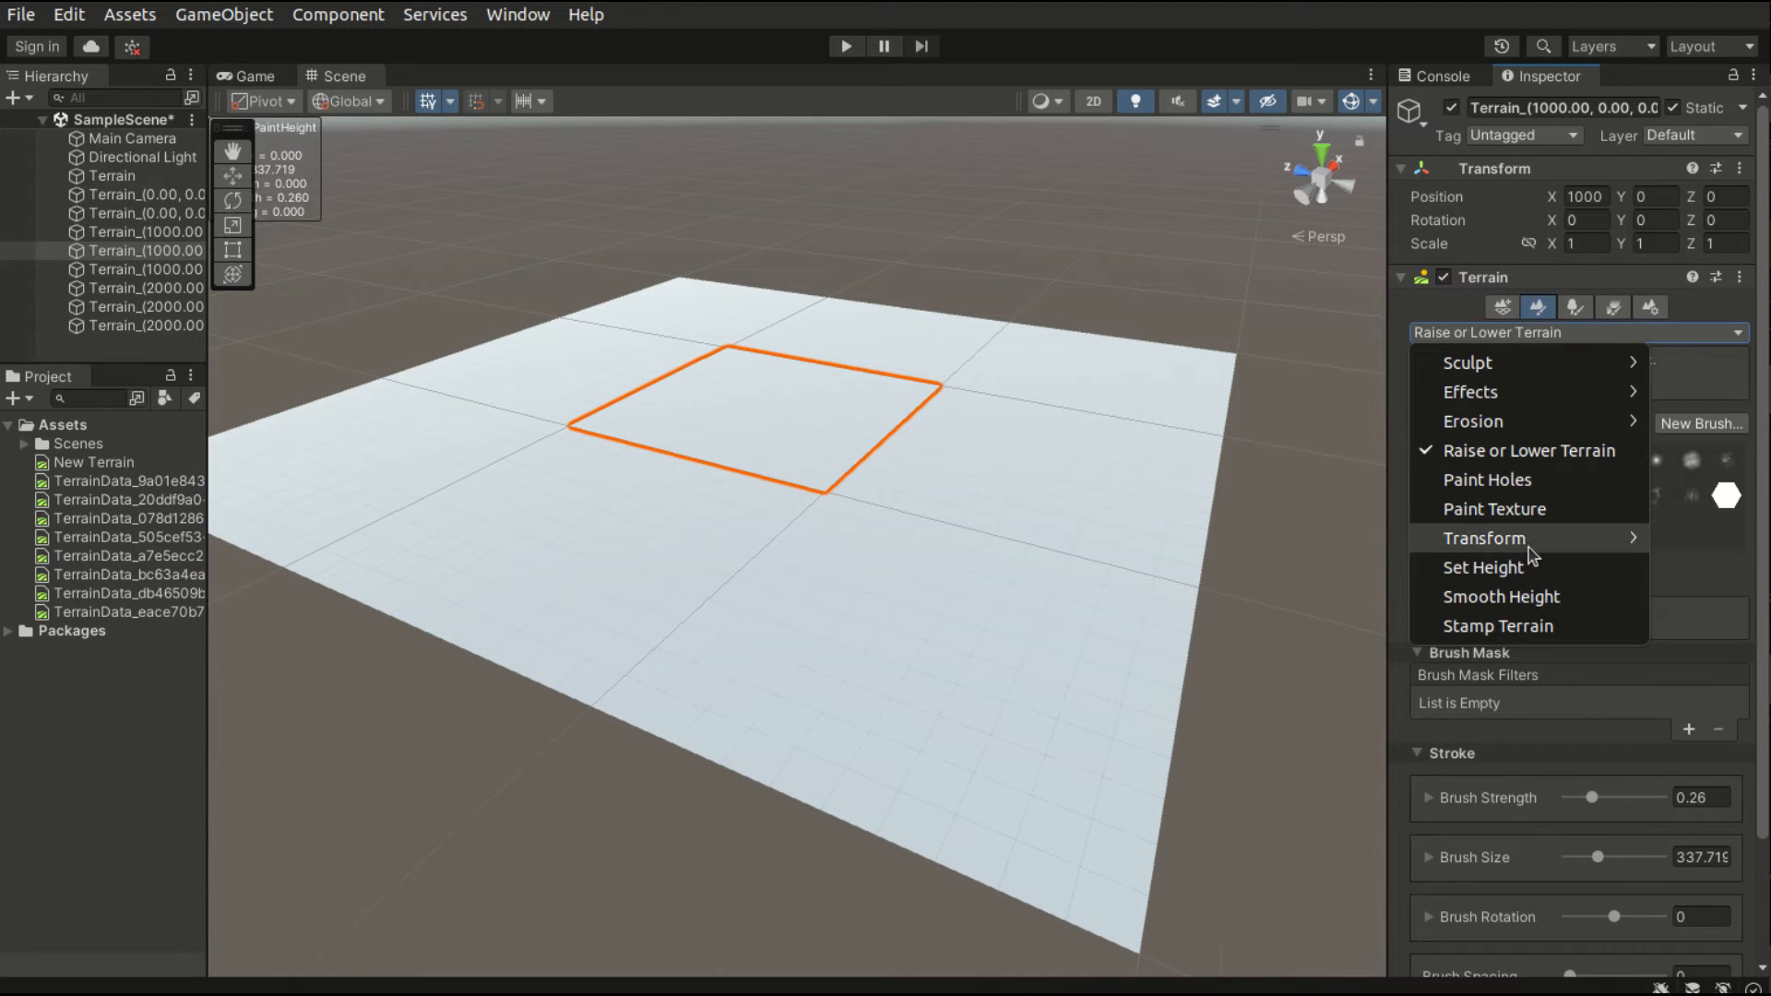
- Use Set Height with height 100 to flatten all tiles
{"action": "left_click", "coordinate": [1483, 568]}
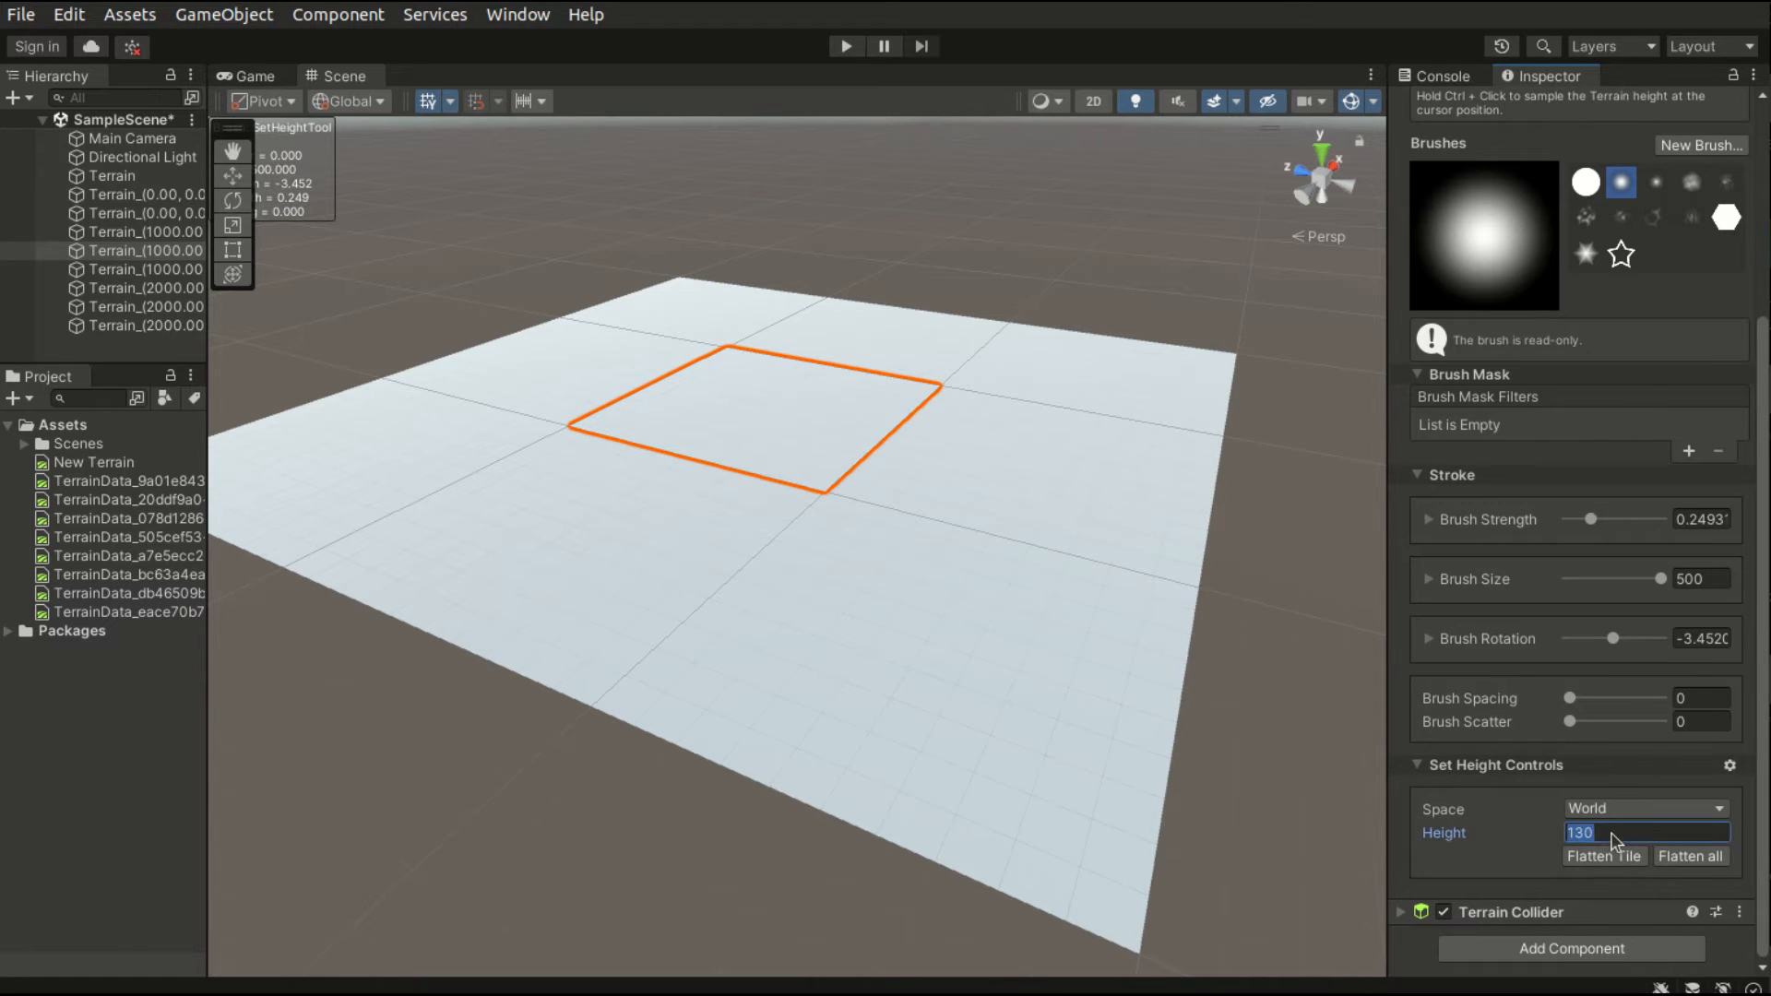
{"action": "type", "text": "100"}
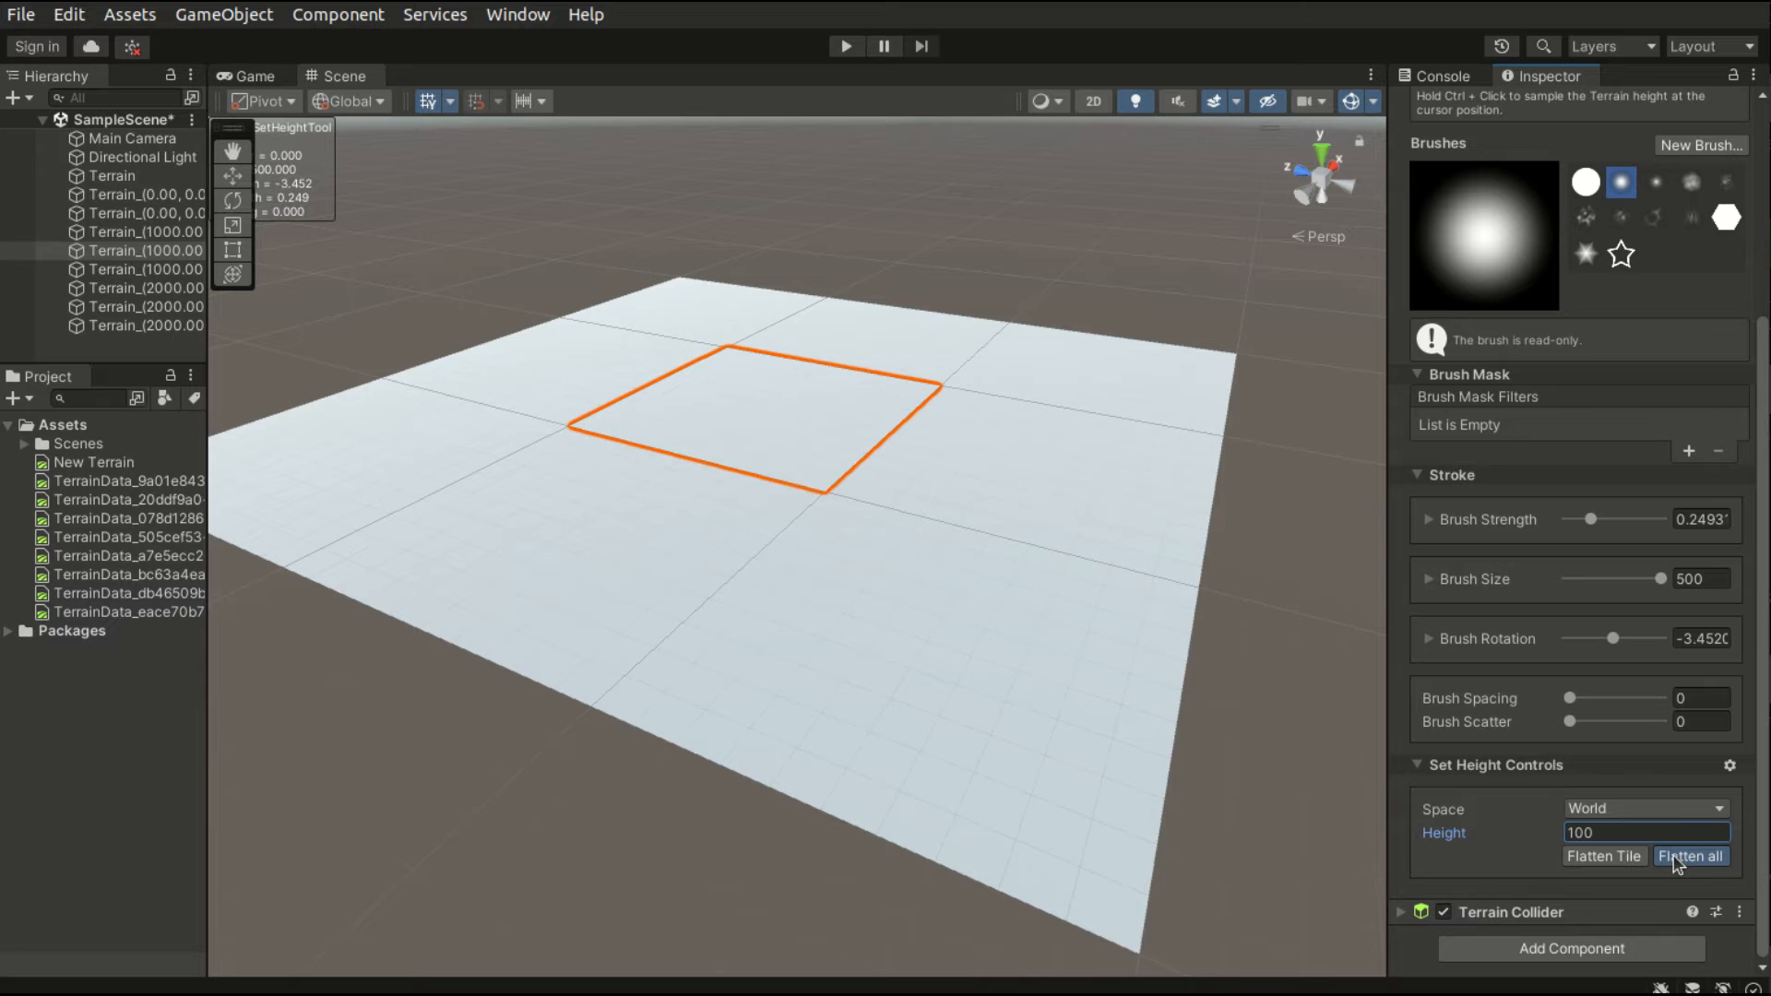
{"action": "left_click", "coordinate": [1692, 856]}
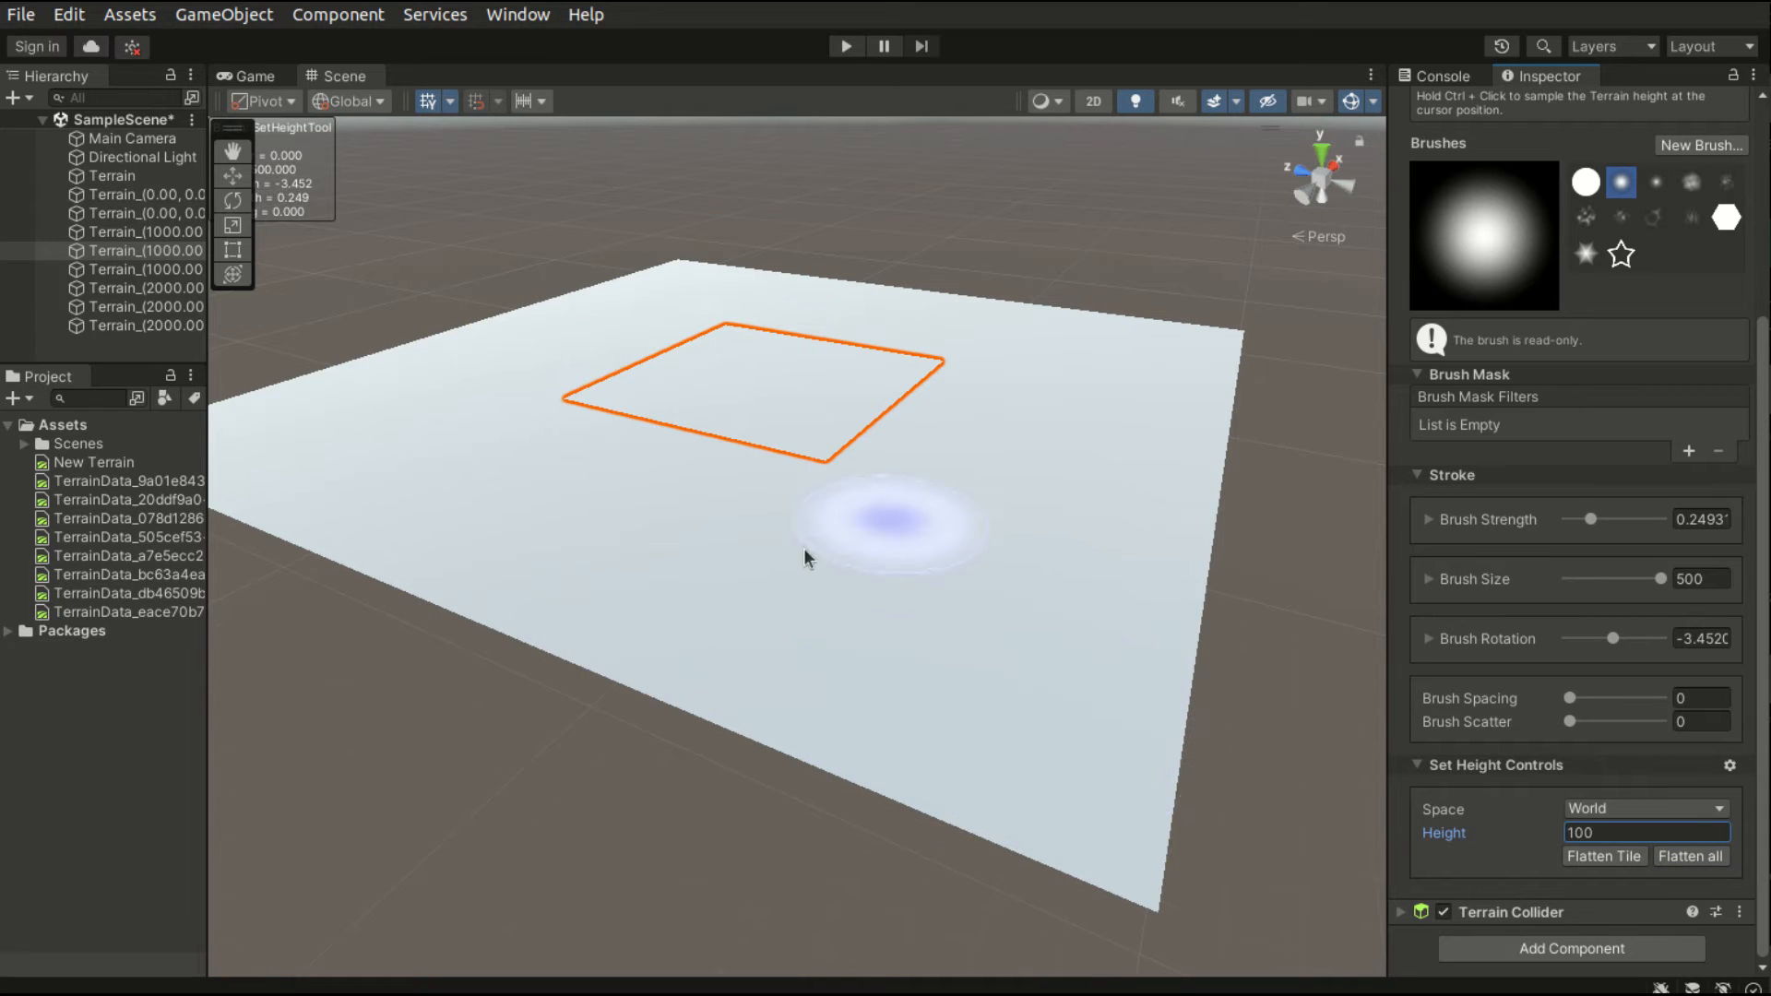
{"action": "mouse_move", "coordinate": [806, 587]}
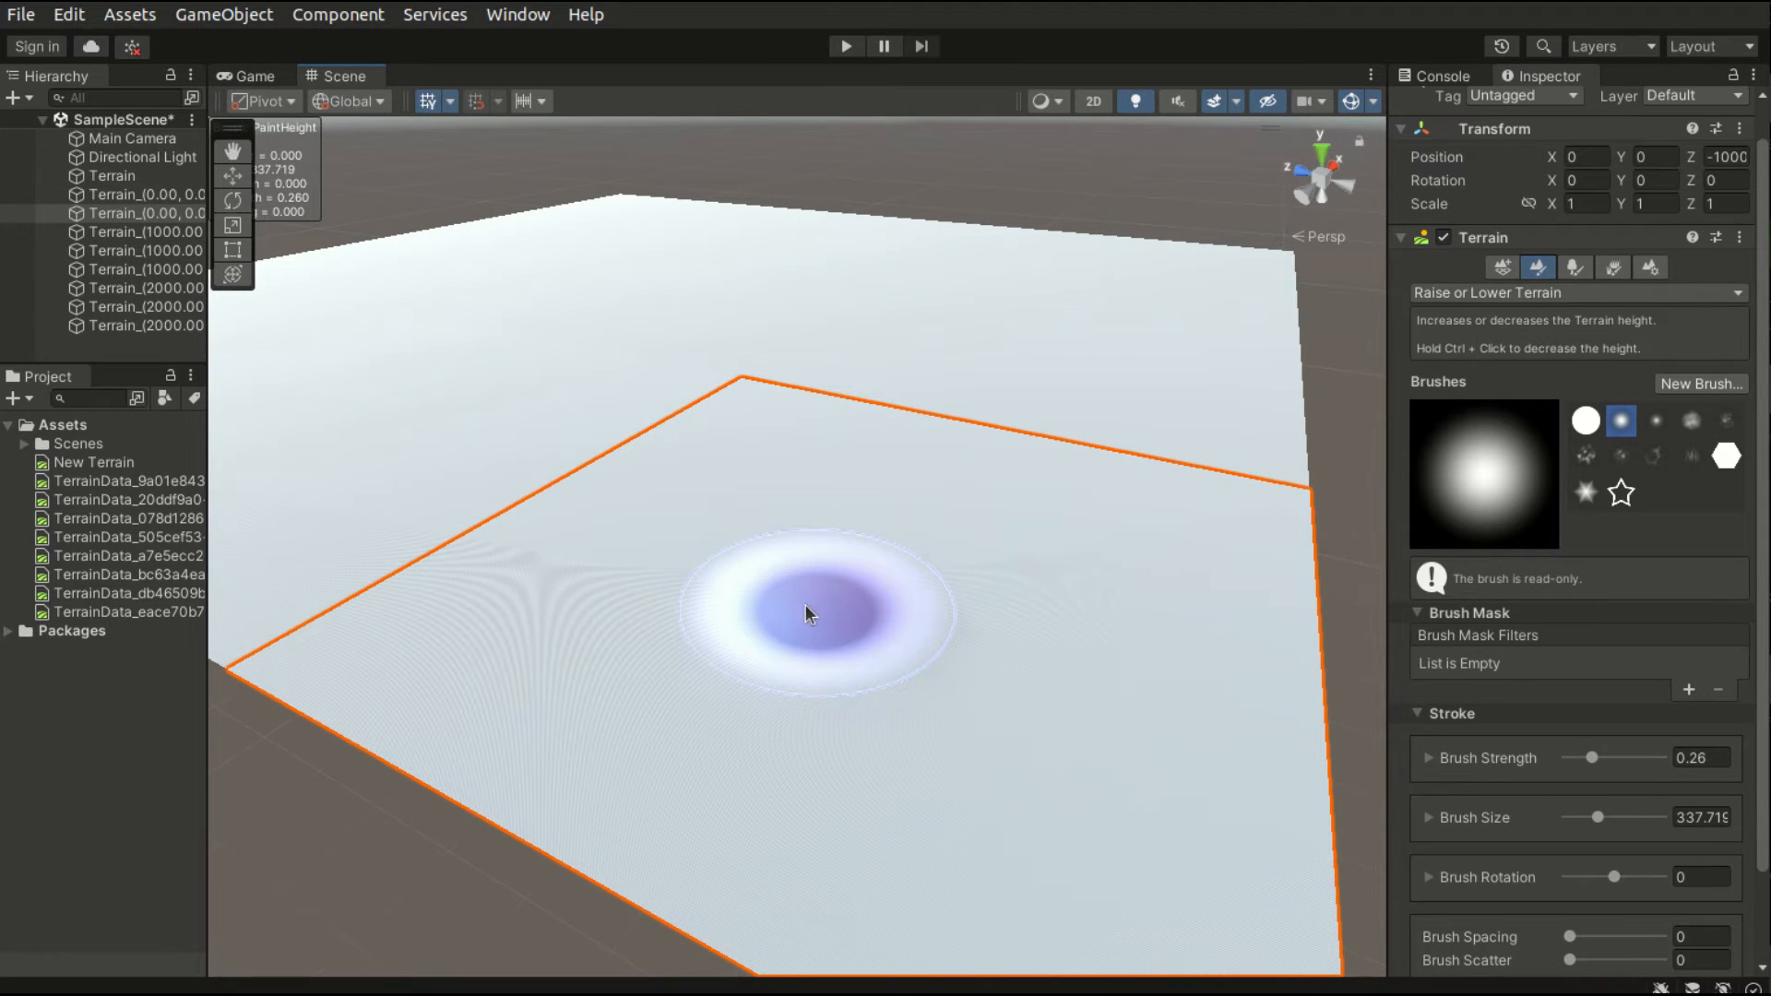
- Lower a basin in the tile's middle and adjust the raise/lower brush to strength 0.65, size 265
{"action": "left_click_drag", "start_coordinate": [808, 613], "coordinate": [836, 568]}
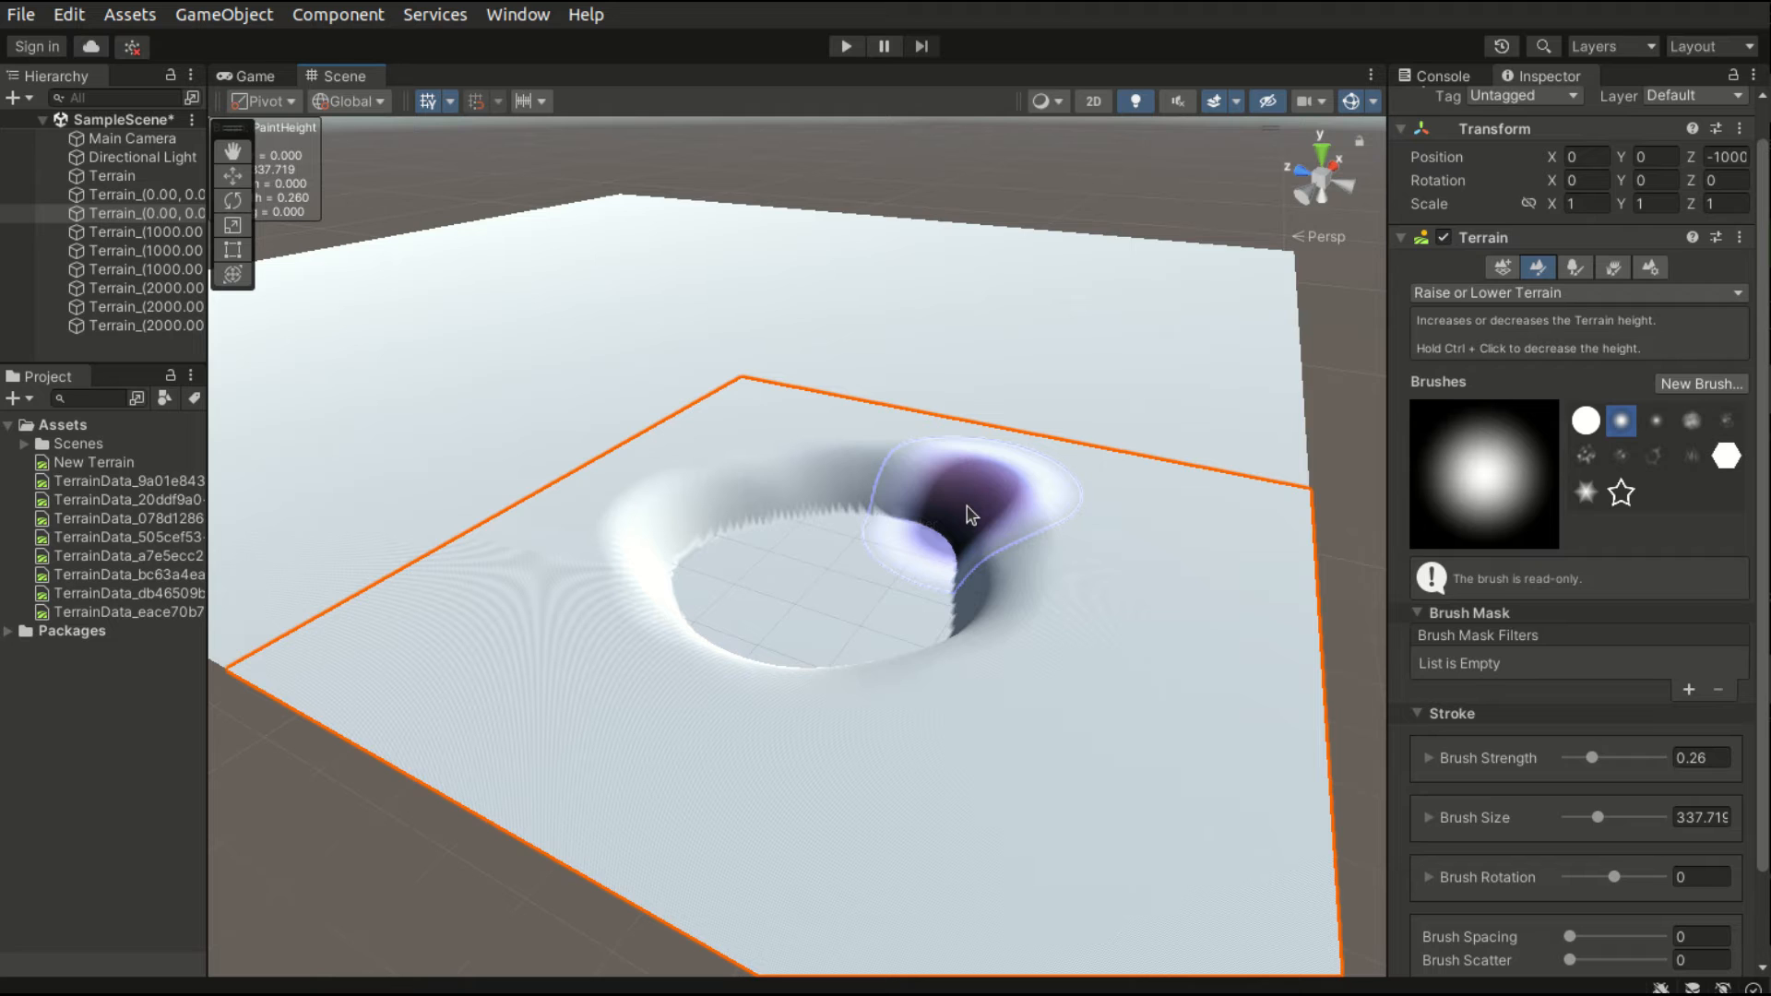
{"action": "mouse_move", "coordinate": [1065, 358]}
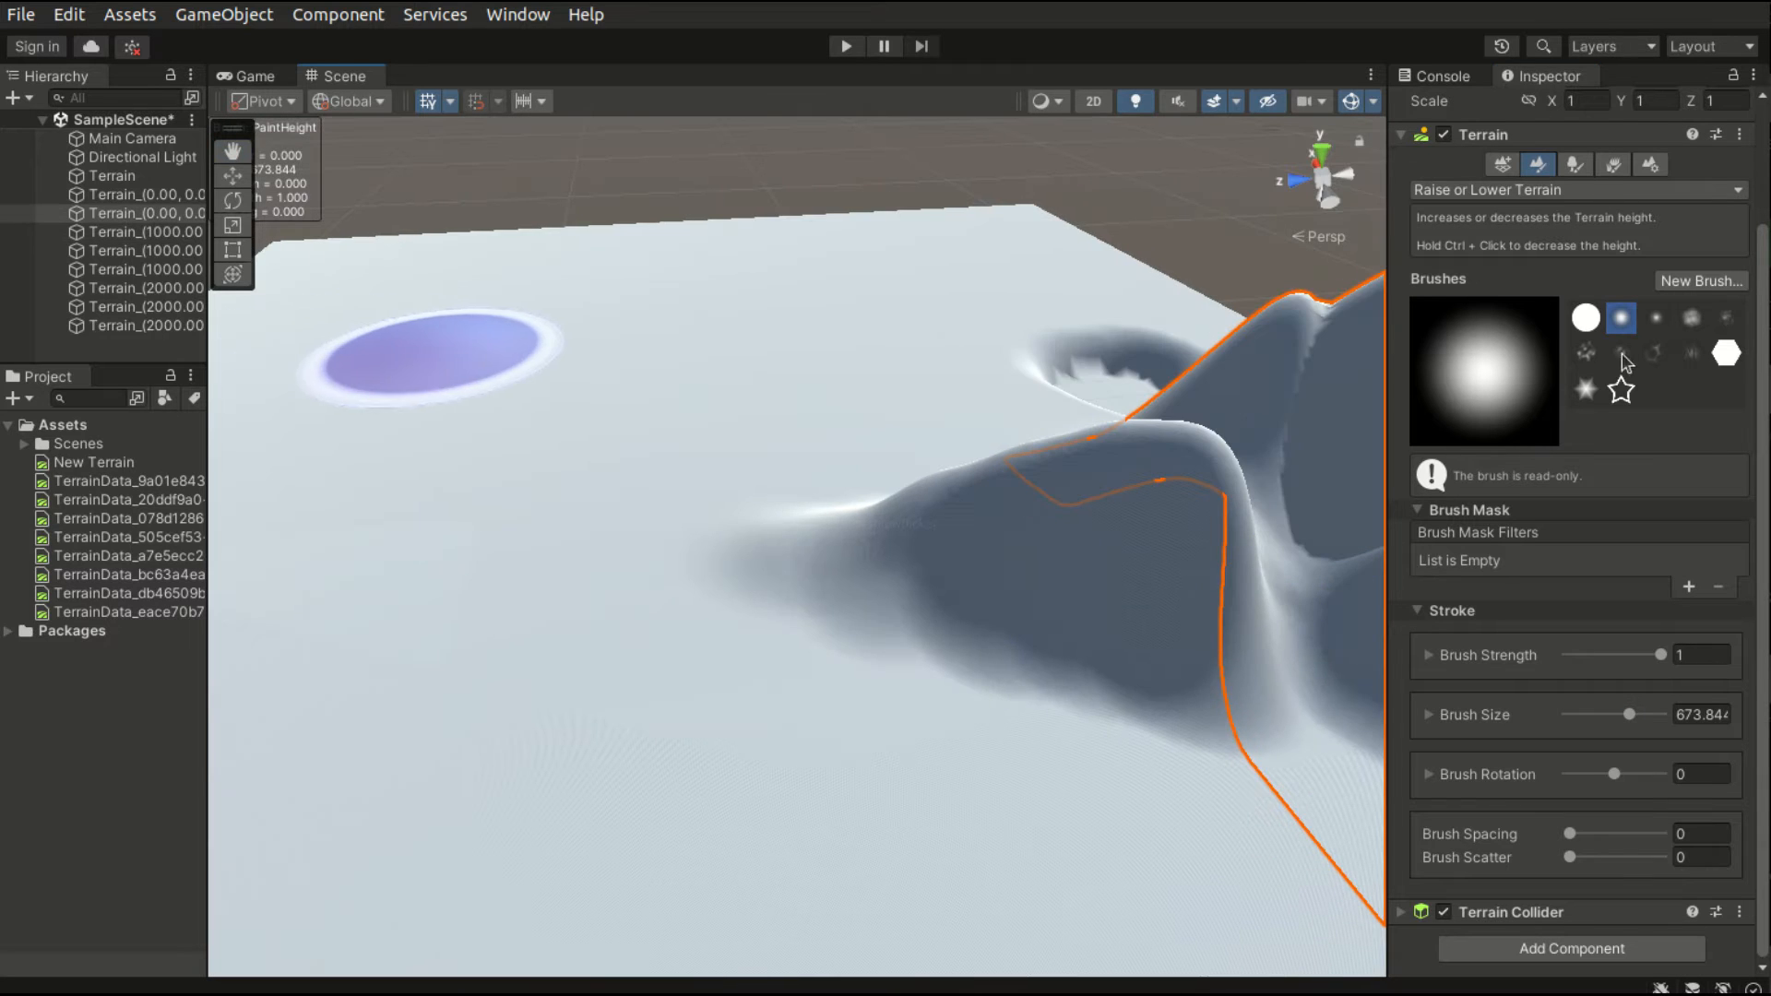
{"action": "left_click", "coordinate": [1719, 318]}
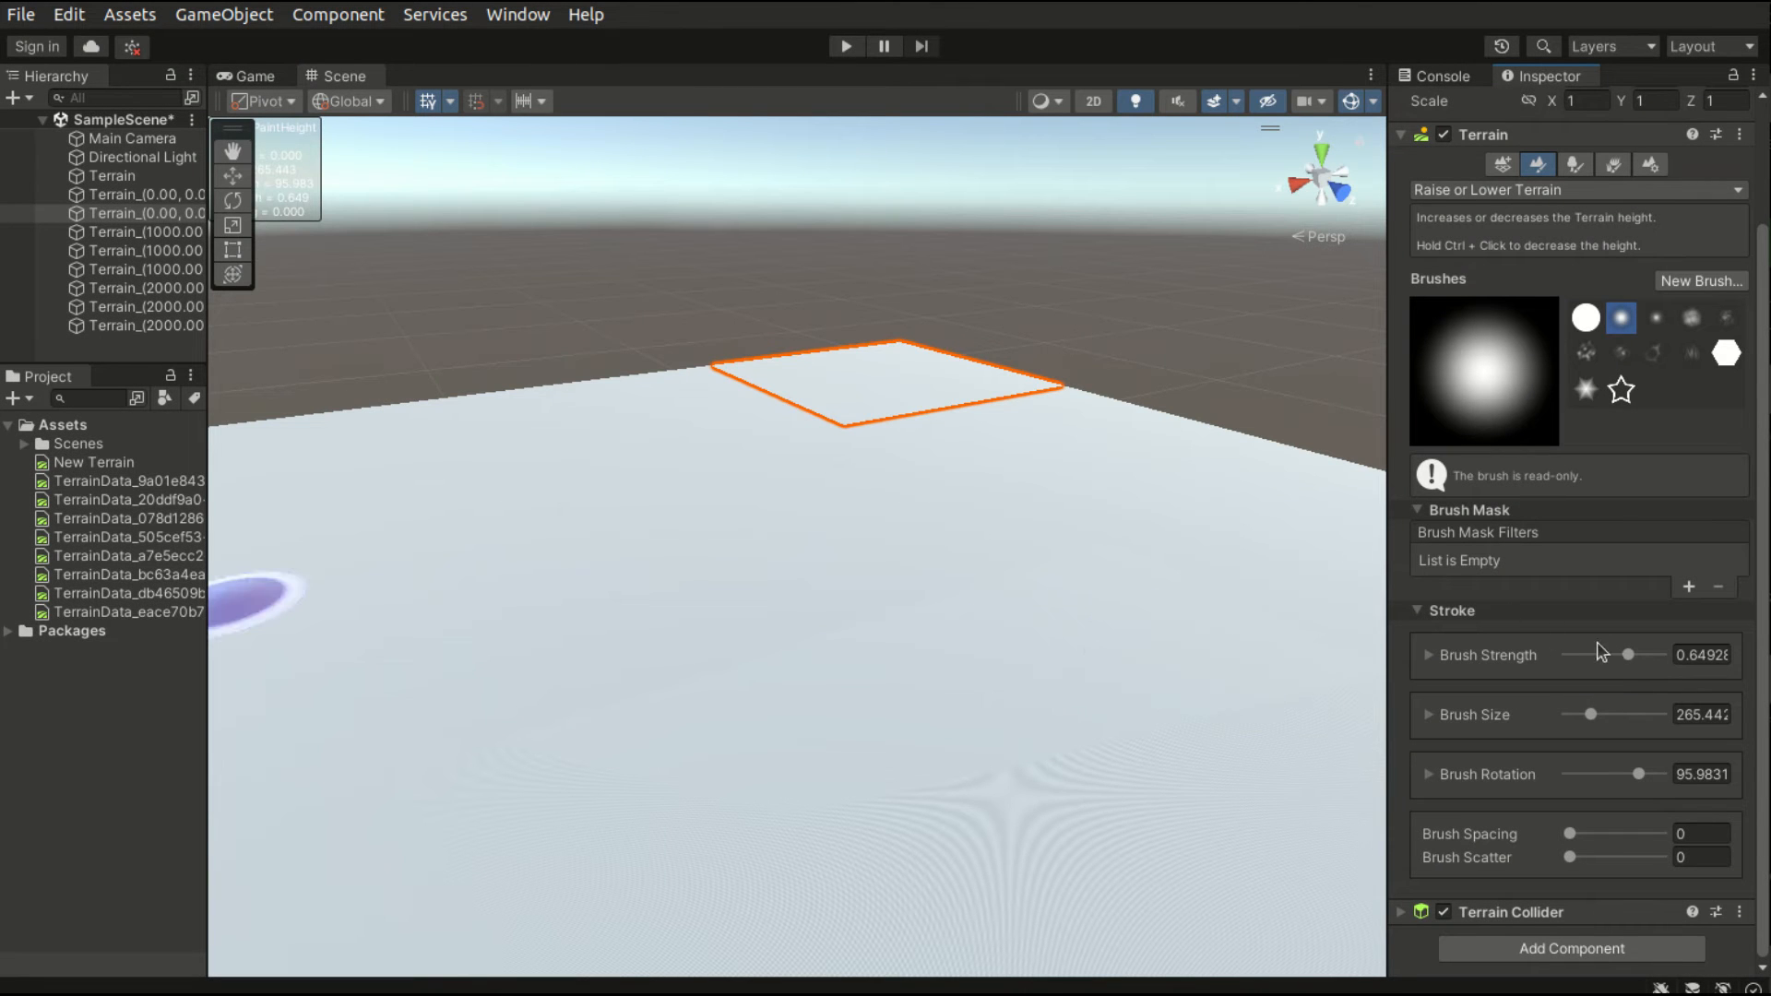
- Adjust the Brush Strength slider to a stronger setting of about 0.92
{"action": "left_click_drag", "start_coordinate": [1628, 654], "coordinate": [1623, 655]}
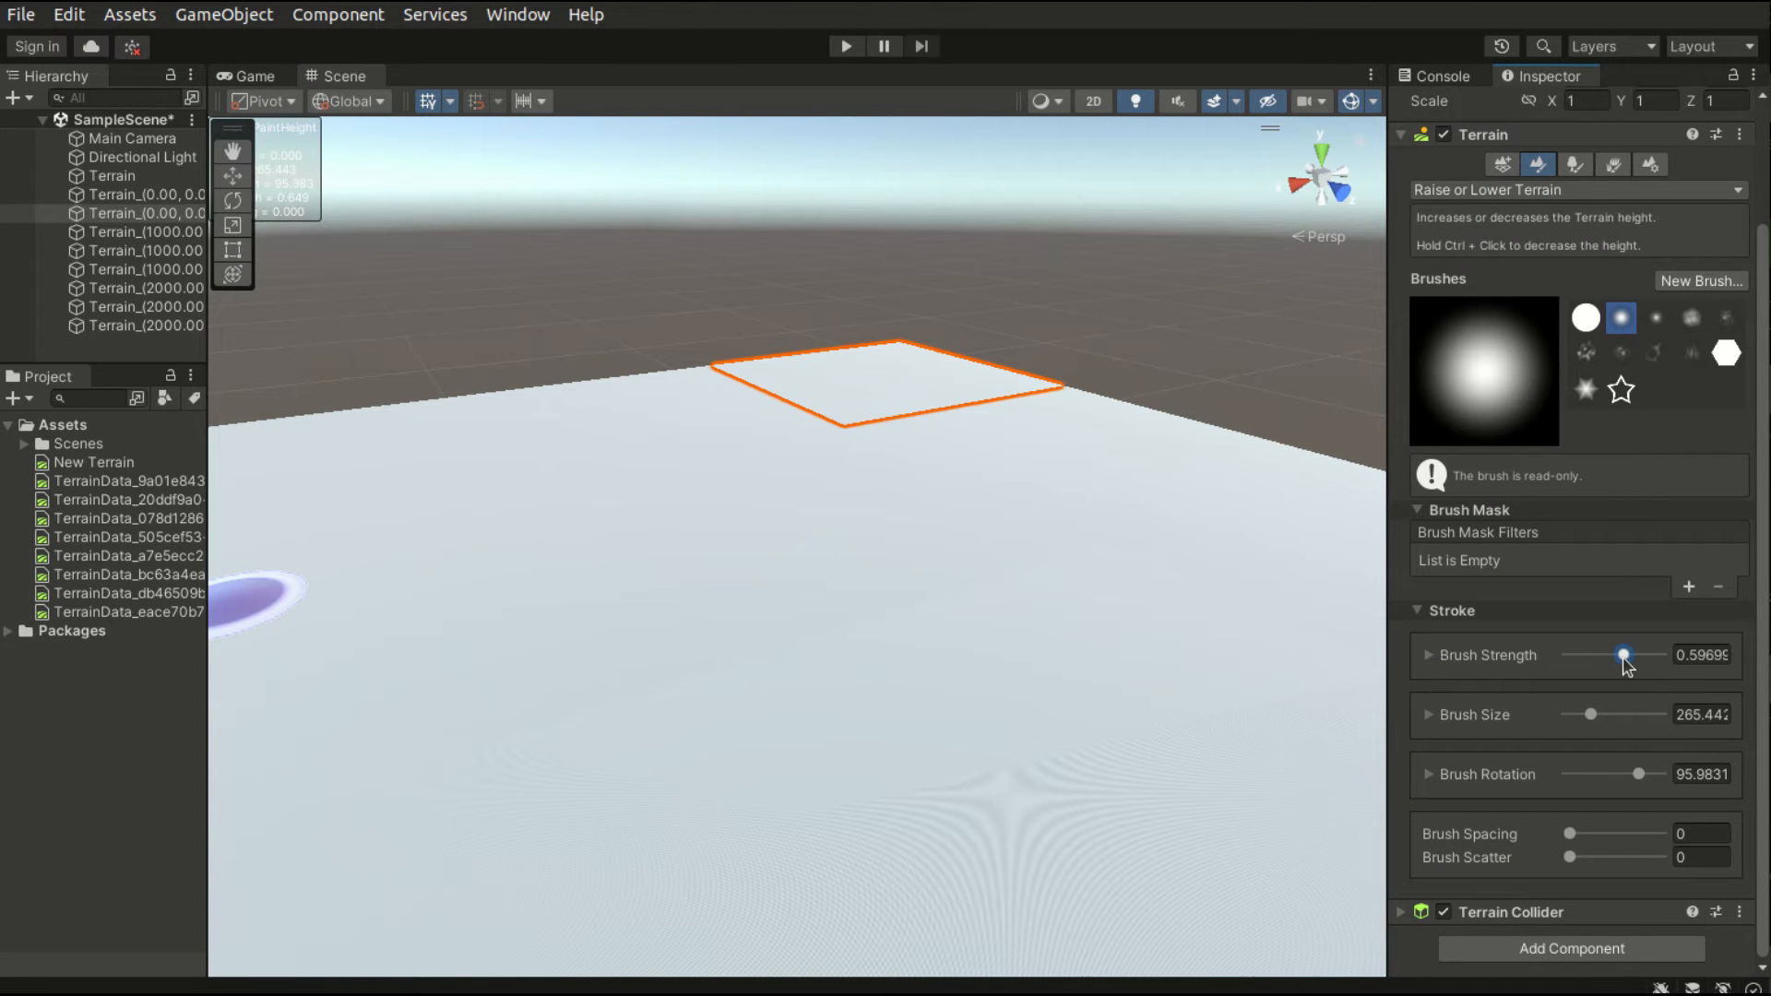
{"action": "left_click_drag", "start_coordinate": [1623, 655], "coordinate": [1631, 655]}
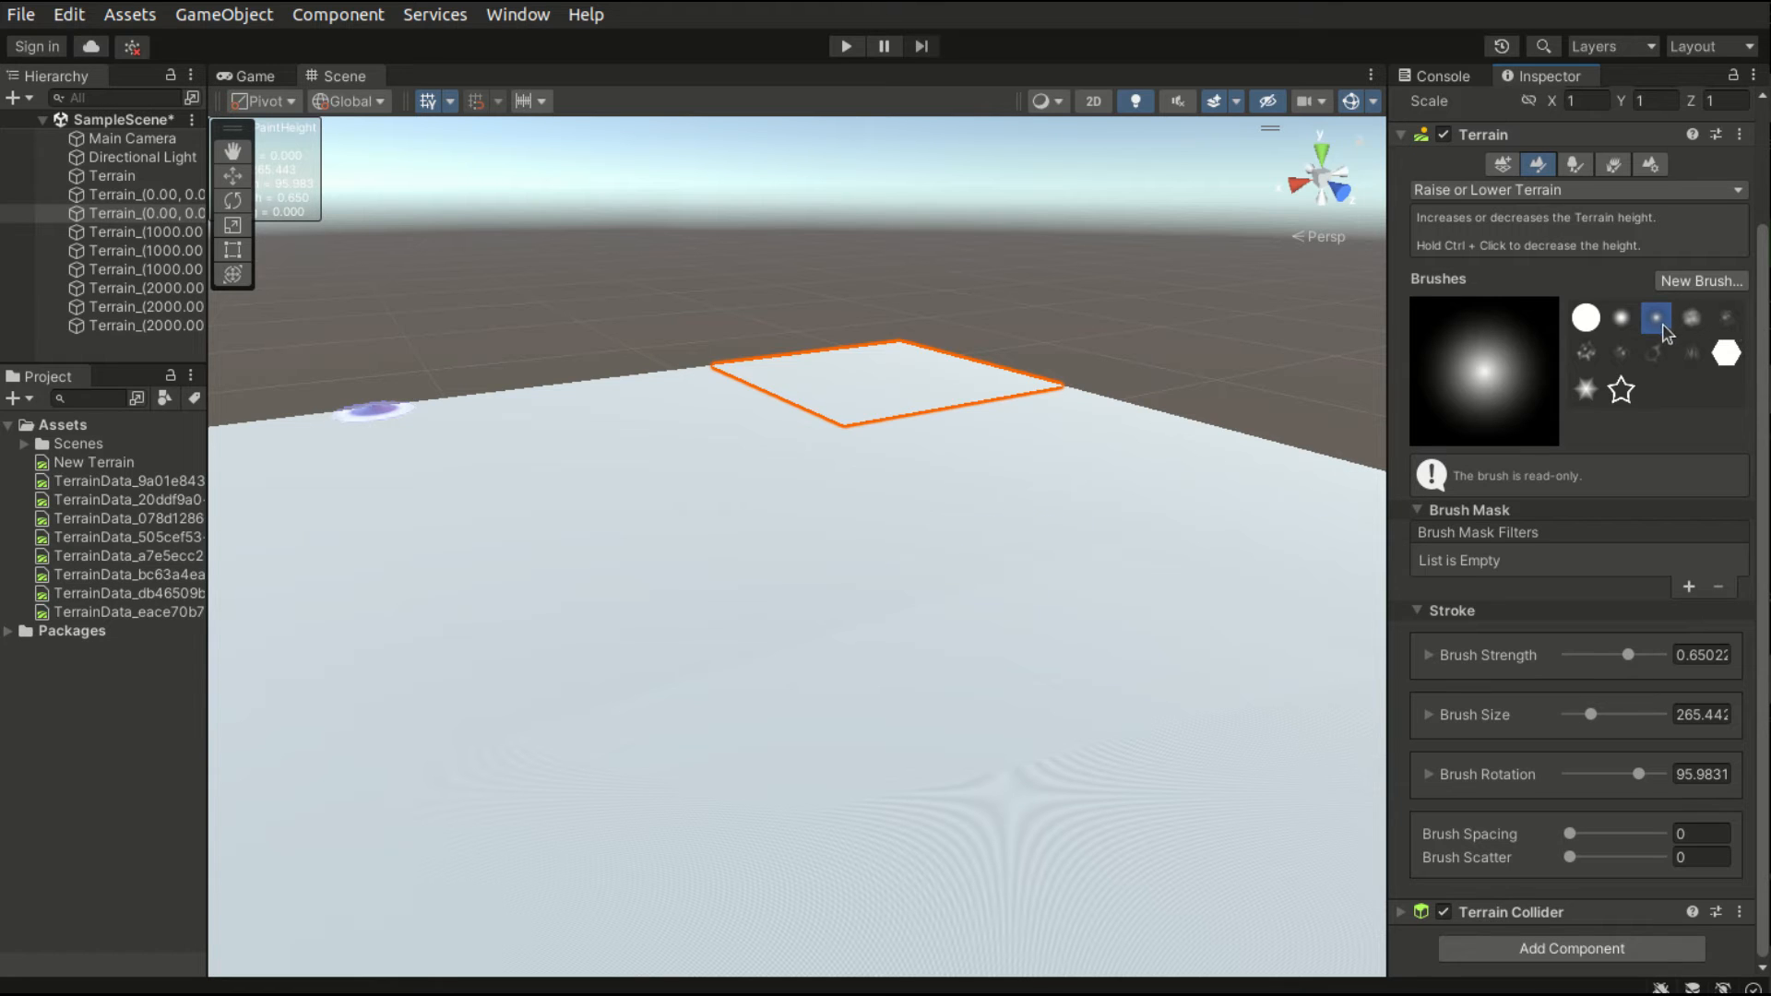
{"action": "left_click_drag", "start_coordinate": [1626, 655], "coordinate": [1655, 654]}
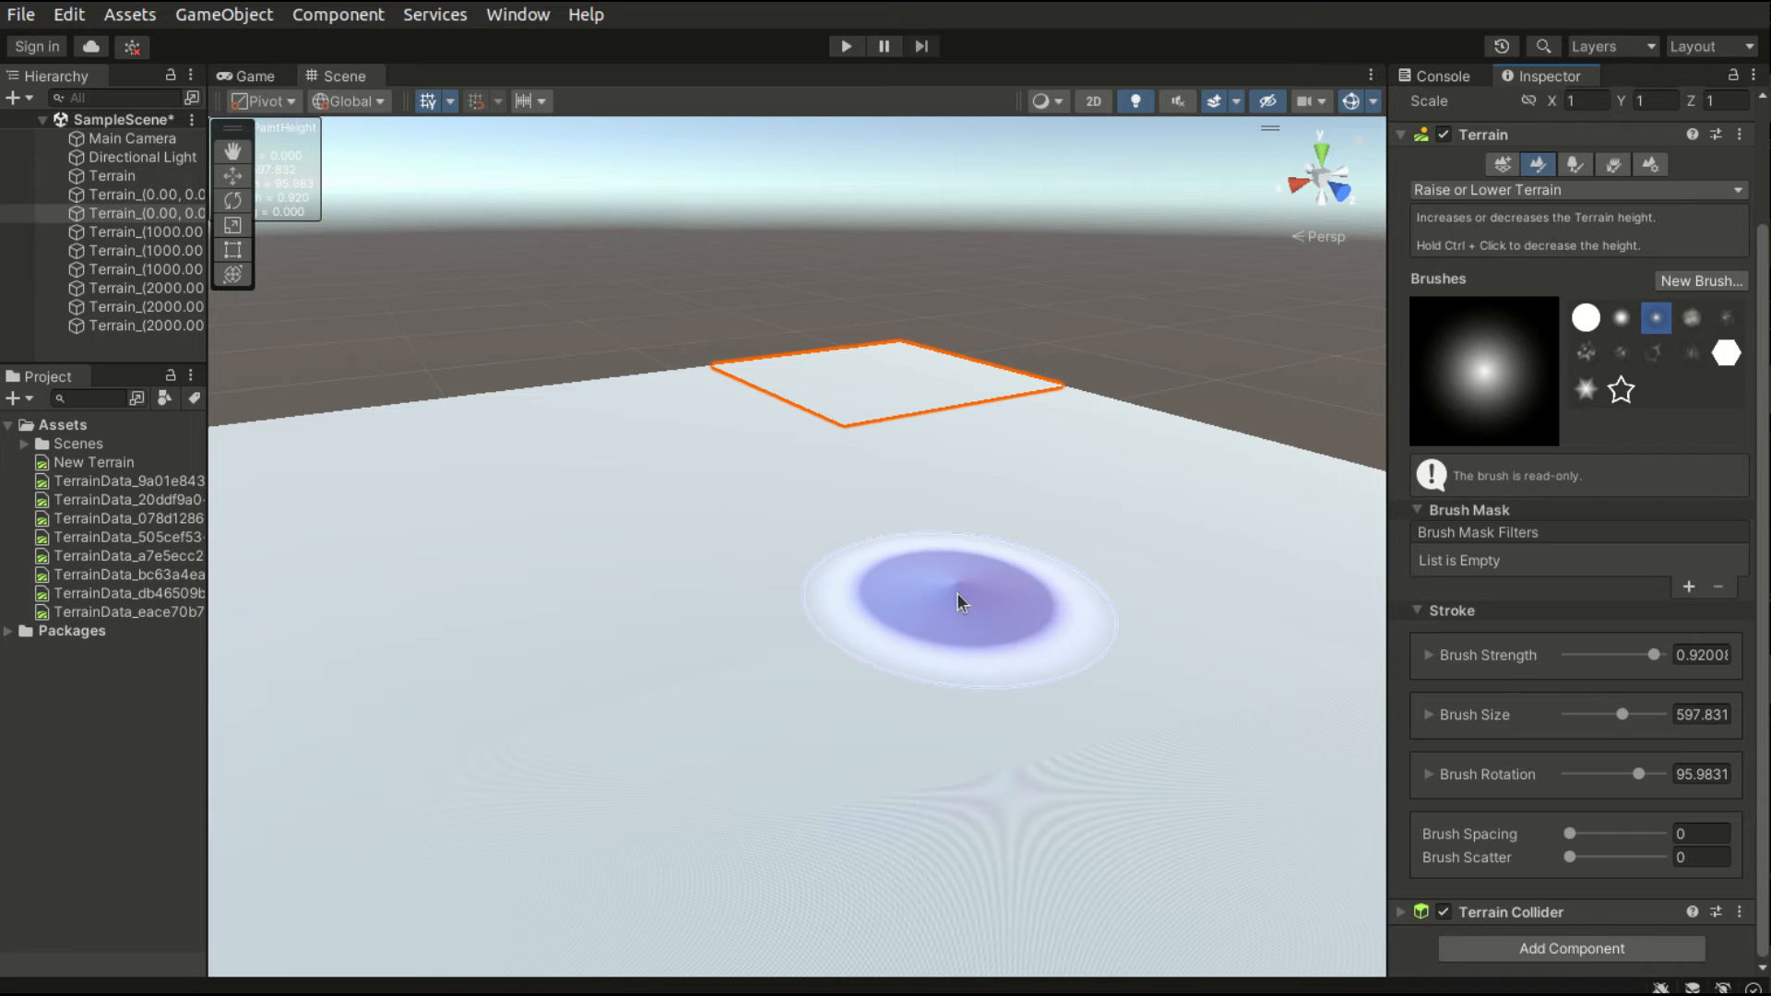
- Raise hills extending the mountain ridge onto the flat neighbouring tile, then choose the cloudy brush
{"action": "left_click_drag", "start_coordinate": [961, 600], "coordinate": [1028, 536]}
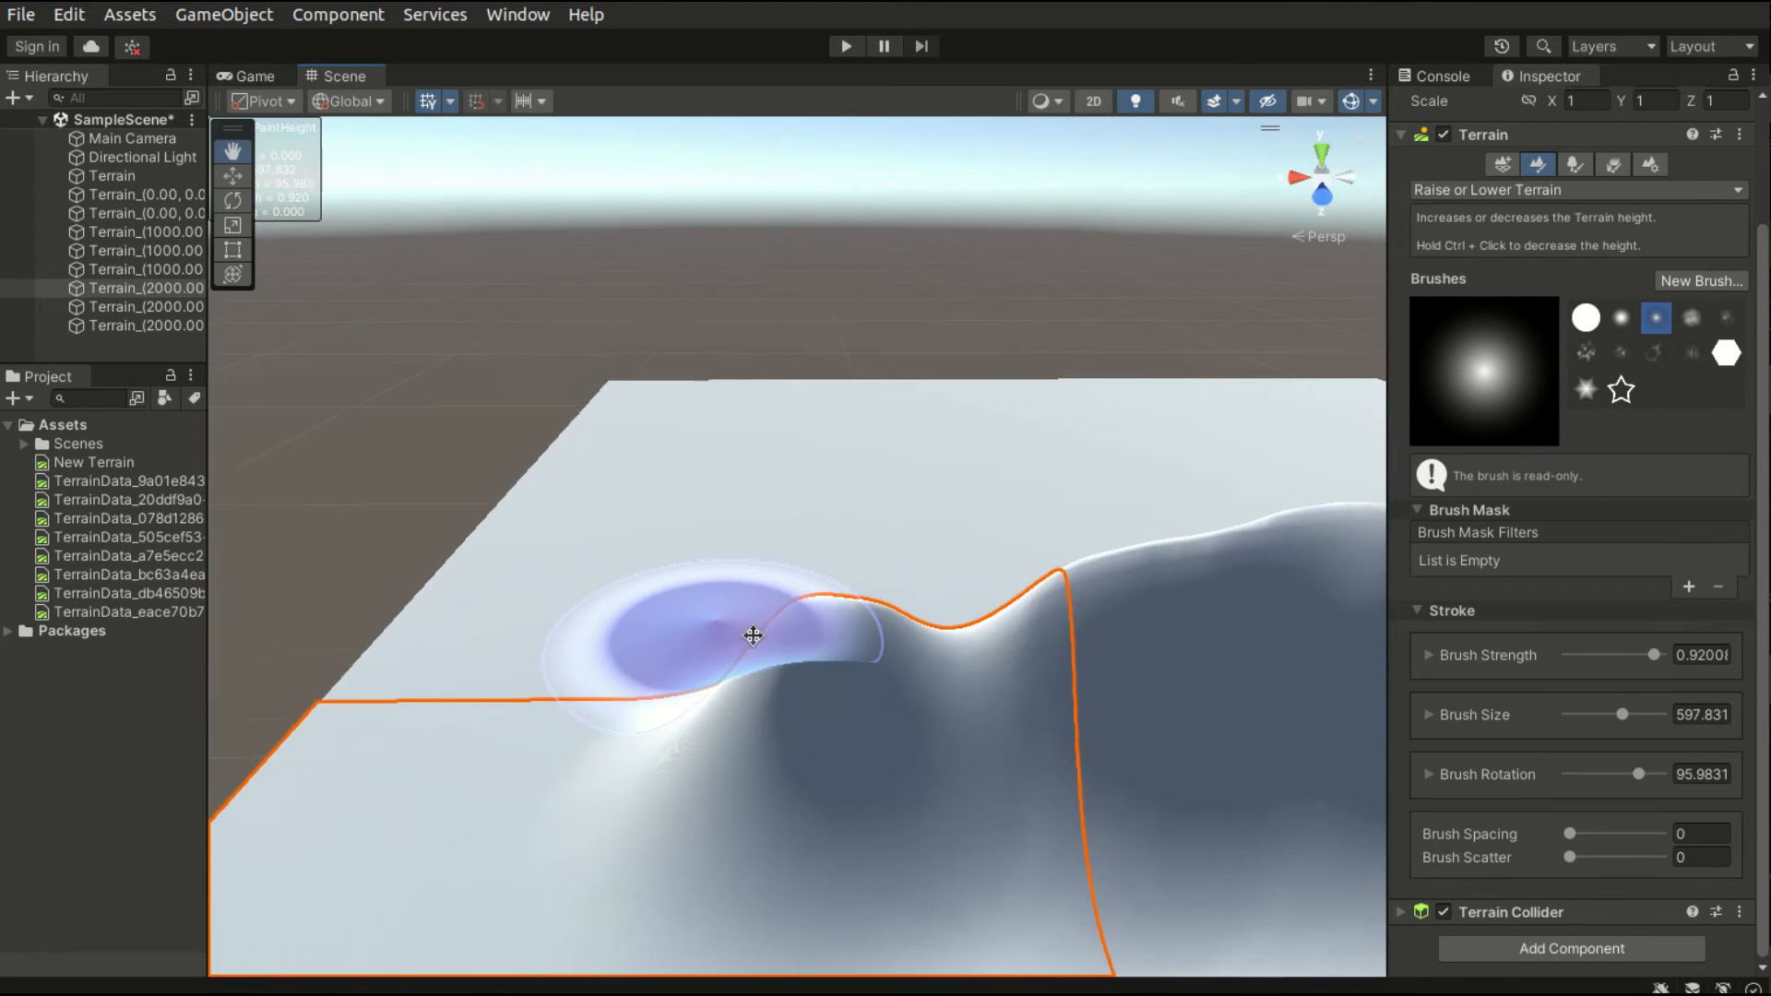
{"action": "left_click_drag", "start_coordinate": [751, 634], "coordinate": [599, 469]}
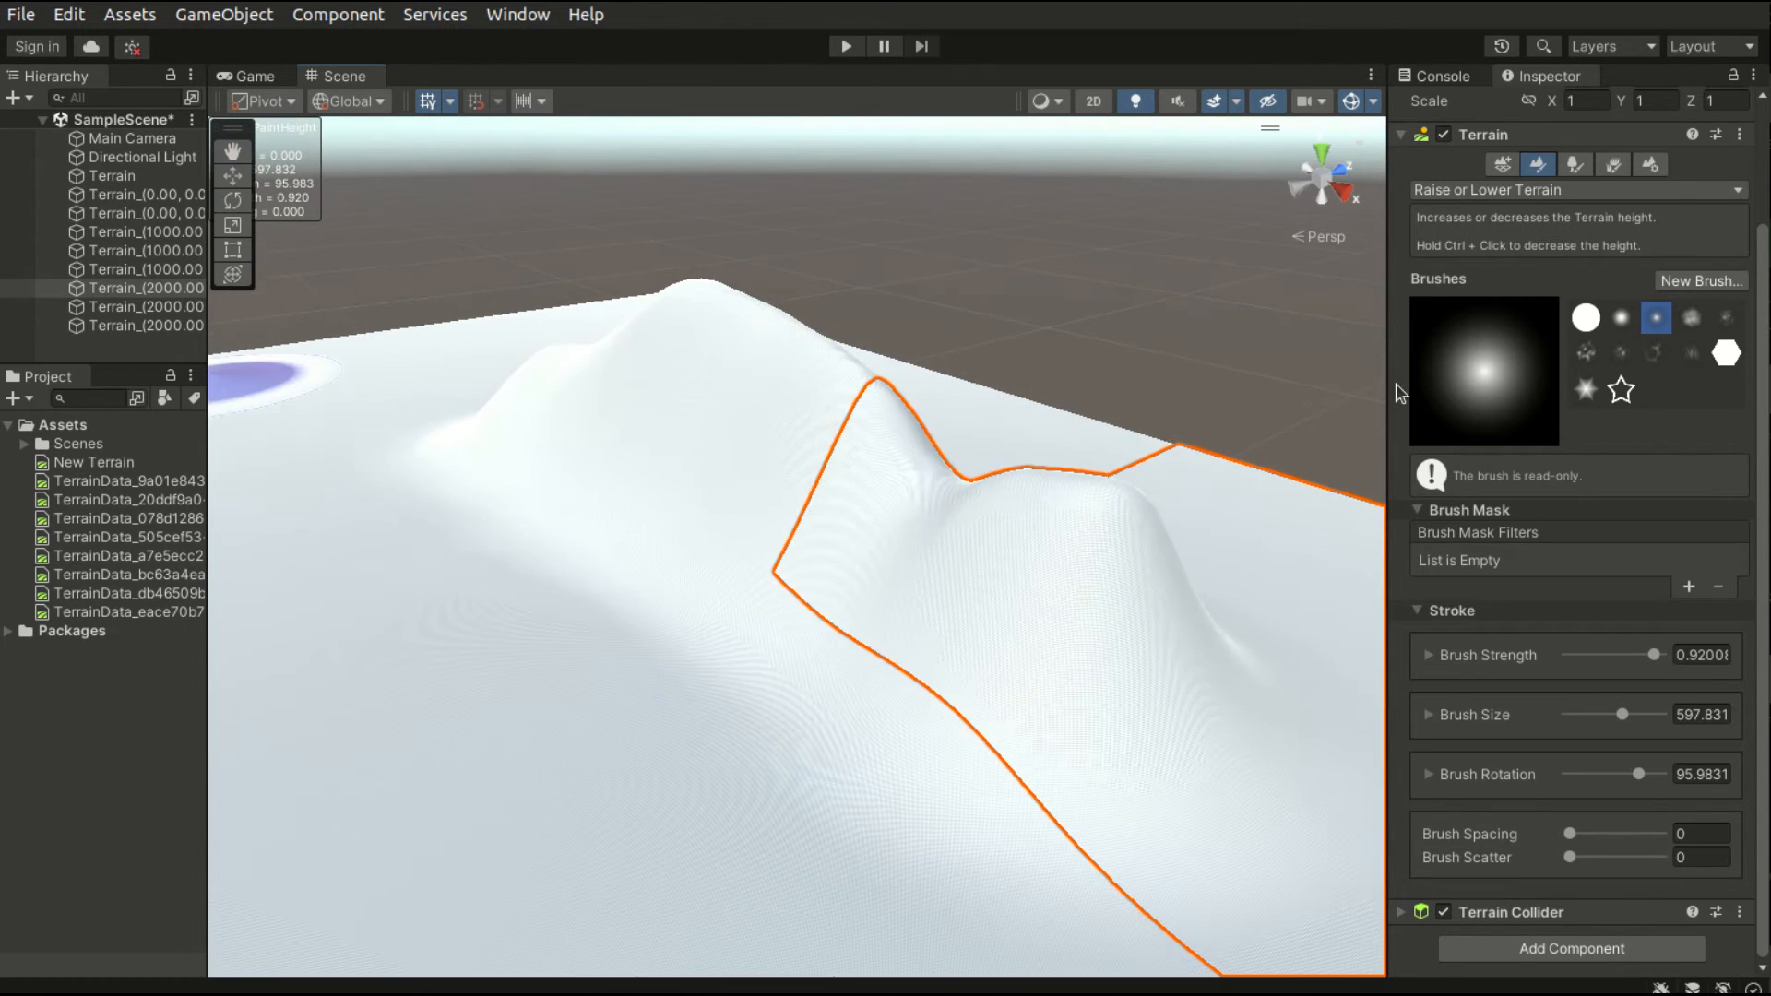
{"action": "left_click", "coordinate": [1686, 318]}
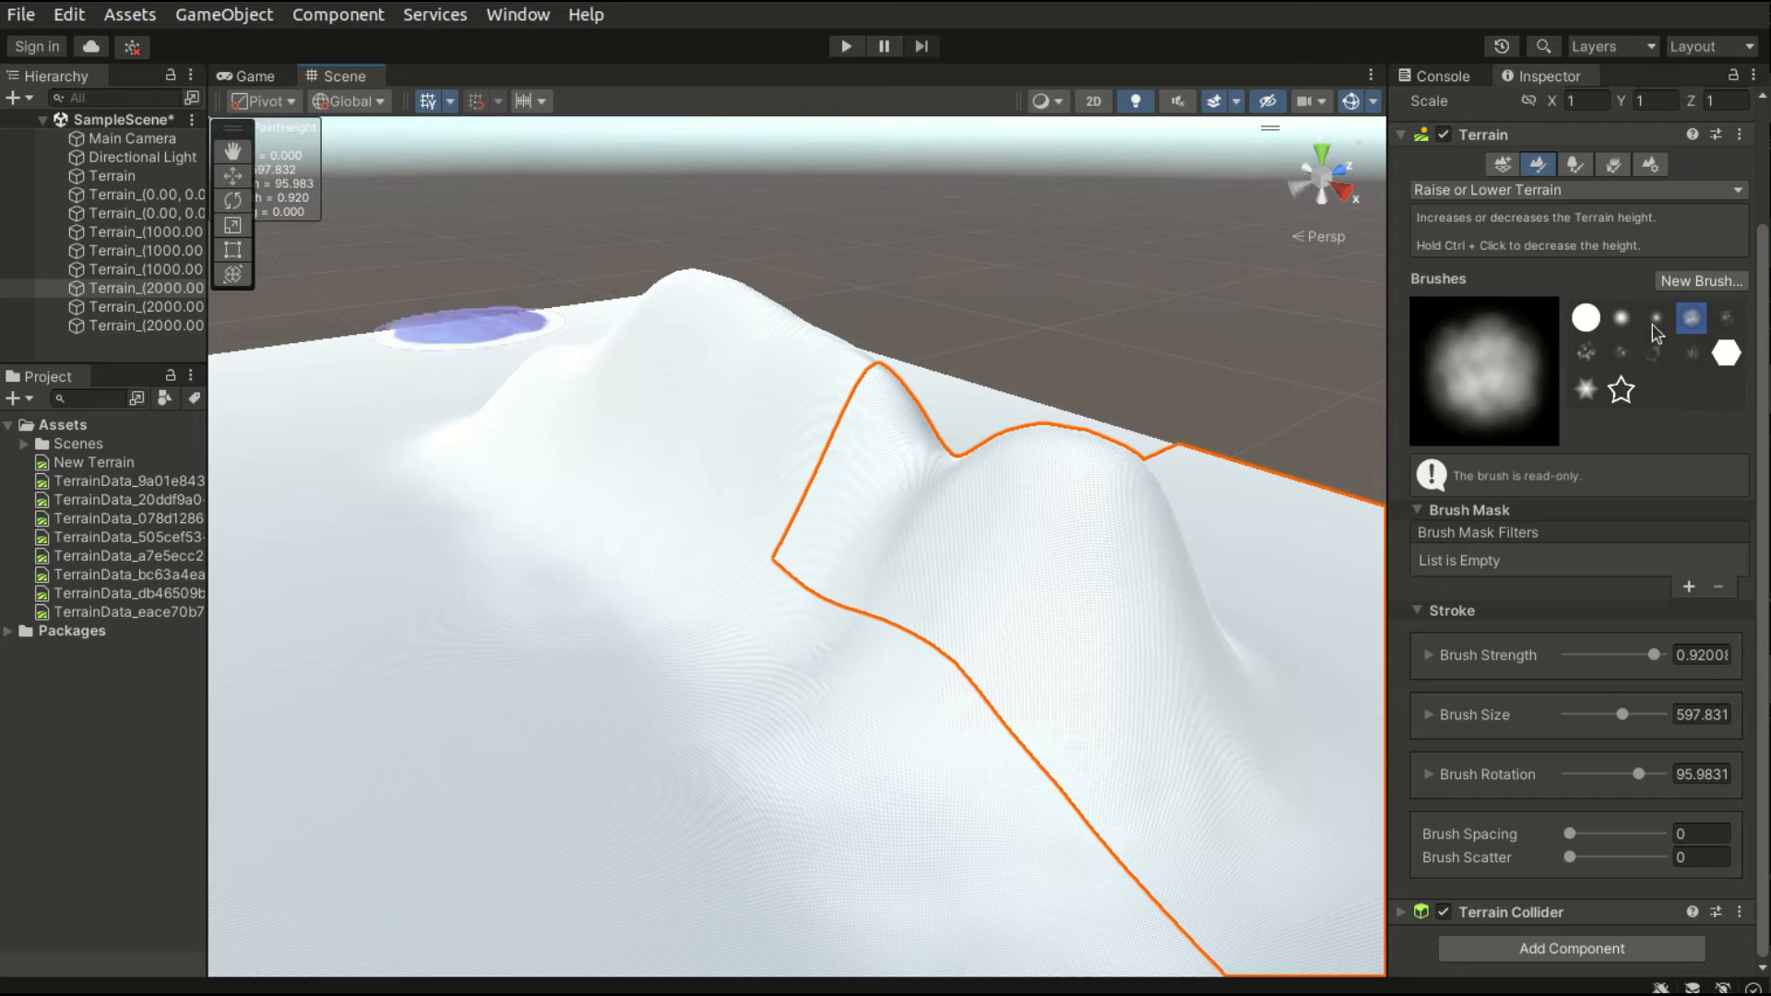
- Return to the soft round brush at a smaller size and raise small ridges on the slope
{"action": "left_click", "coordinate": [1627, 316]}
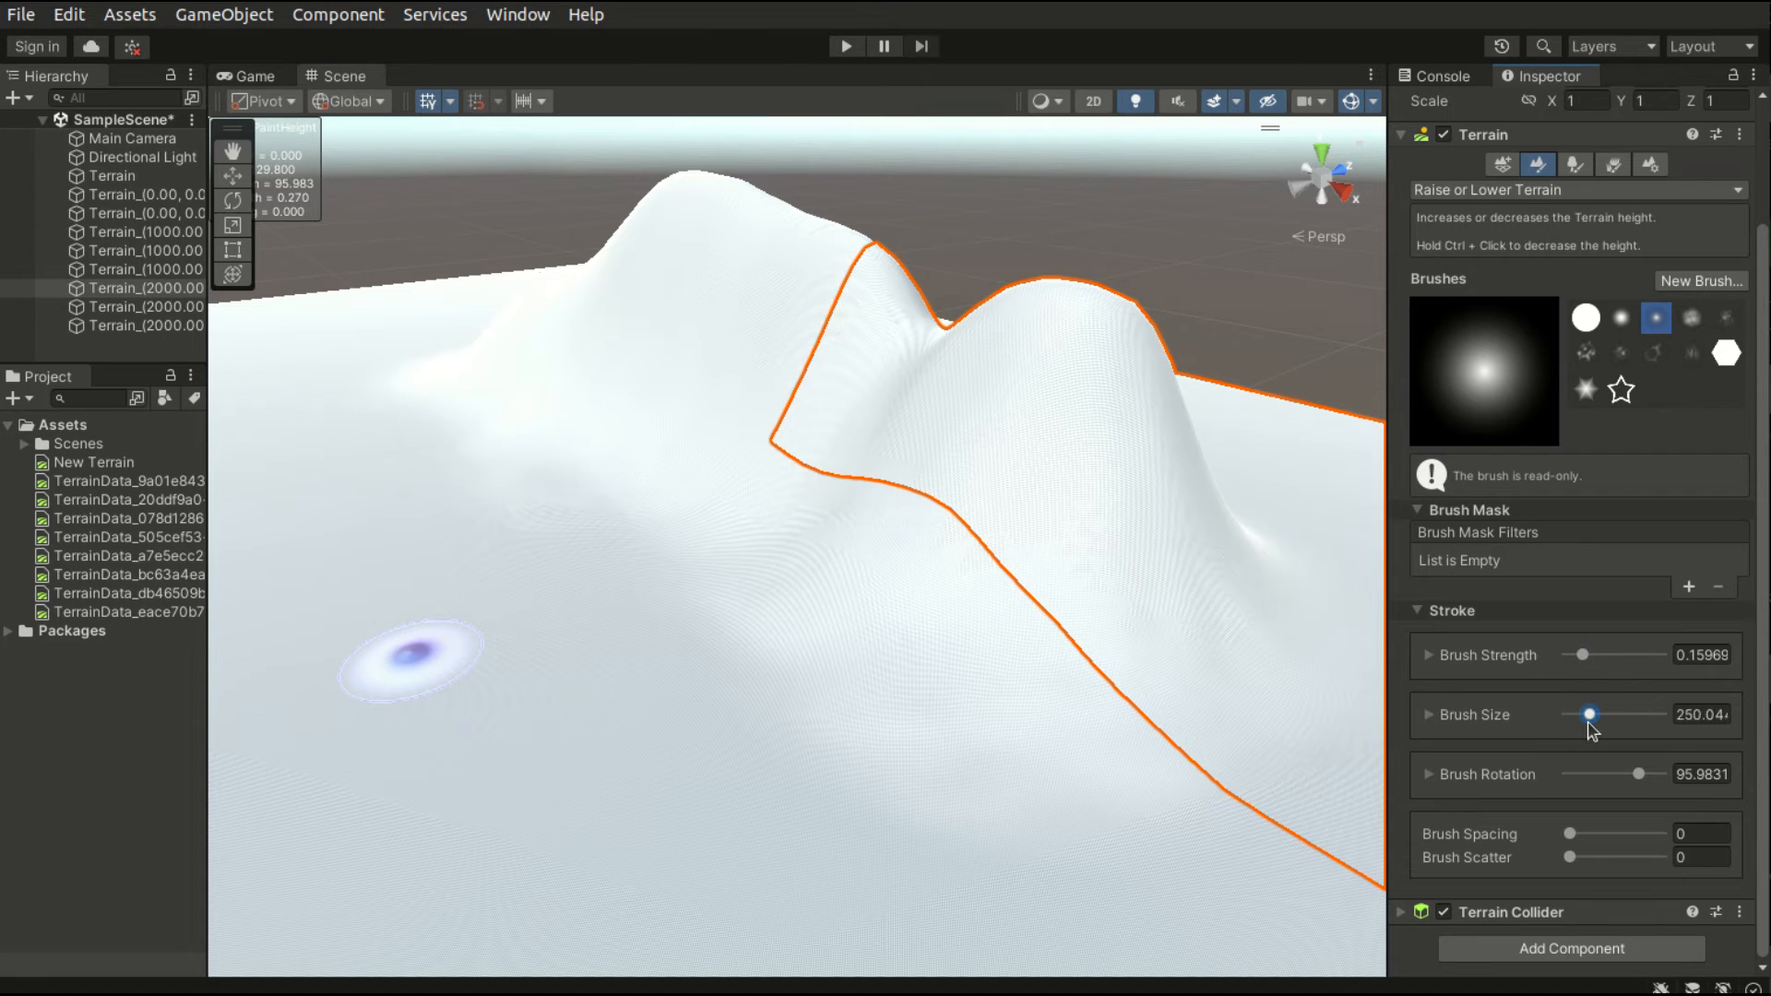
{"action": "left_click_drag", "start_coordinate": [1591, 714], "coordinate": [1584, 714]}
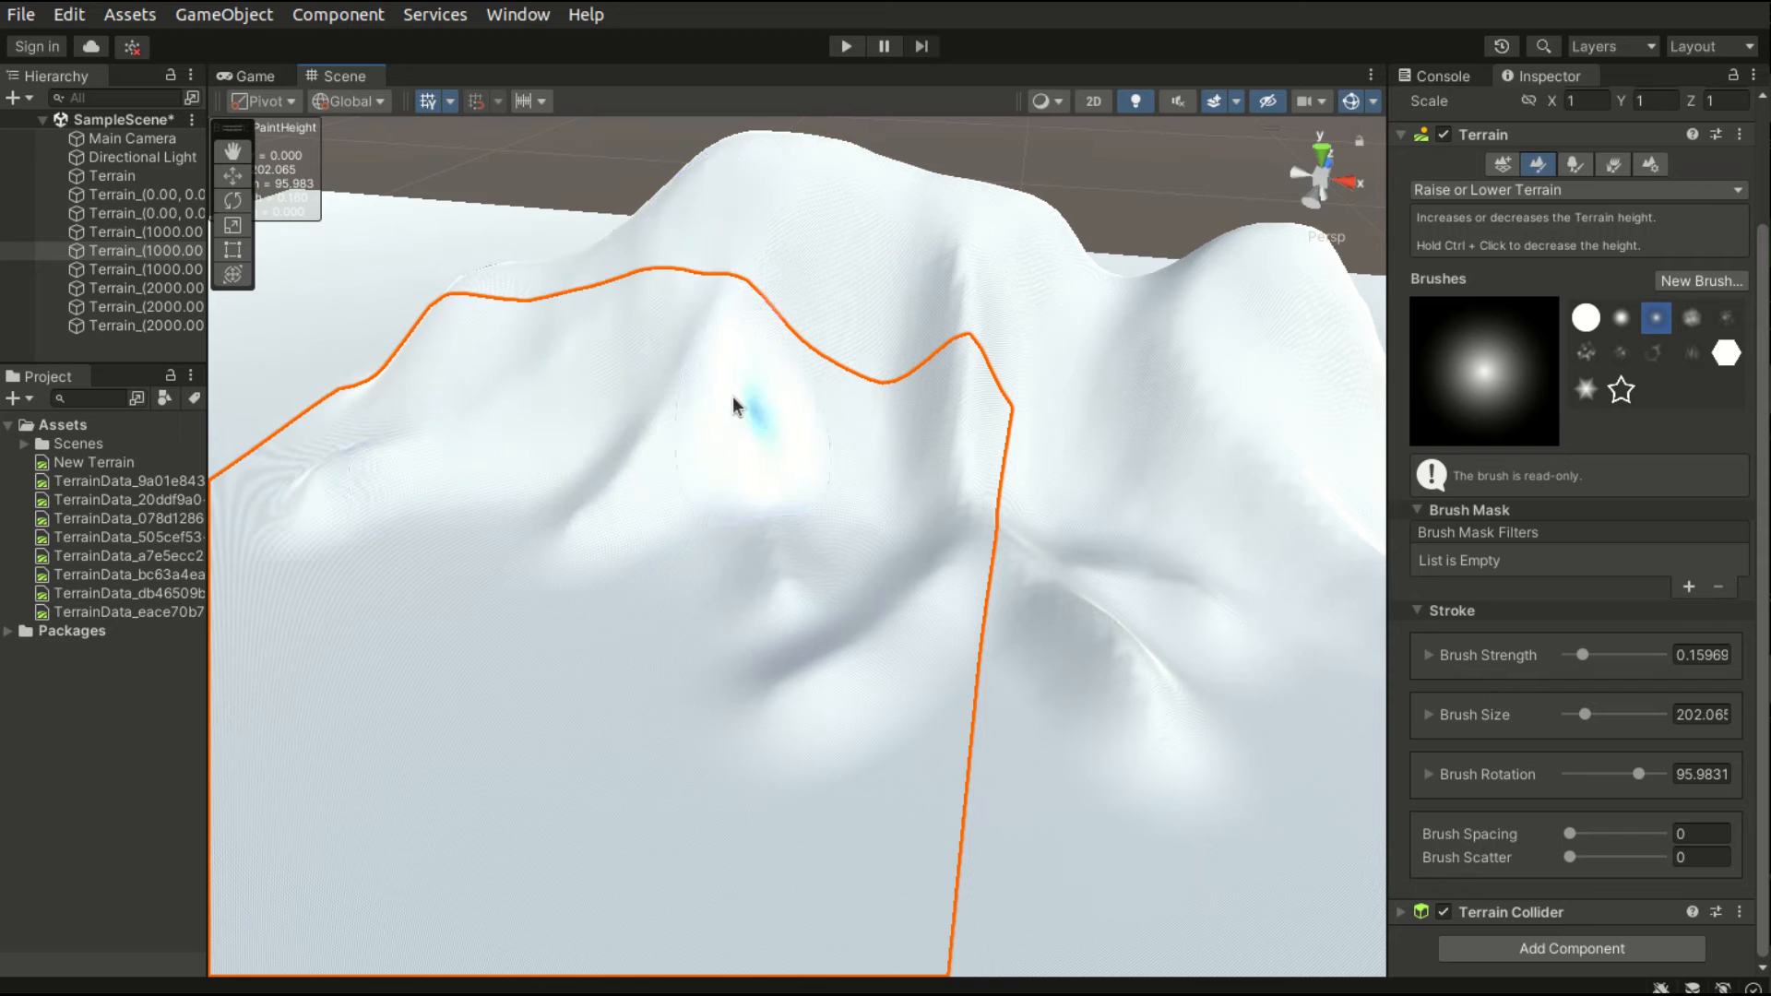
{"action": "left_click_drag", "start_coordinate": [734, 407], "coordinate": [1113, 305]}
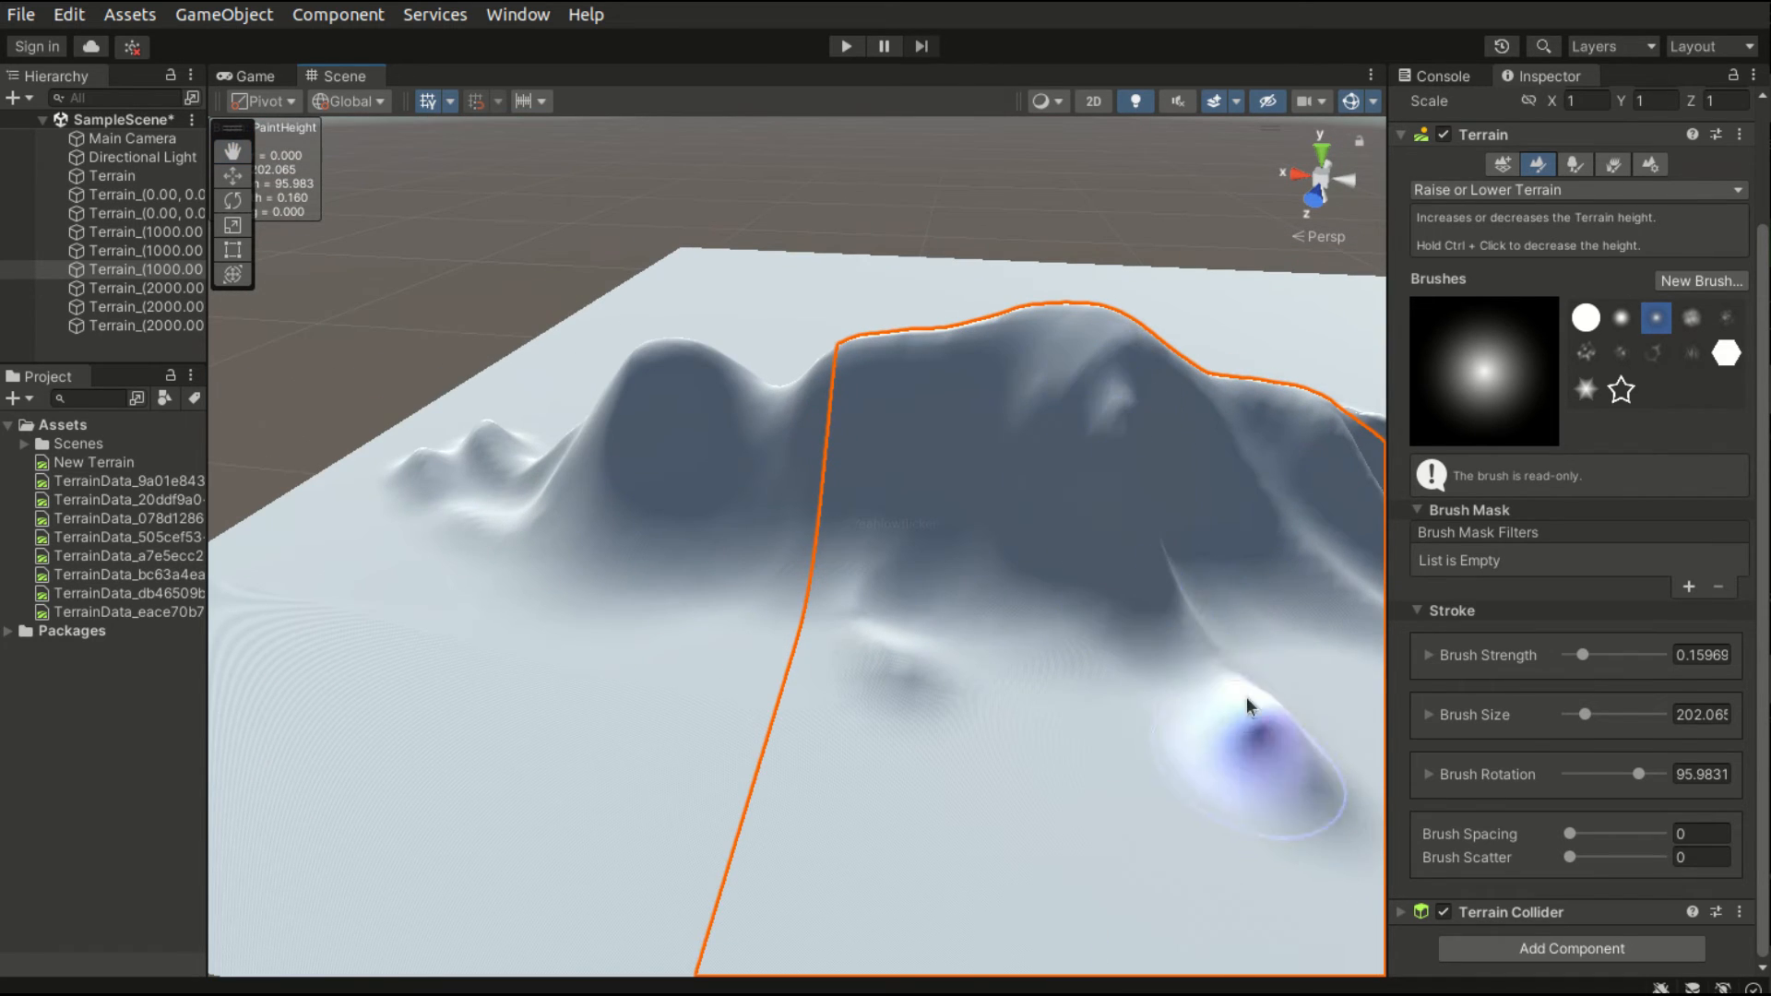
- Add foothill bumps, build up the slopes and raise the saddle between the peaks
{"action": "left_click_drag", "start_coordinate": [1248, 706], "coordinate": [966, 711]}
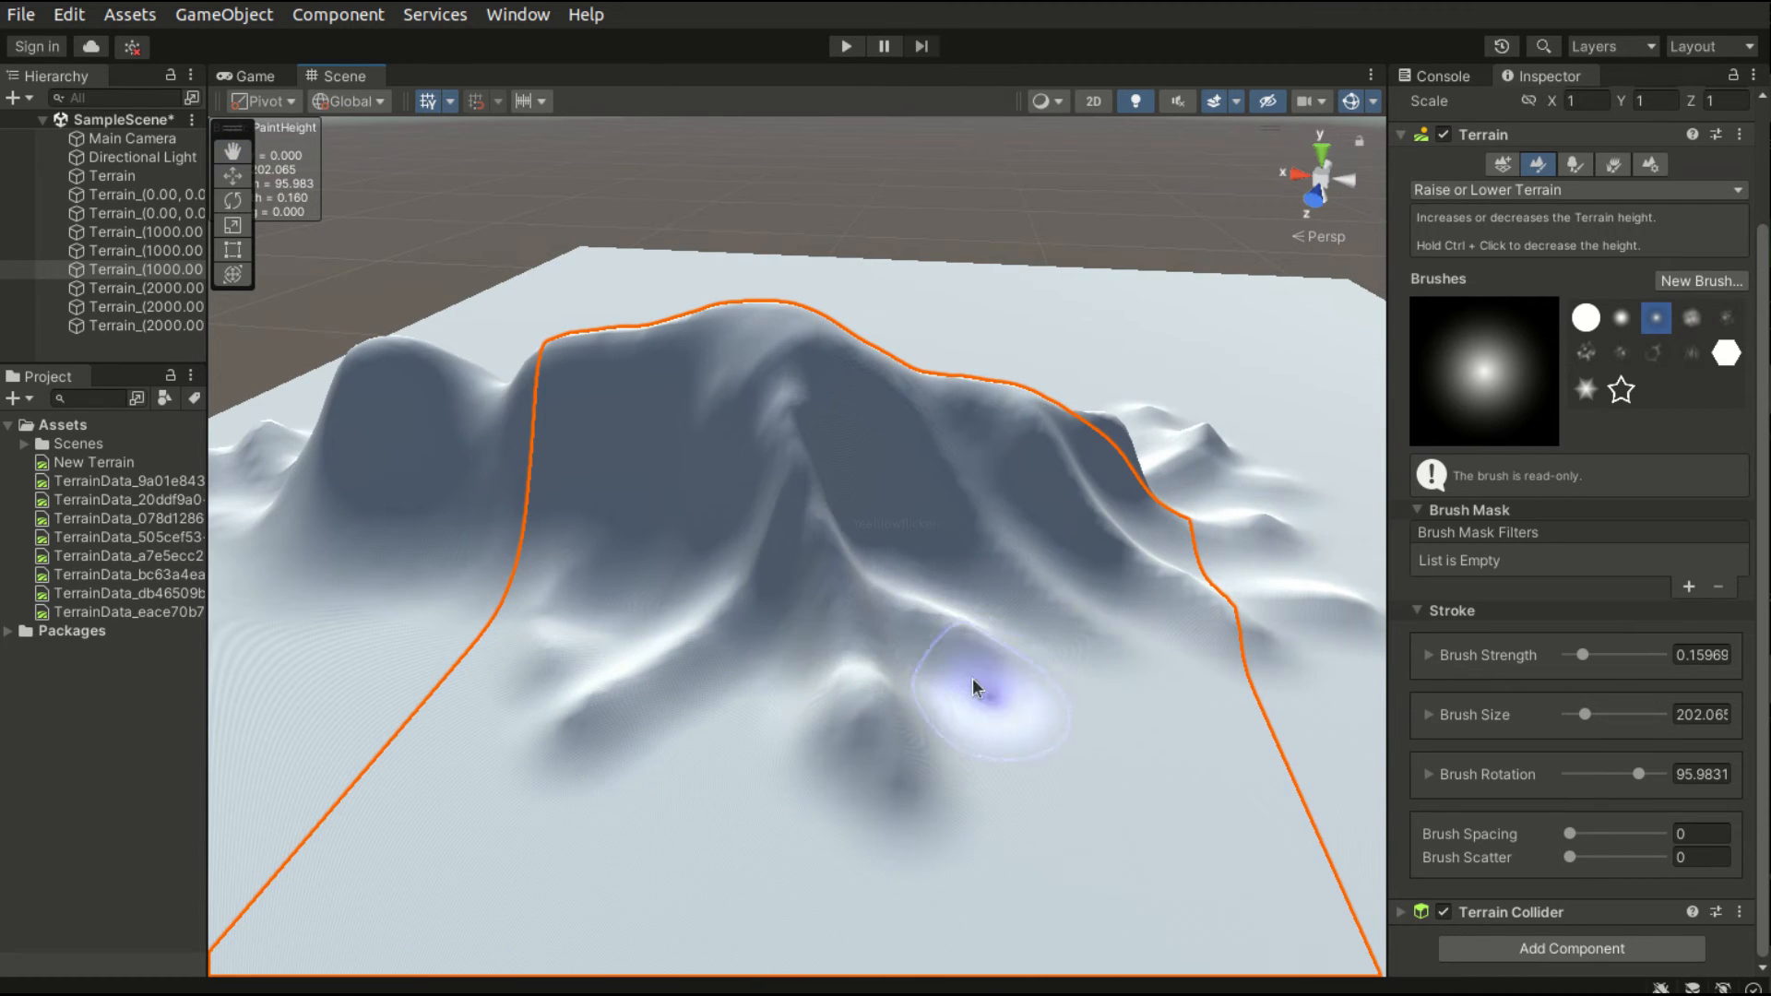
{"action": "left_click_drag", "start_coordinate": [977, 686], "coordinate": [884, 662]}
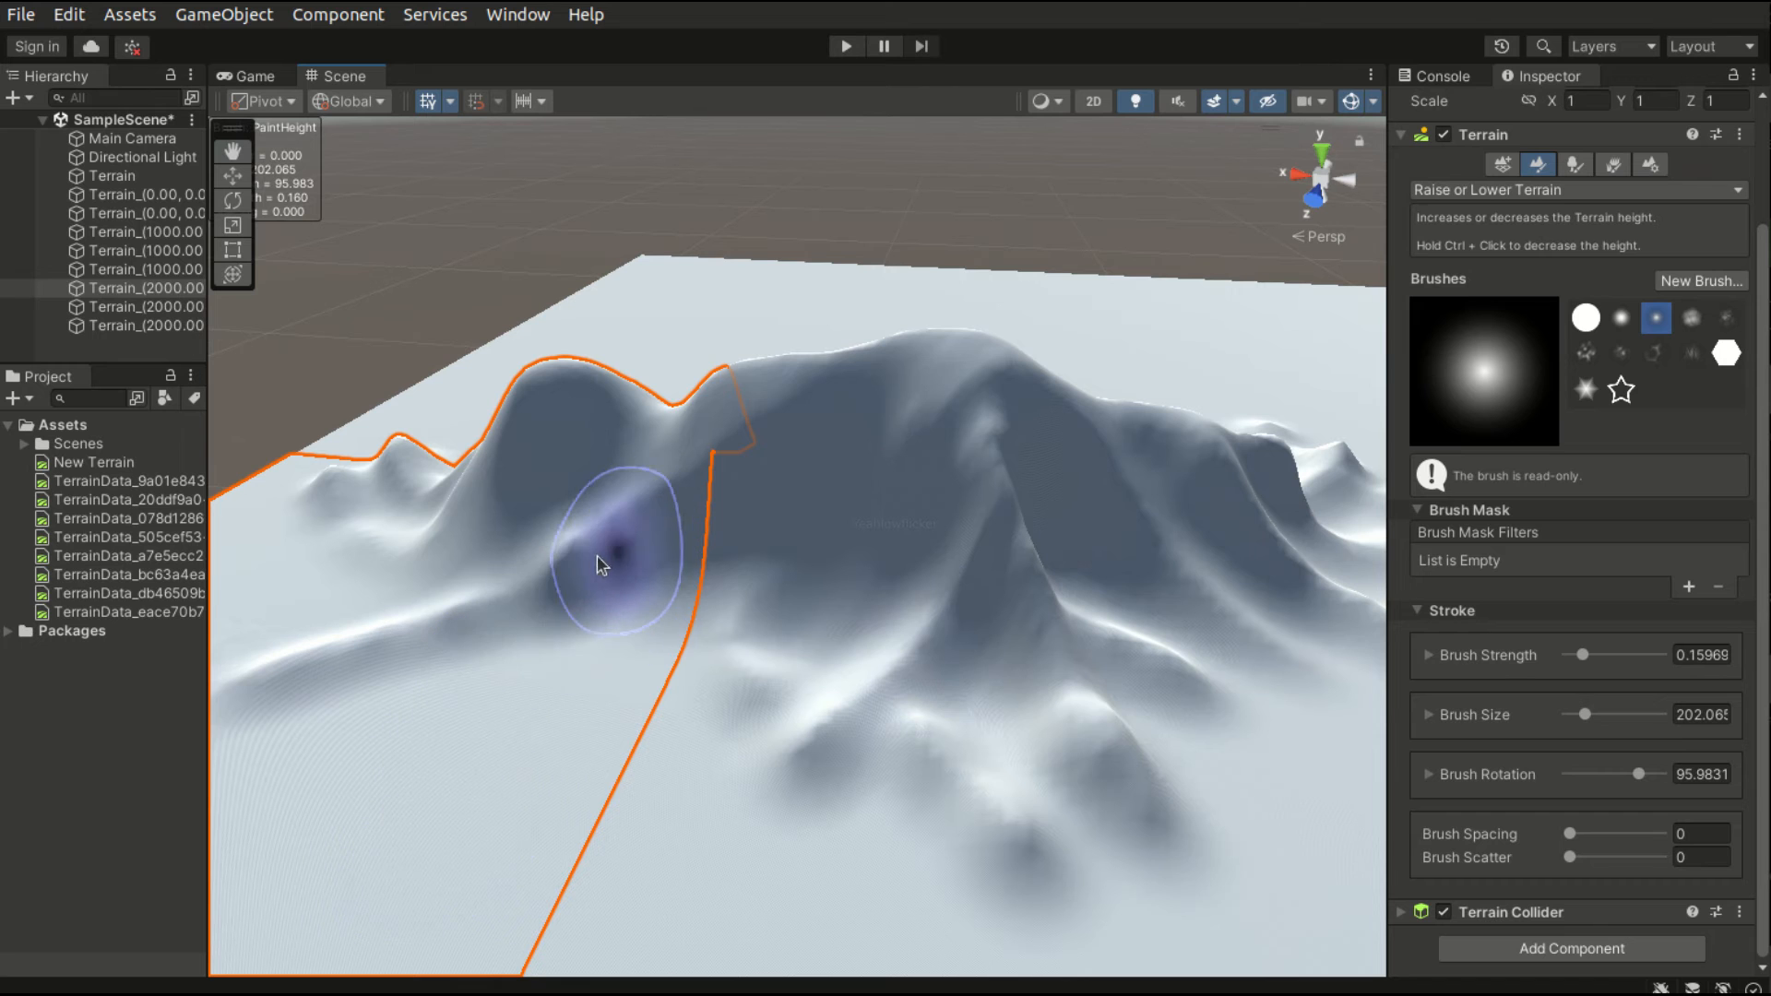
{"action": "left_click_drag", "start_coordinate": [599, 565], "coordinate": [660, 588]}
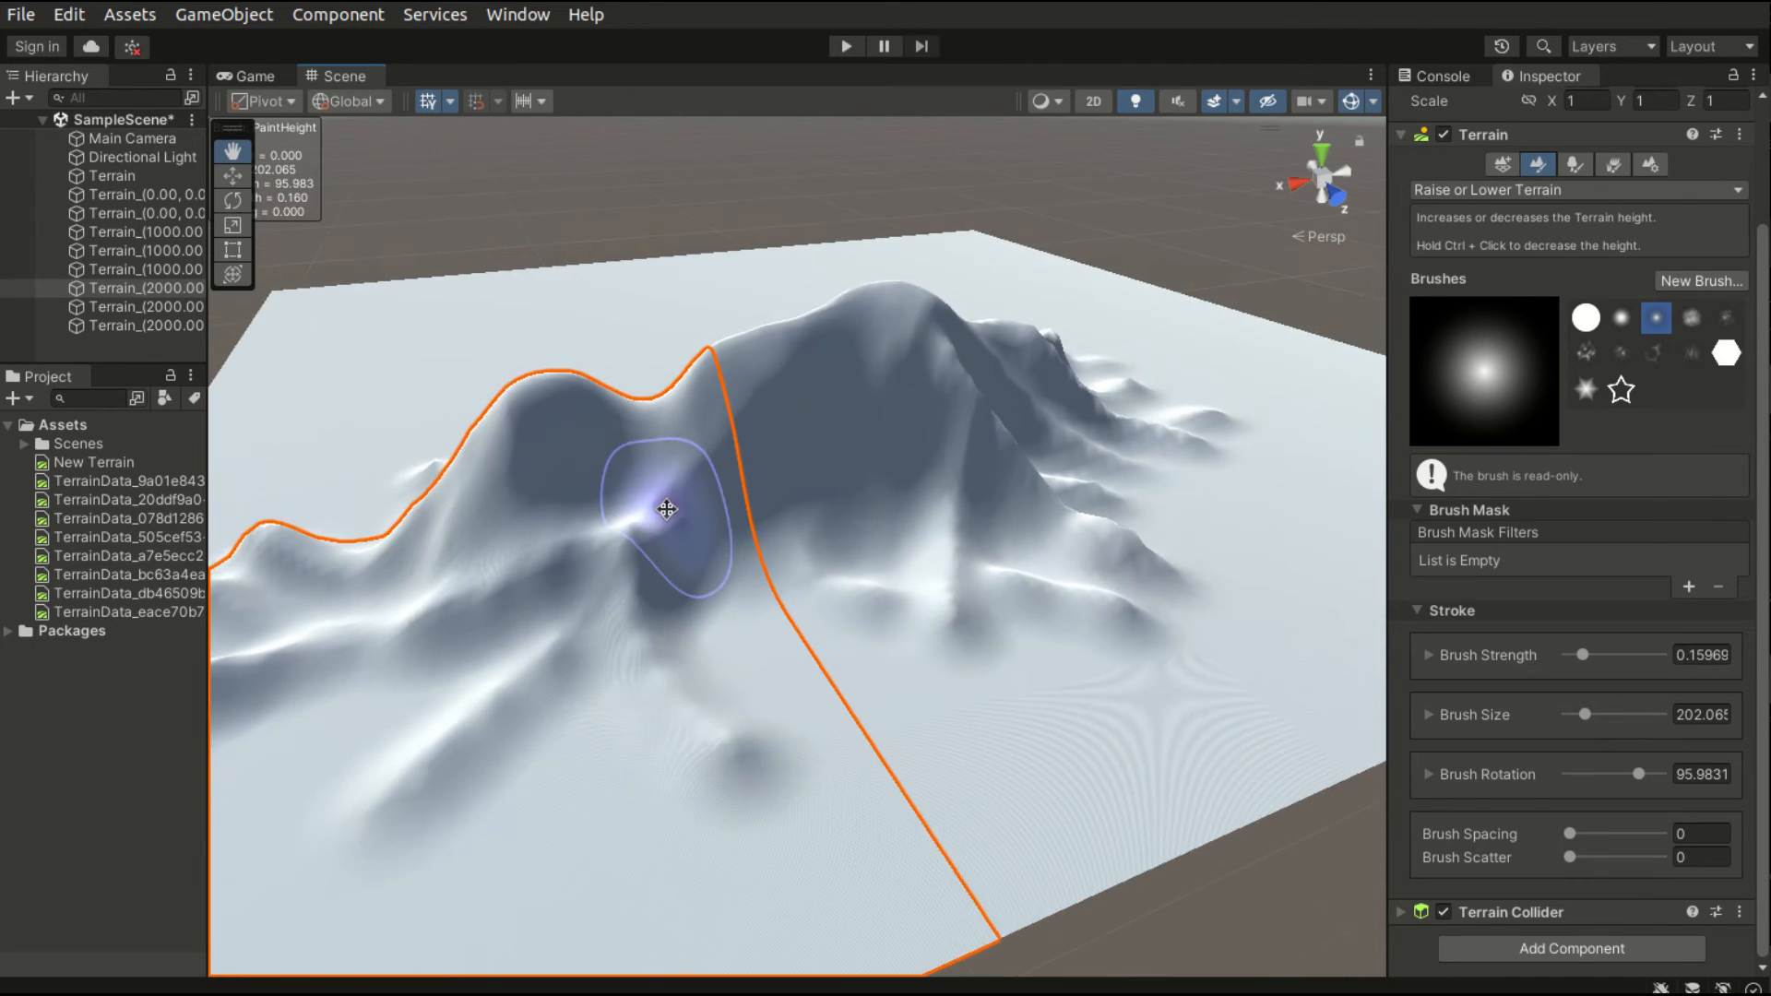
{"action": "left_click_drag", "start_coordinate": [666, 508], "coordinate": [1073, 497]}
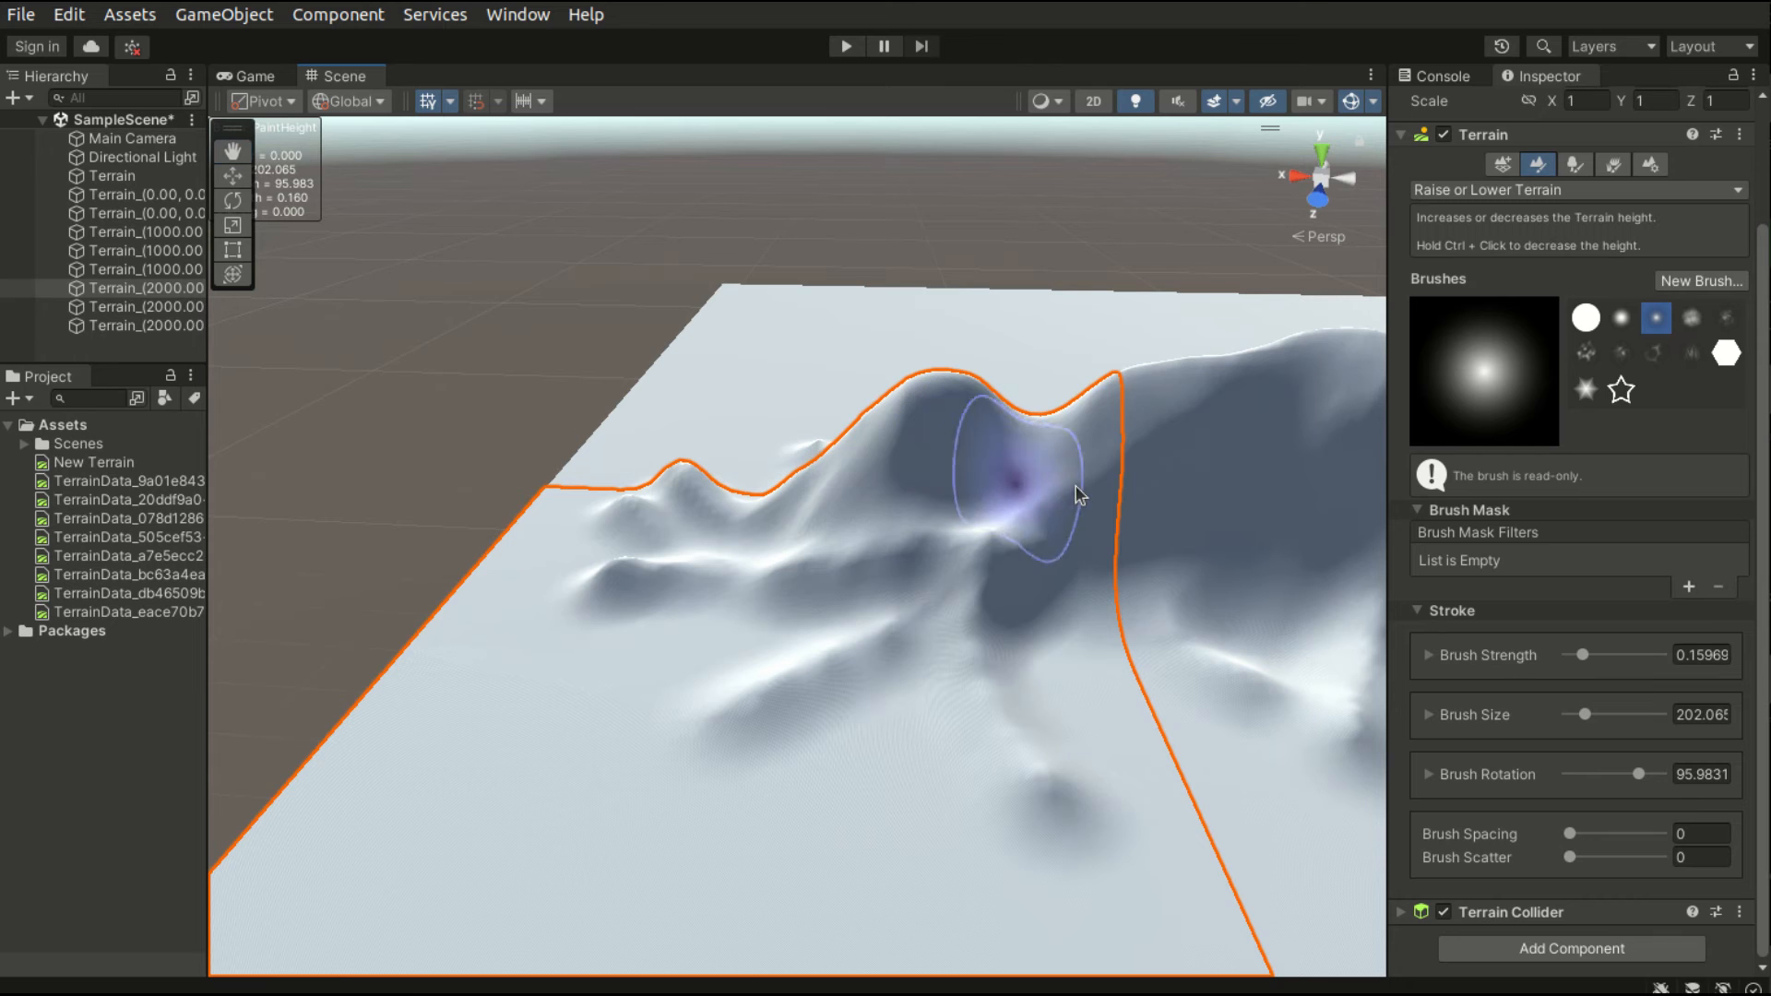
{"action": "left_click_drag", "start_coordinate": [1072, 497], "coordinate": [790, 534]}
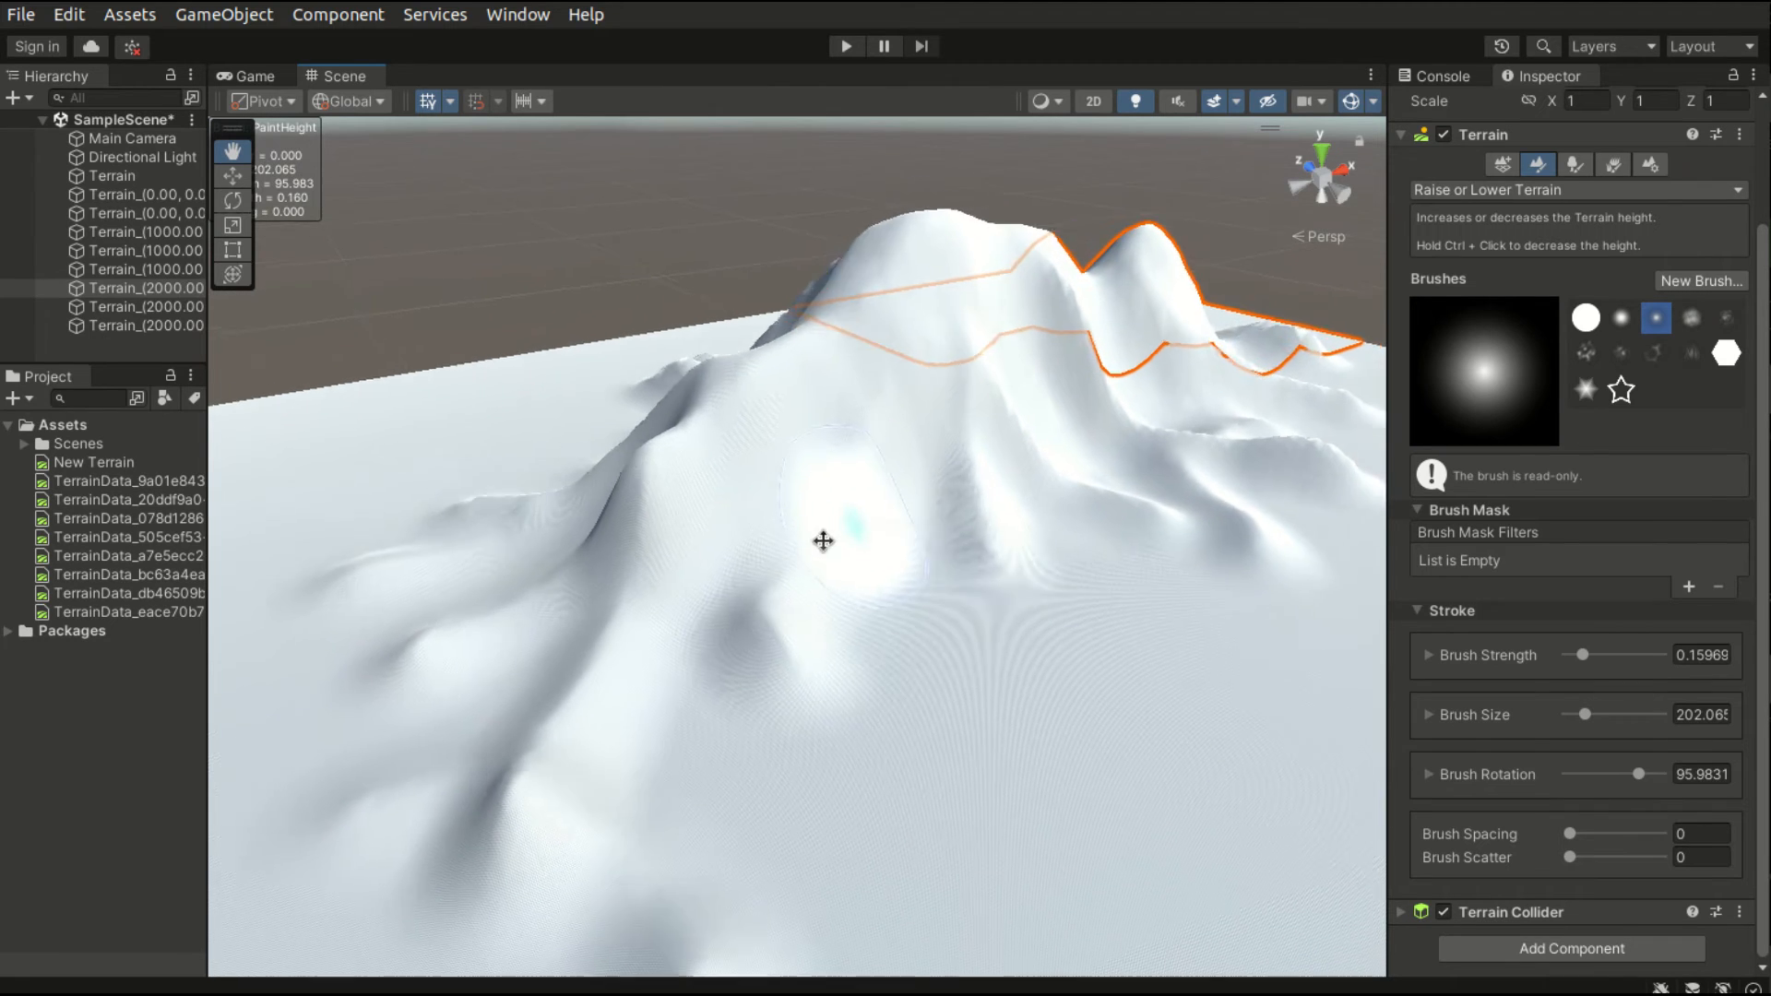
- Roughen the upper mountain slopes with the speckled noise brush at low strength
{"action": "left_click", "coordinate": [1699, 320]}
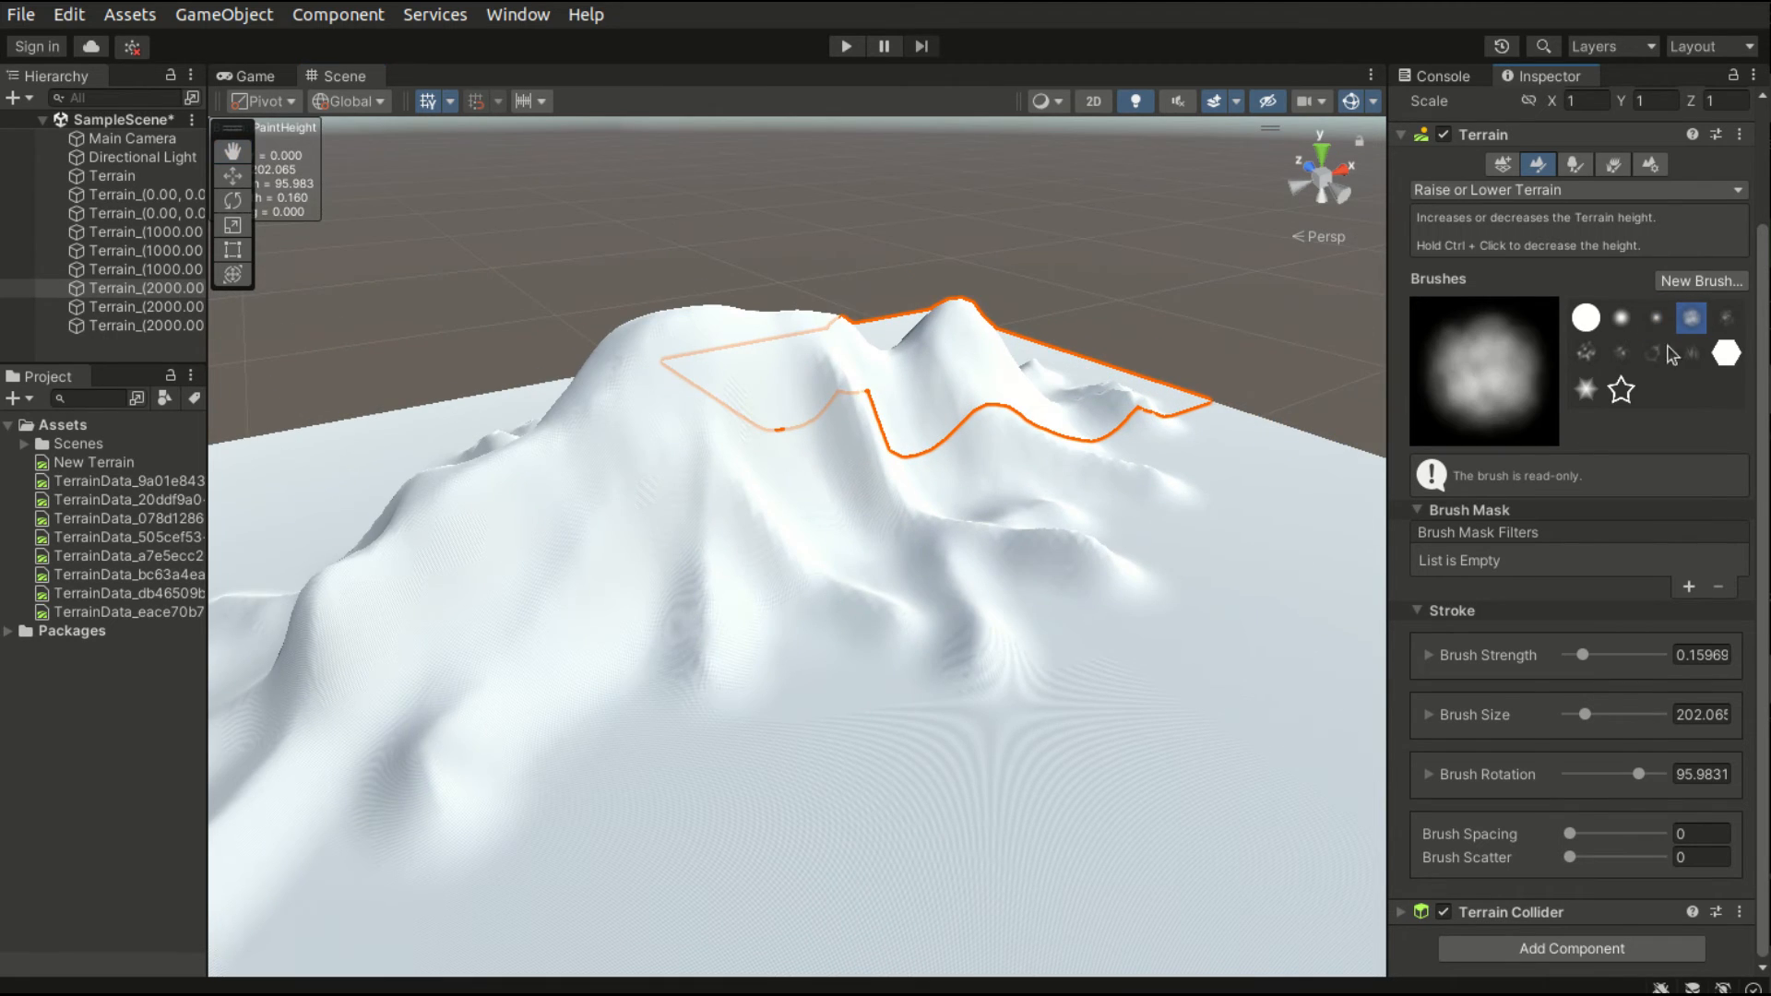
{"action": "left_click", "coordinate": [1585, 354]}
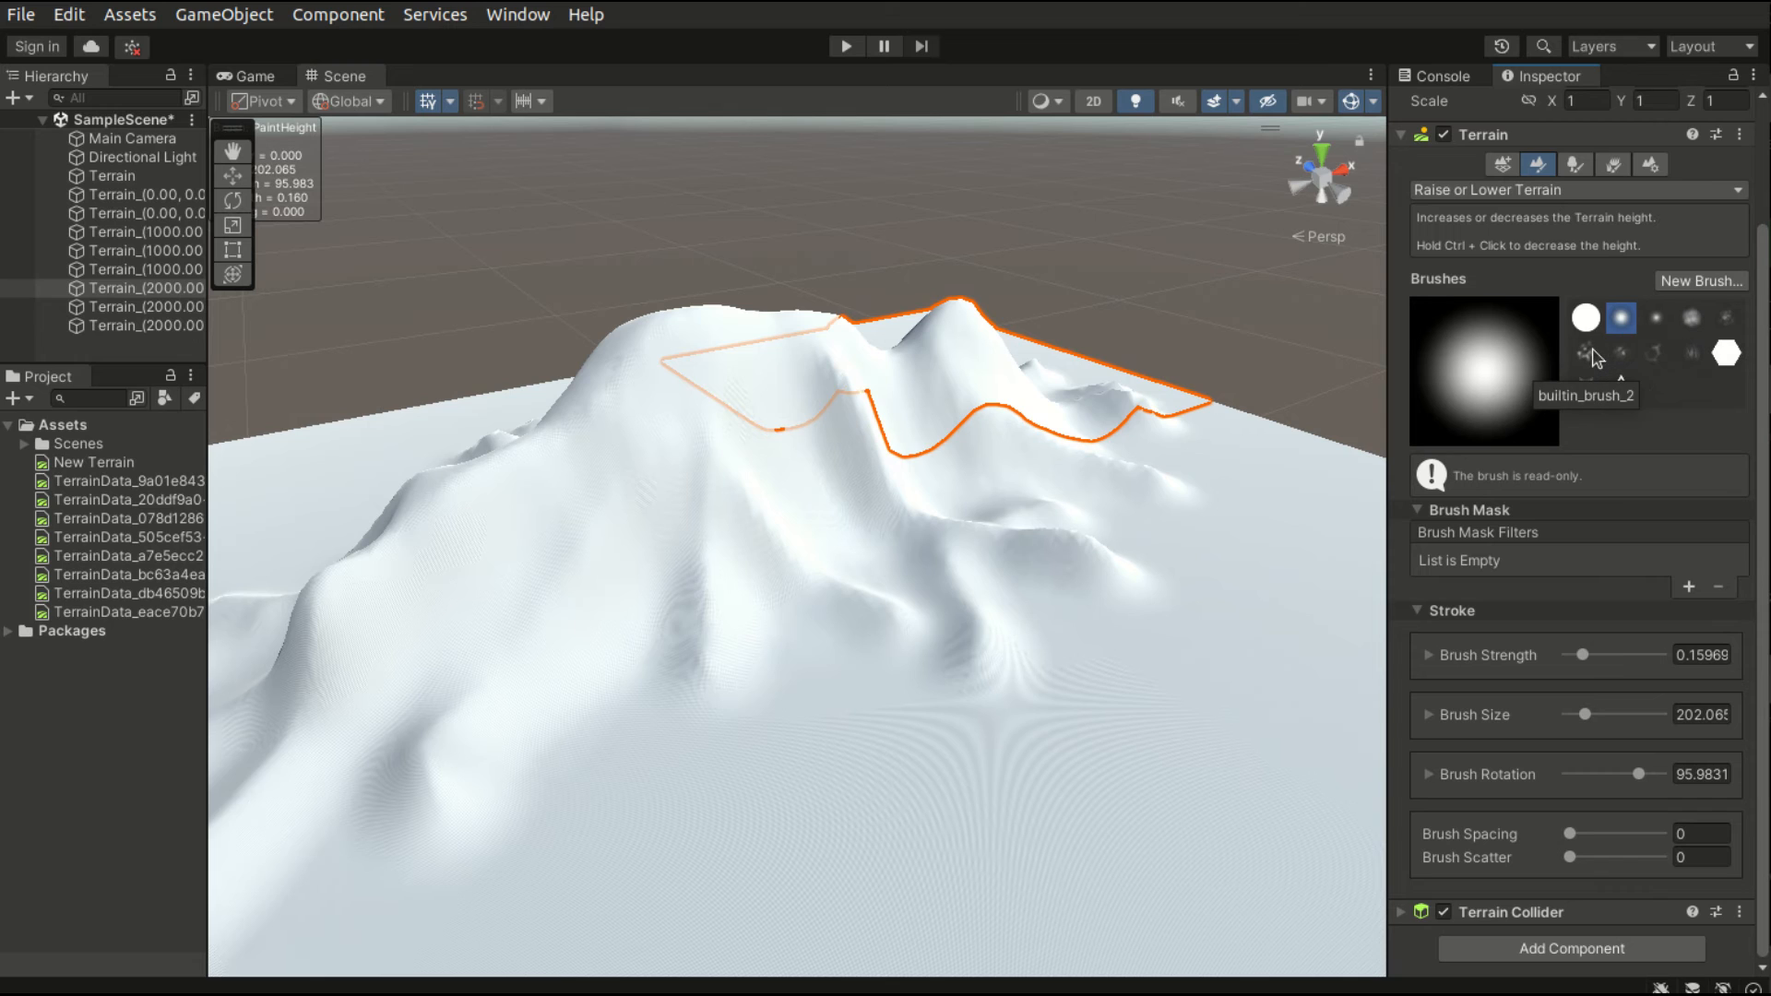
{"action": "left_click", "coordinate": [1585, 353]}
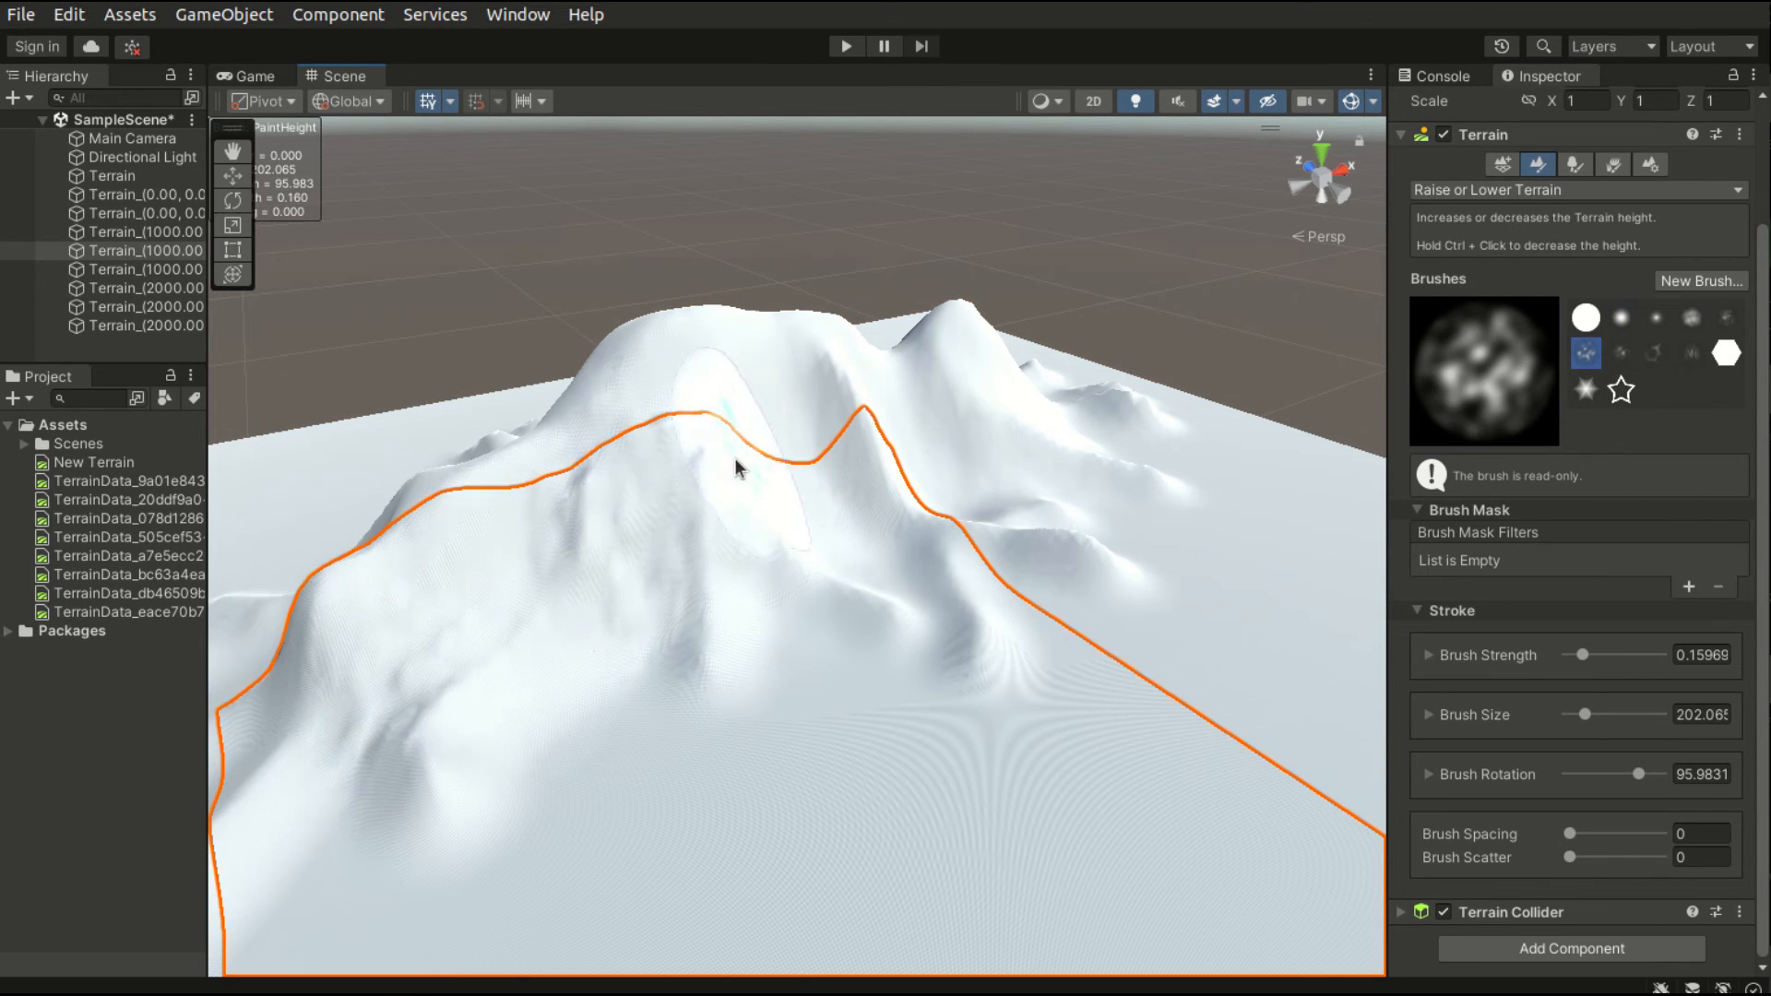
{"action": "left_click_drag", "start_coordinate": [1579, 655], "coordinate": [1601, 655]}
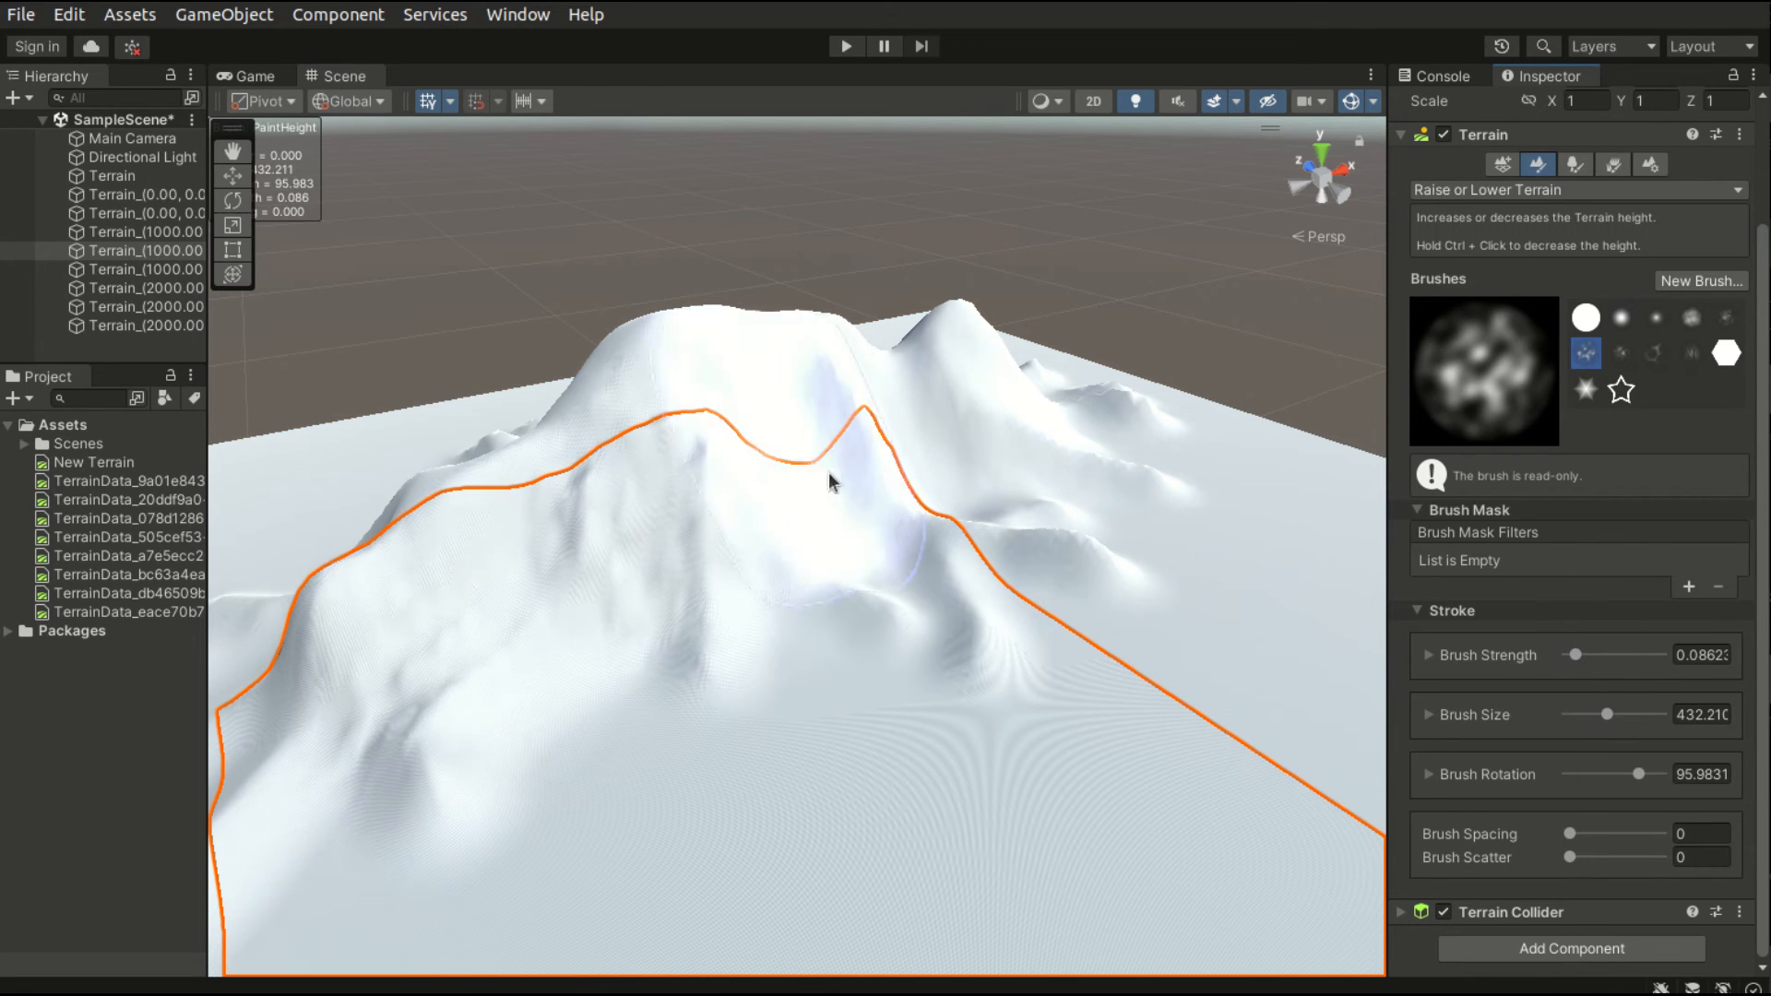
{"action": "left_click_drag", "start_coordinate": [830, 479], "coordinate": [932, 525]}
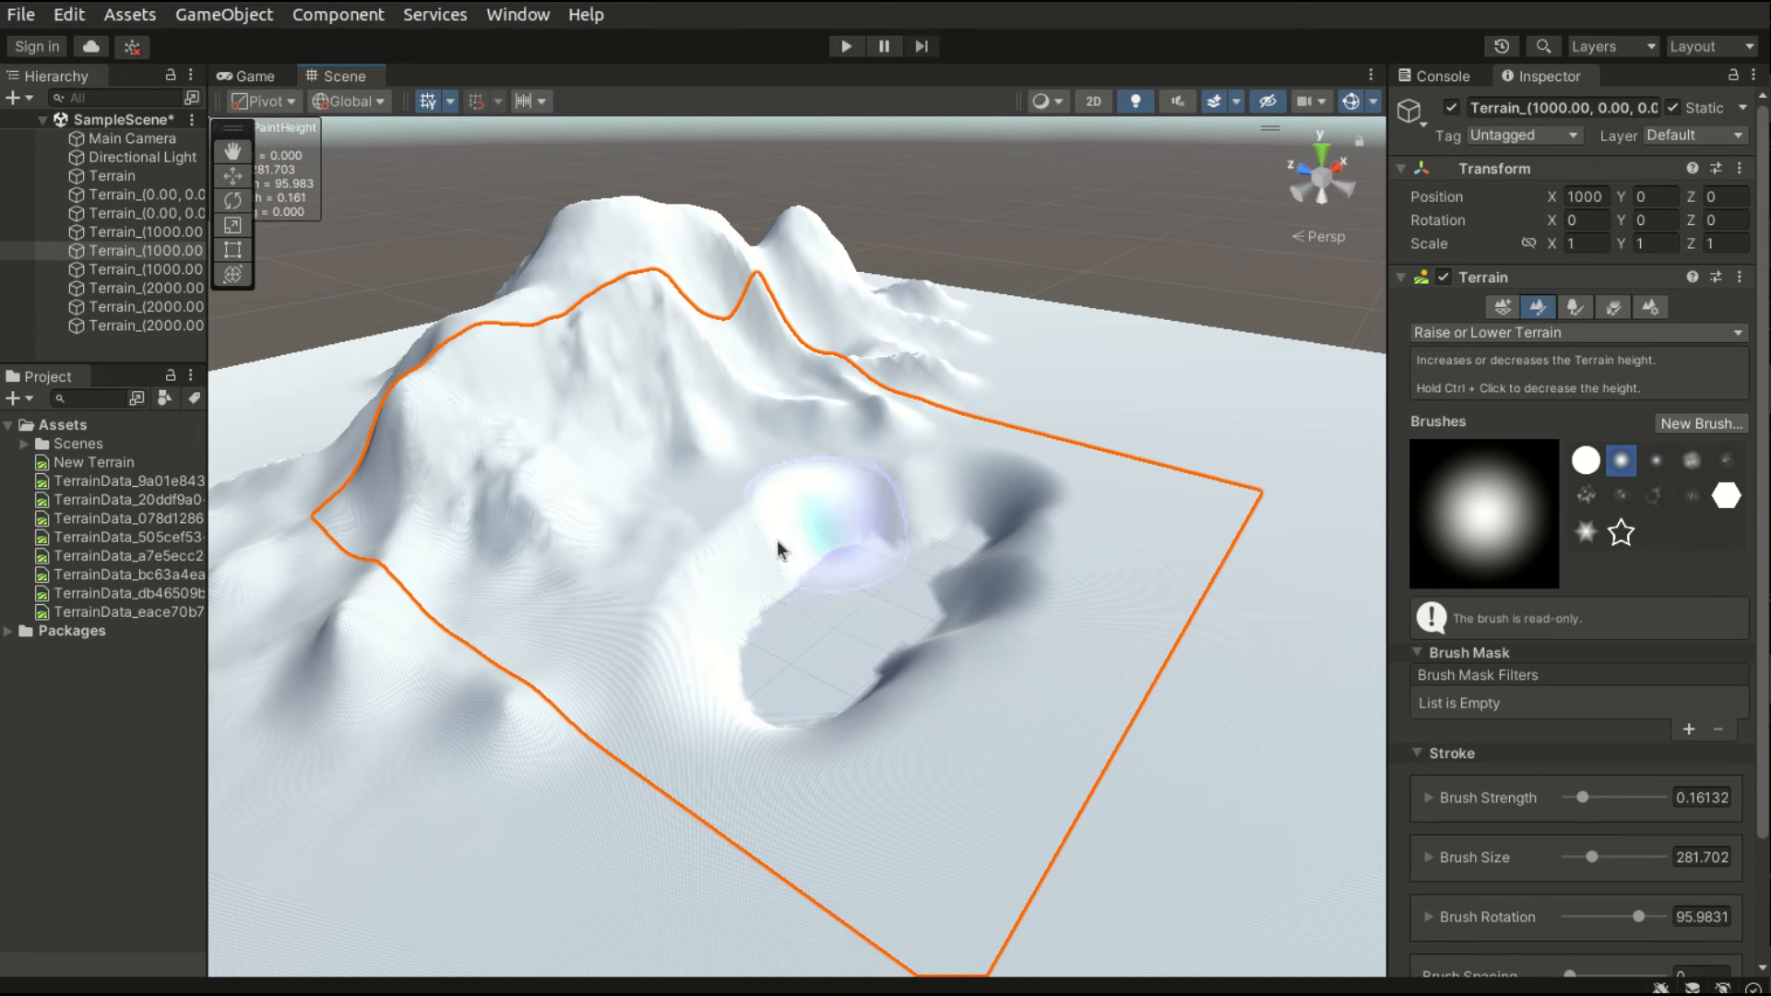
- Dig a wide lake basin reaching toward the far edge, then orbit to inspect it
{"action": "left_click_drag", "start_coordinate": [779, 549], "coordinate": [966, 493]}
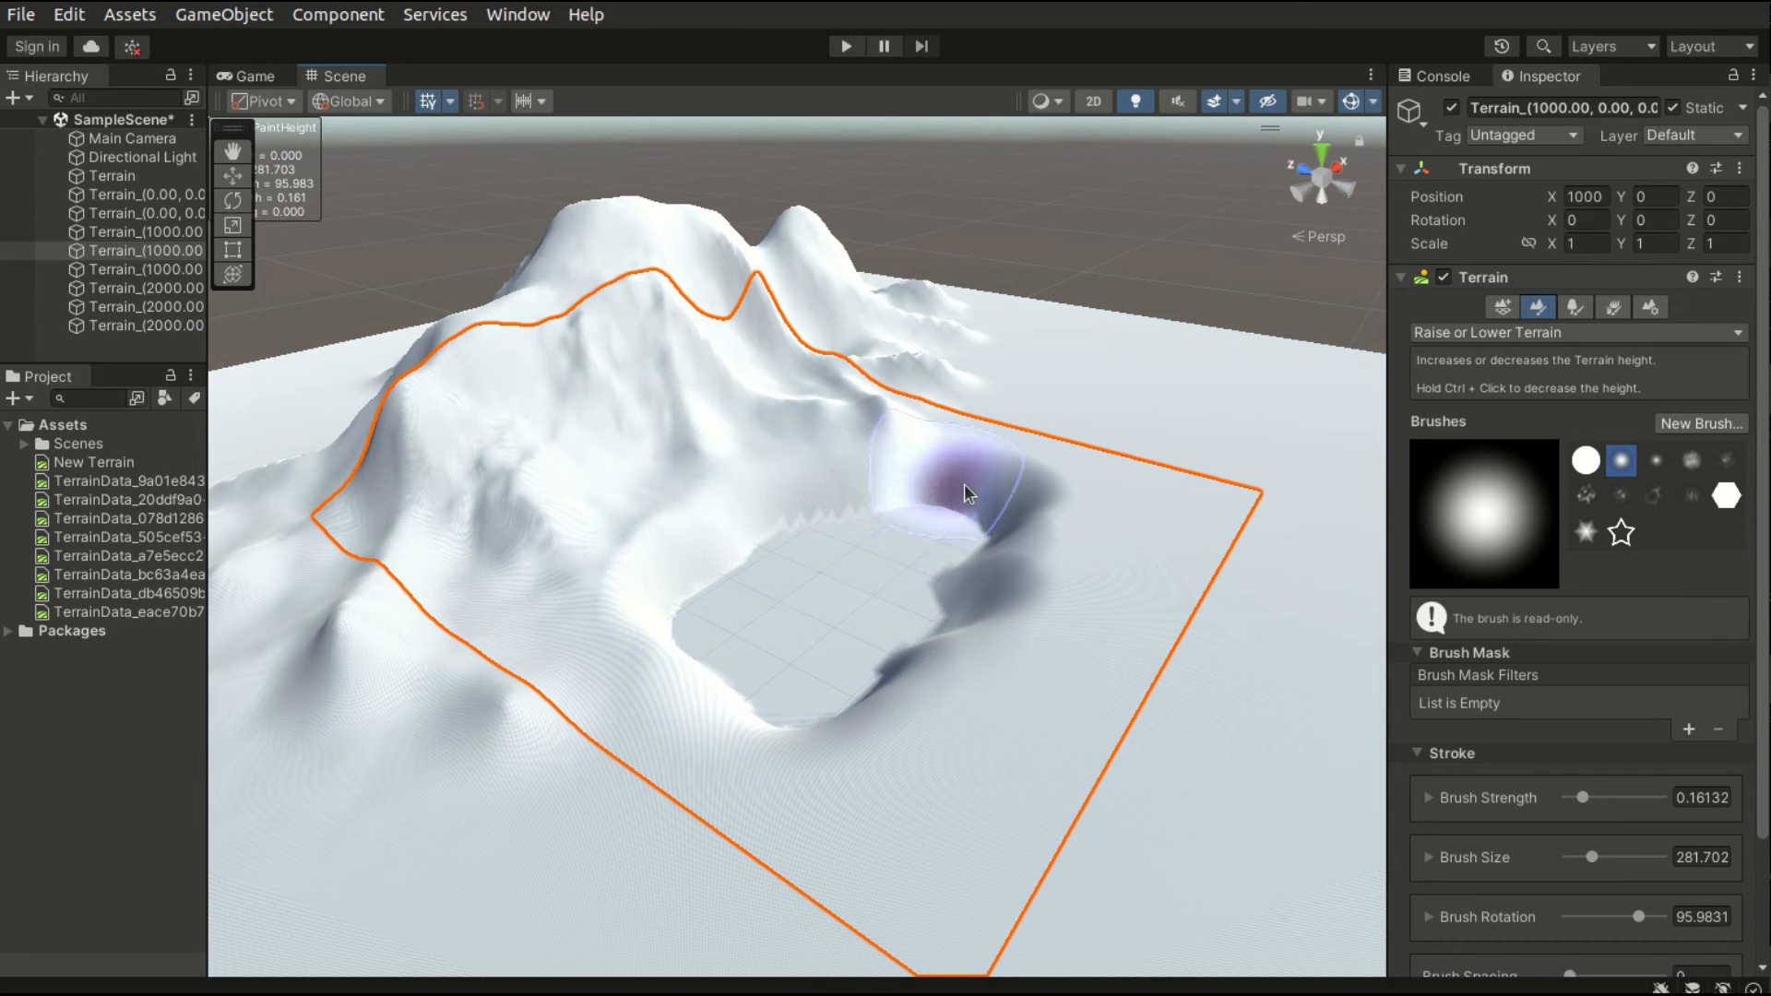
{"action": "left_click_drag", "start_coordinate": [966, 494], "coordinate": [711, 708]}
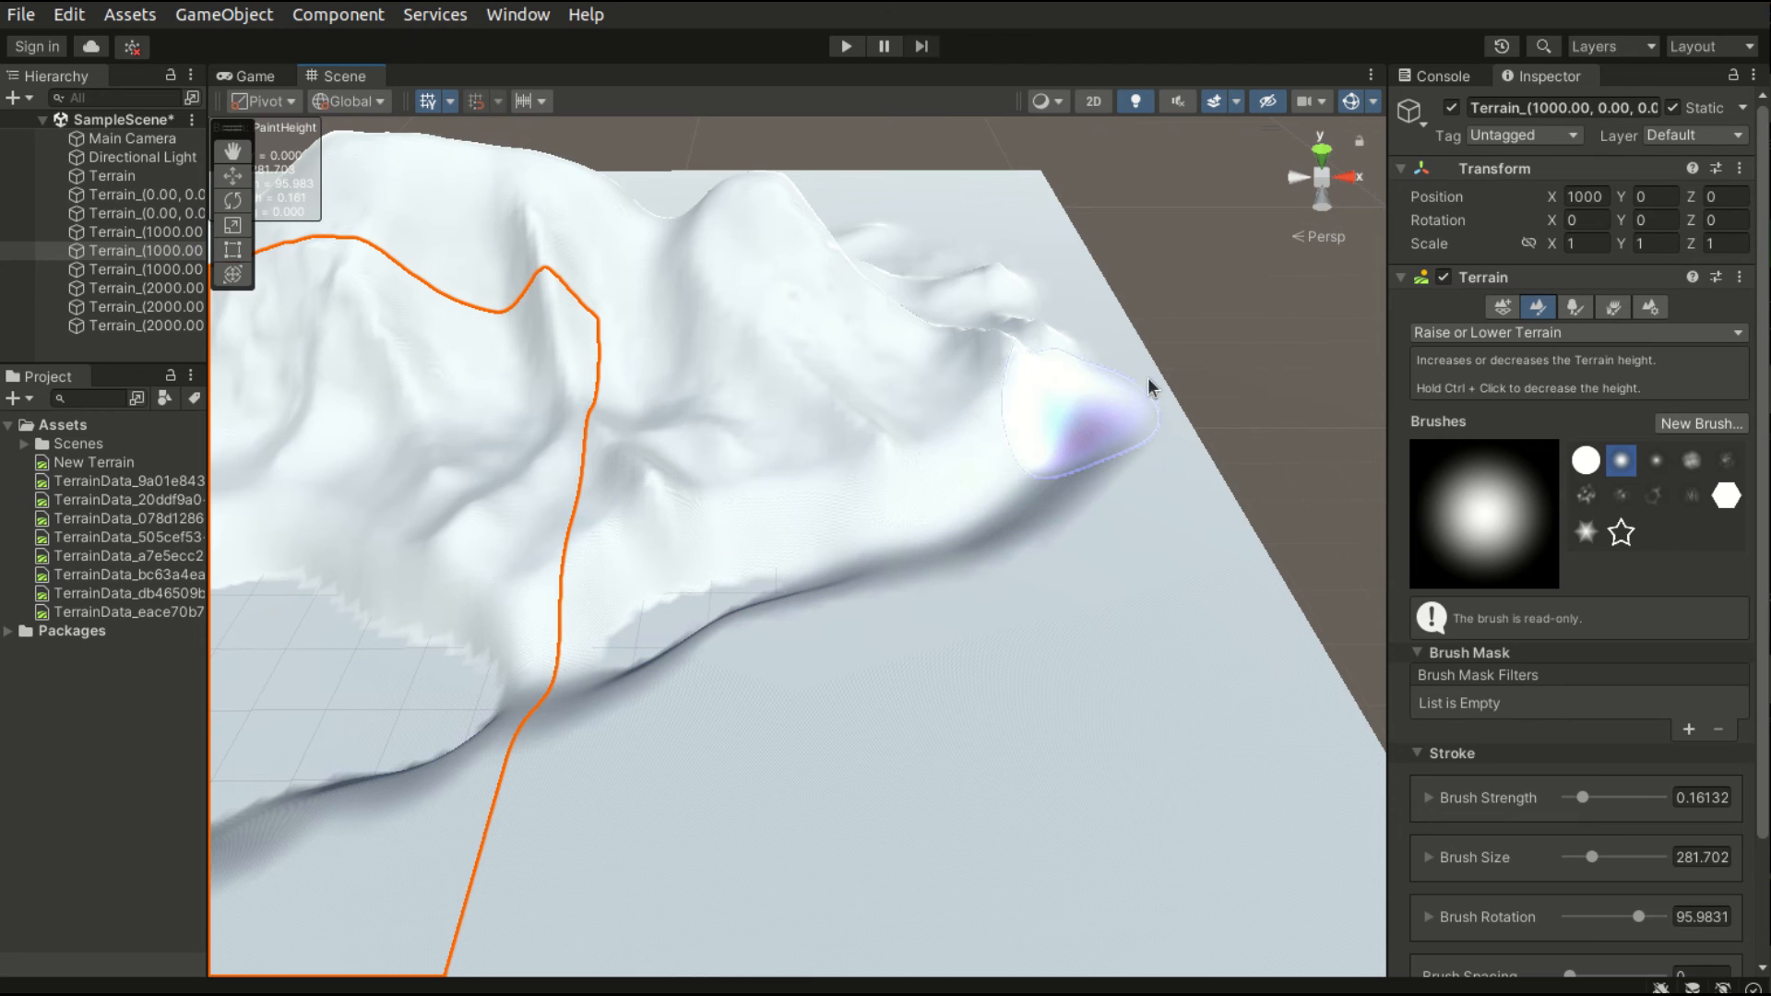
{"action": "left_click_drag", "start_coordinate": [1152, 387], "coordinate": [975, 278]}
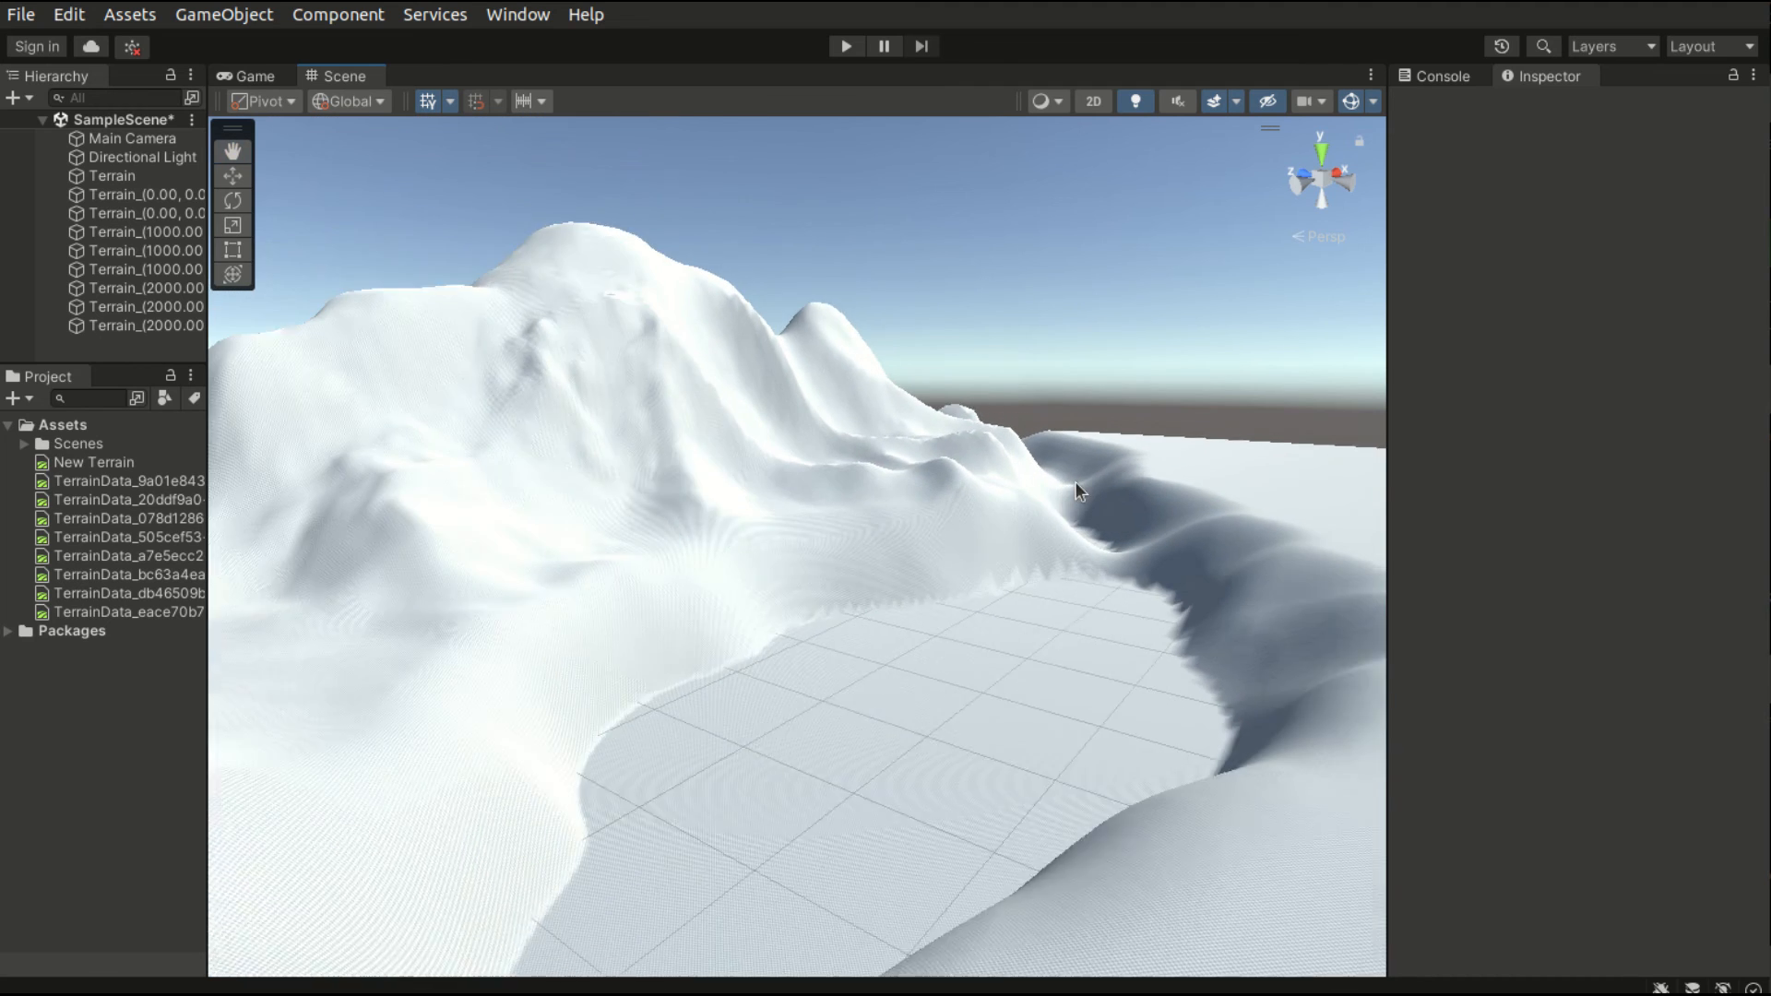
{"action": "left_click_drag", "start_coordinate": [1076, 490], "coordinate": [975, 637]}
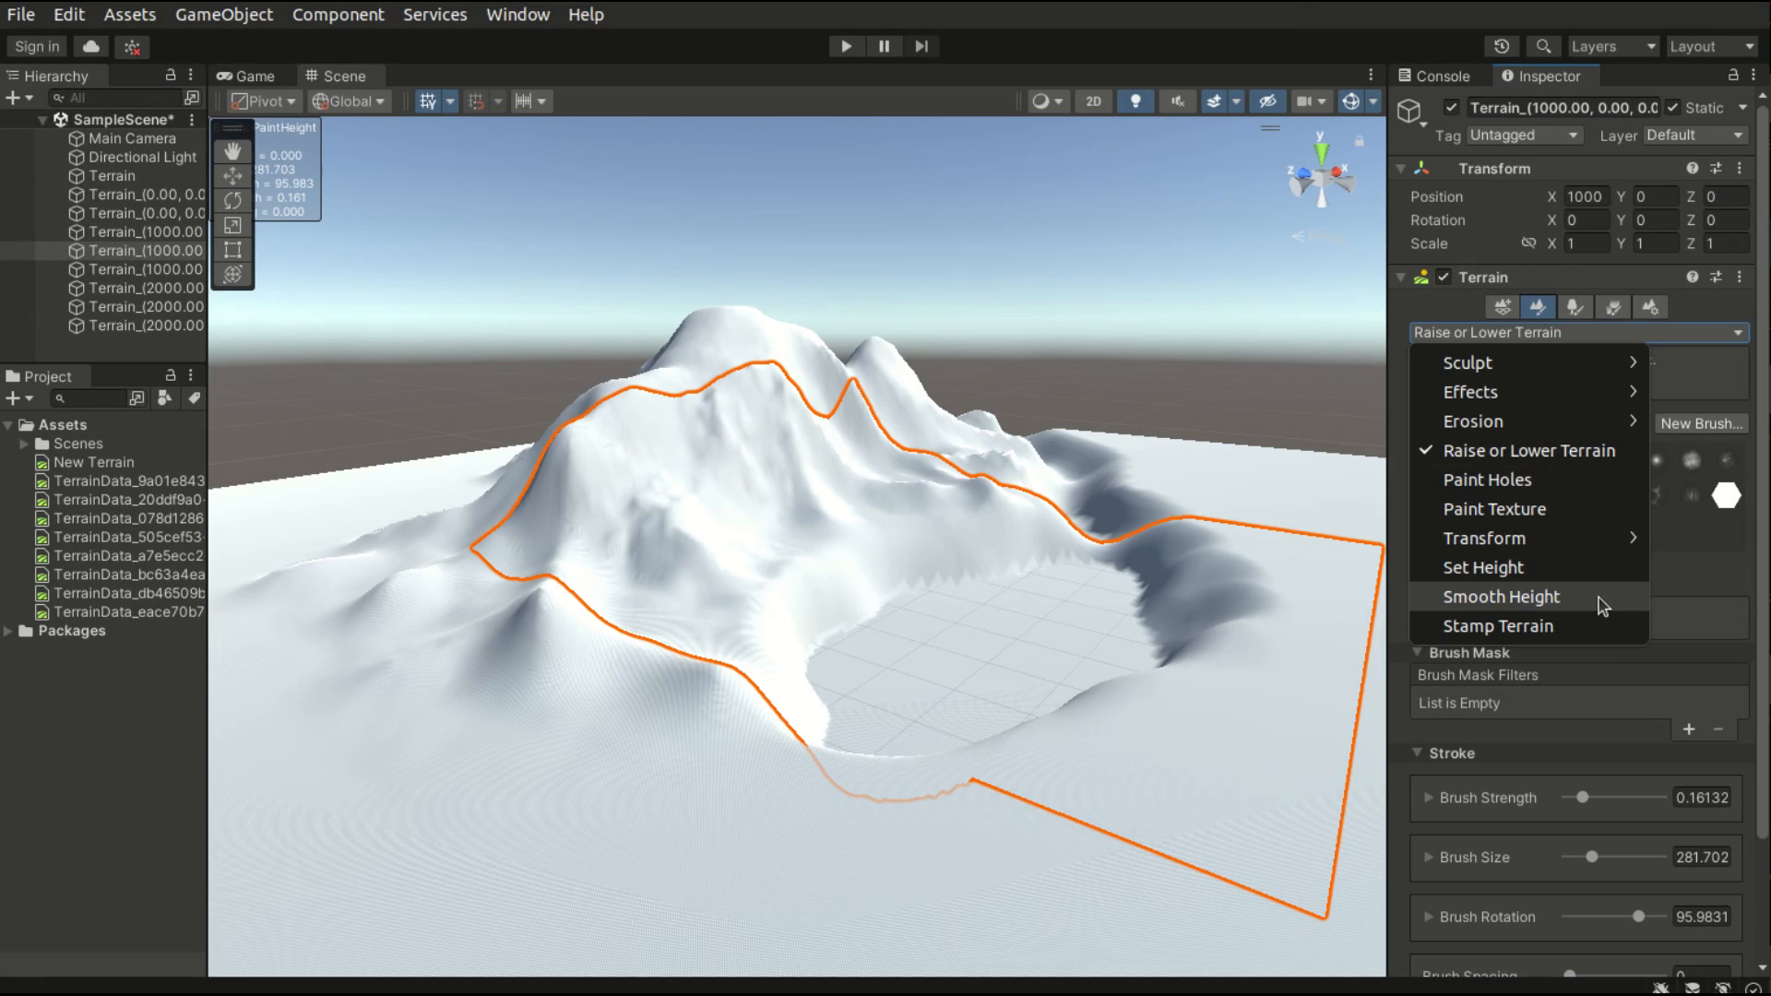
- Use Smooth Height to soften the lake basin rim and the rough mountain peak
{"action": "left_click", "coordinate": [1500, 597]}
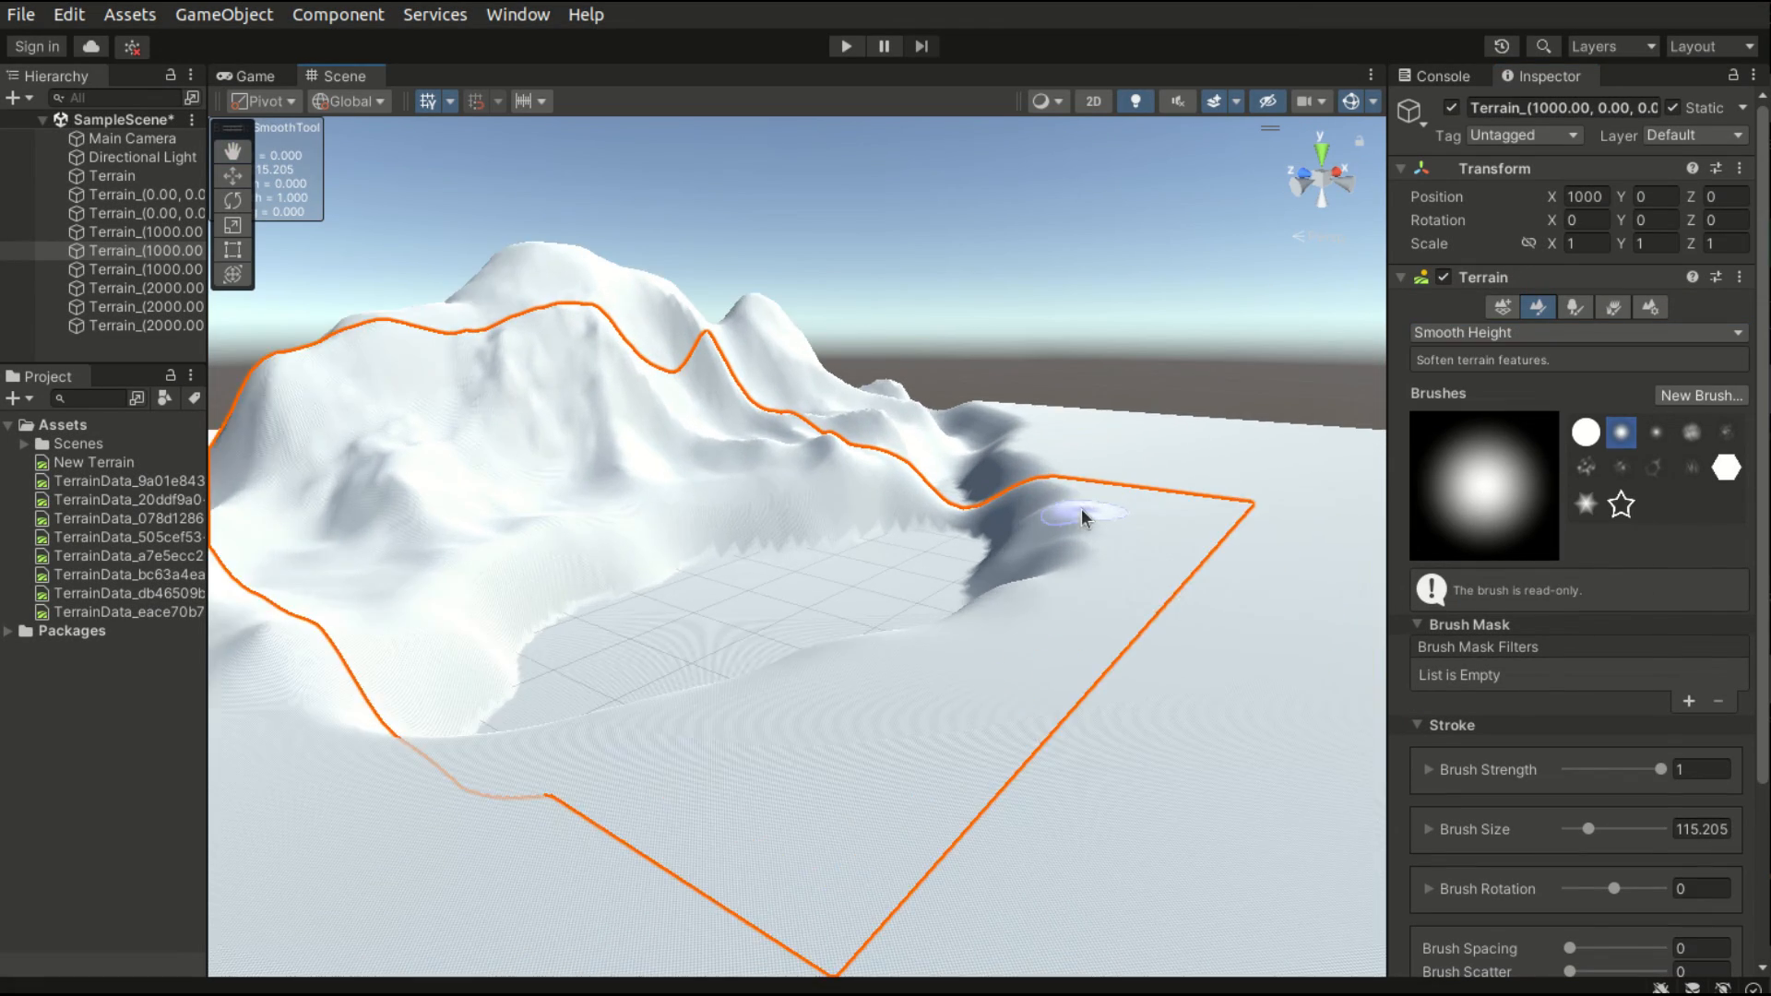
{"action": "left_click_drag", "start_coordinate": [1085, 518], "coordinate": [1169, 515]}
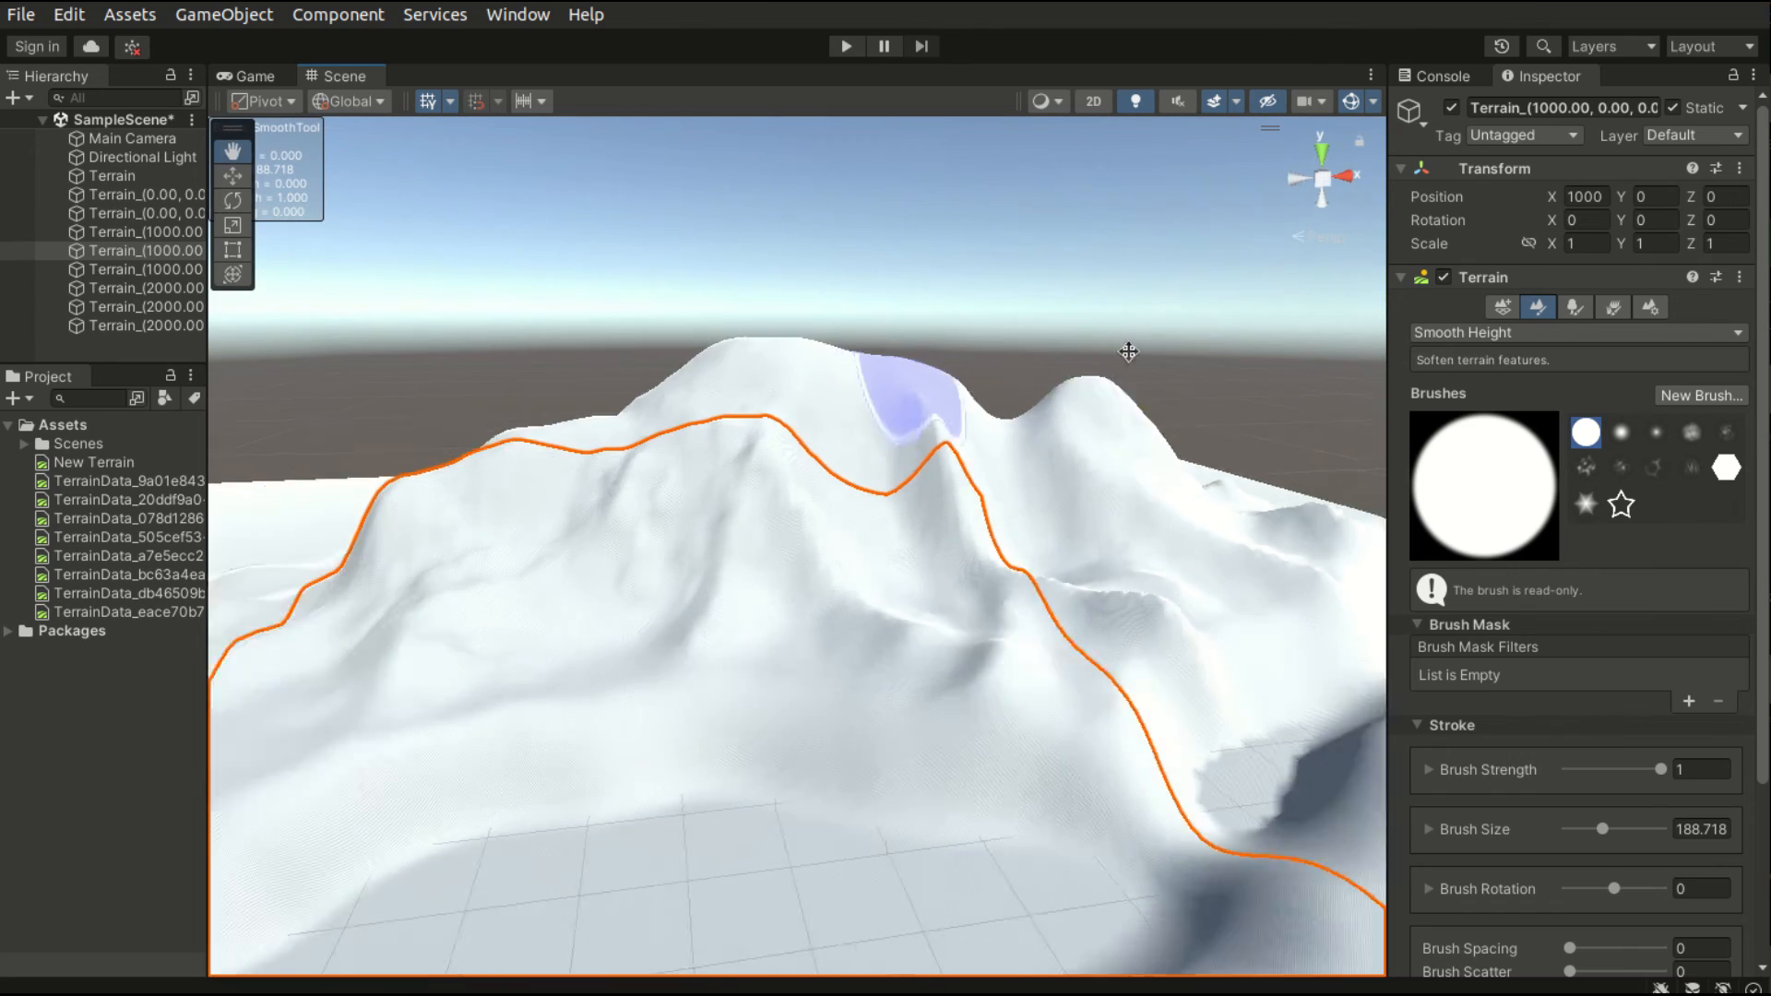
{"action": "left_click_drag", "start_coordinate": [1127, 352], "coordinate": [1073, 381]}
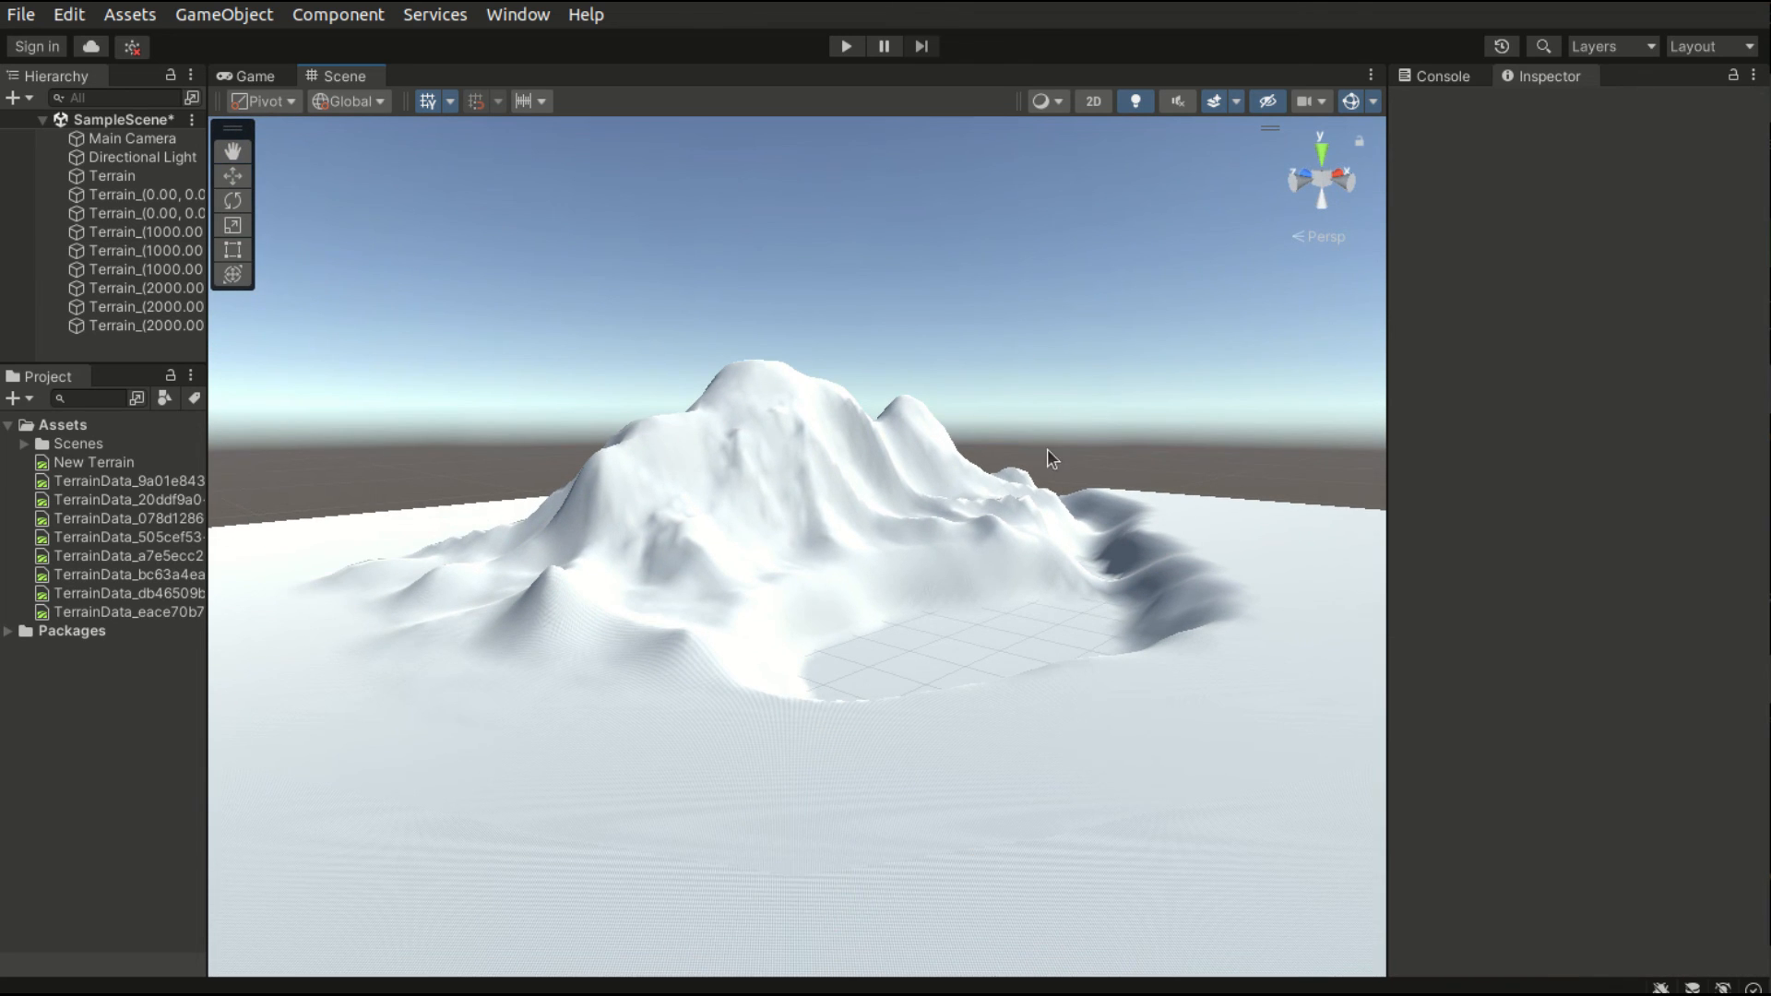
- Drag the Scene view divider right to widen the overview of the range and lake
{"action": "left_click_drag", "start_coordinate": [1388, 418], "coordinate": [1519, 417]}
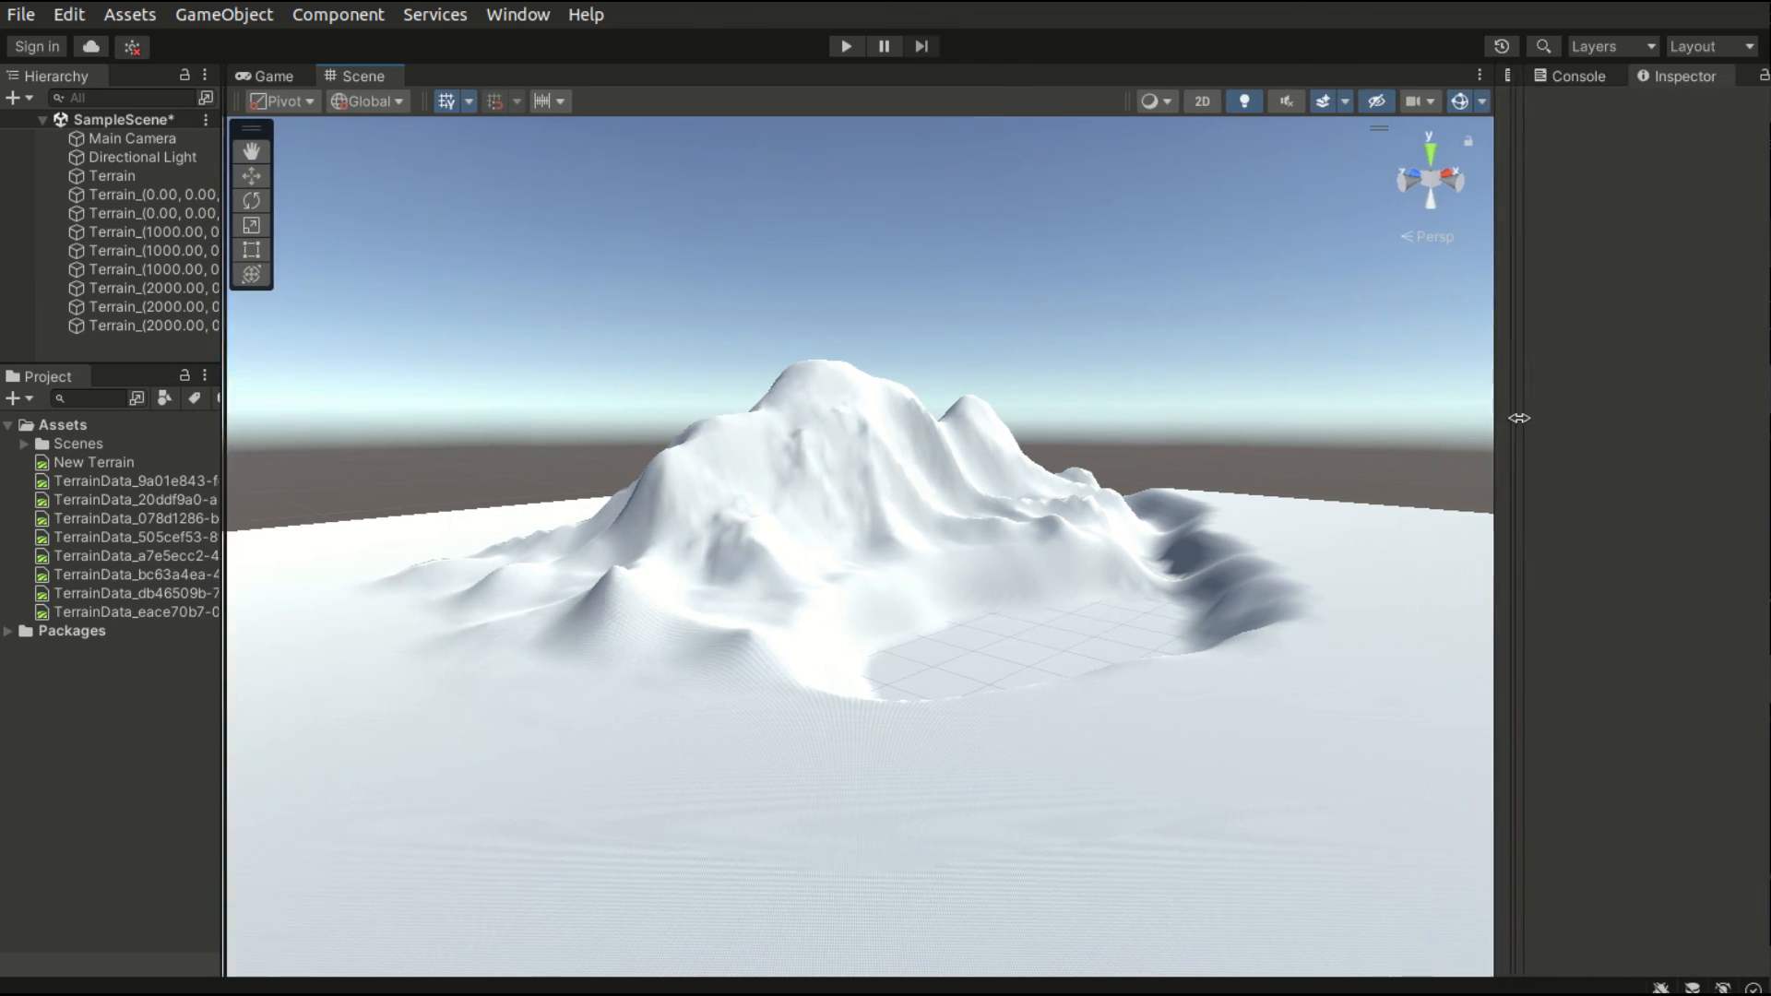